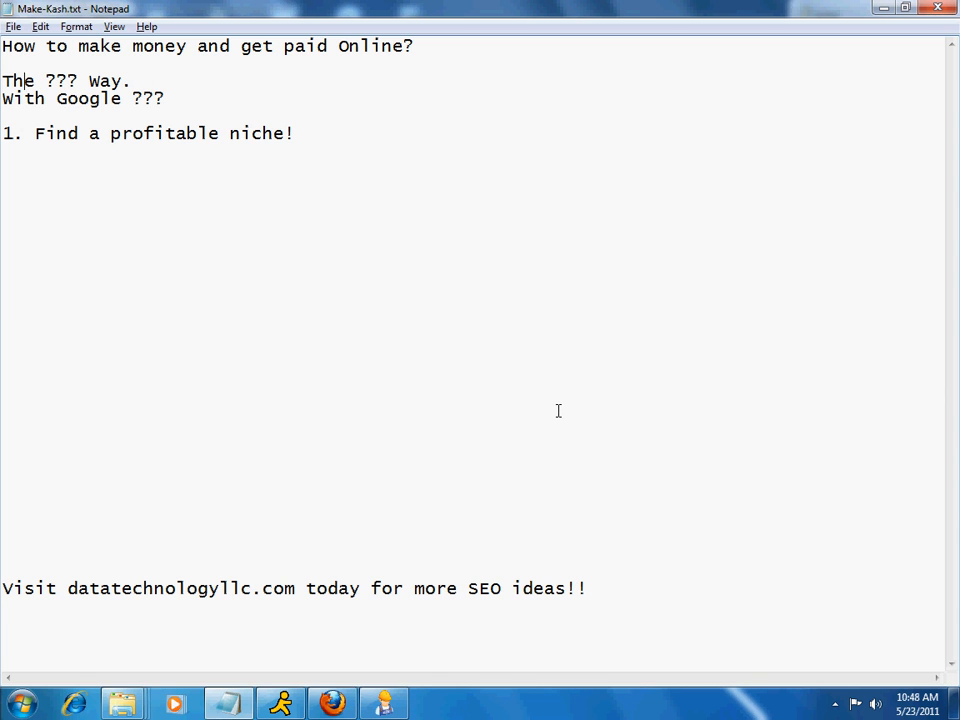
# Replace the first ??? placeholder in the title with 'Right'
pyautogui.doubleClick(62, 79)
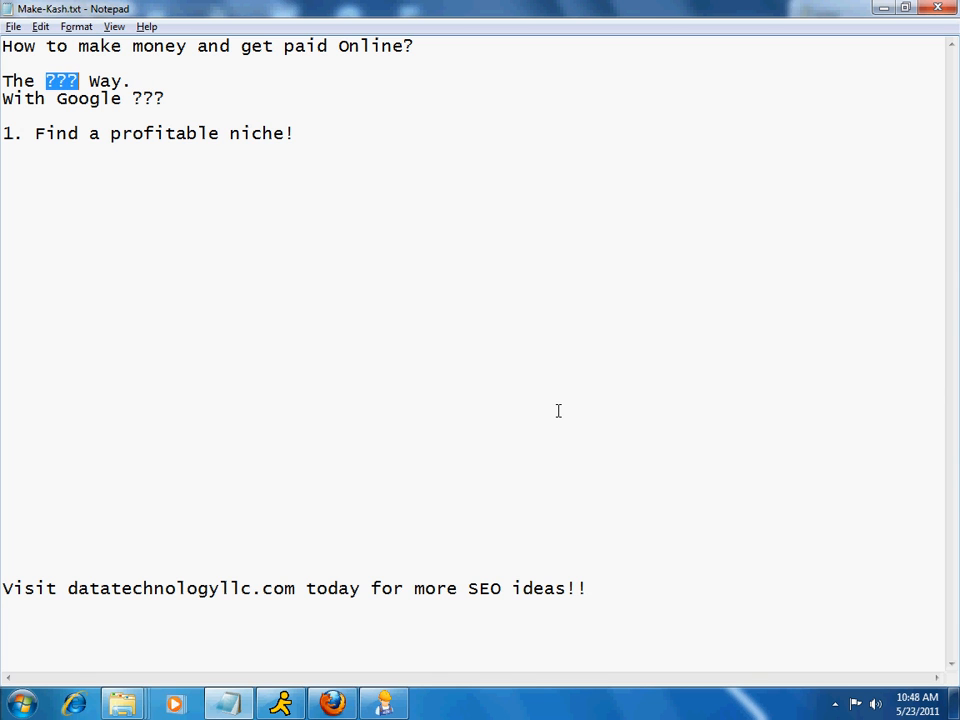
pyautogui.write('Es')
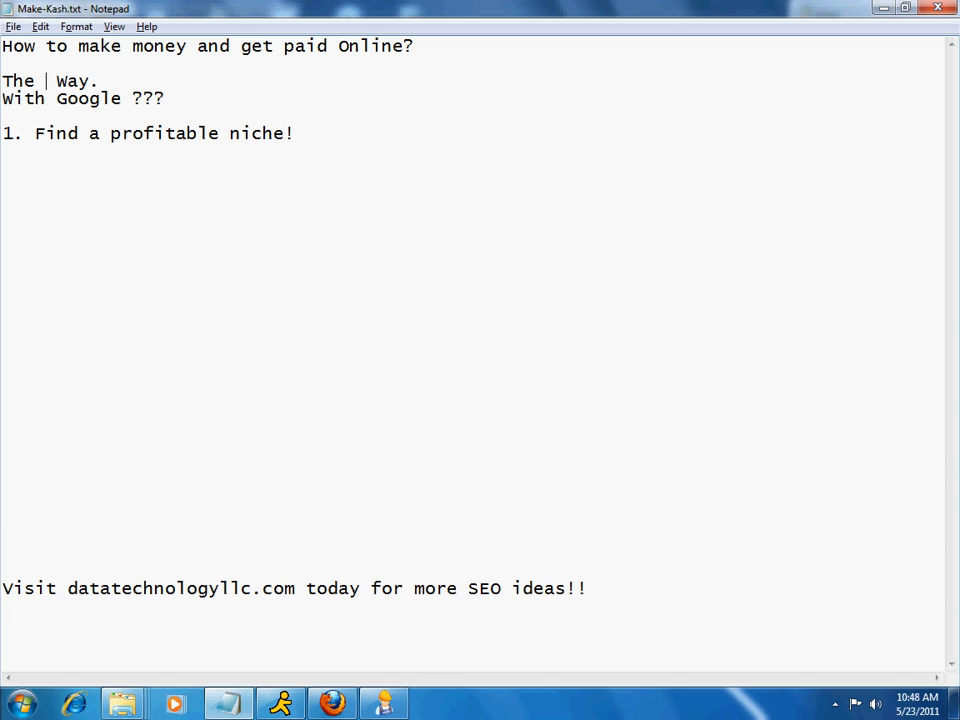
pyautogui.write('Fre')
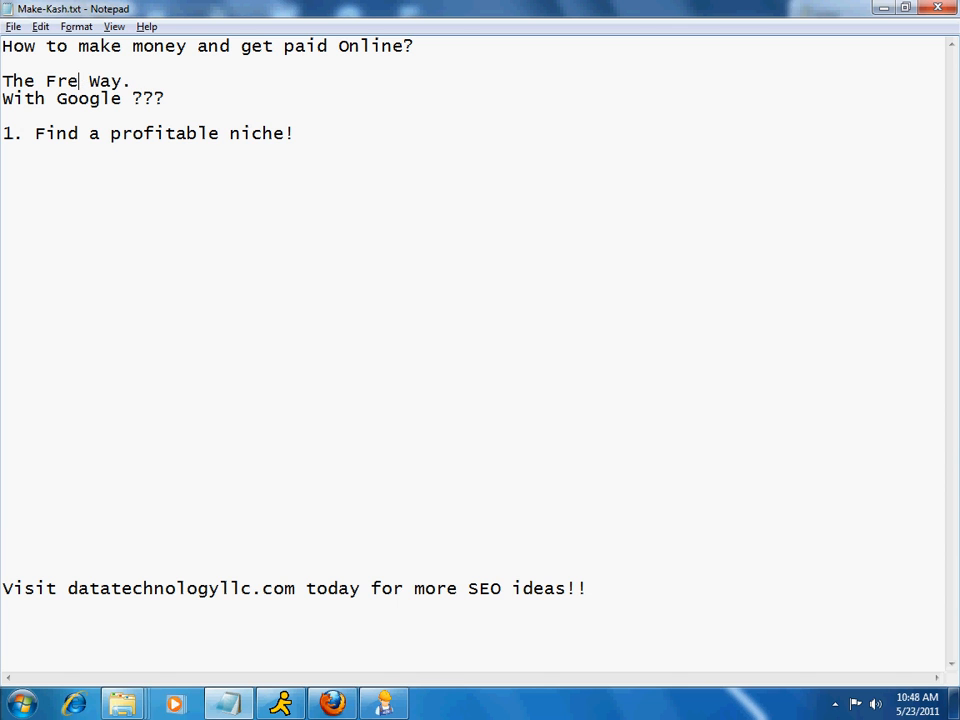
pyautogui.write('e')
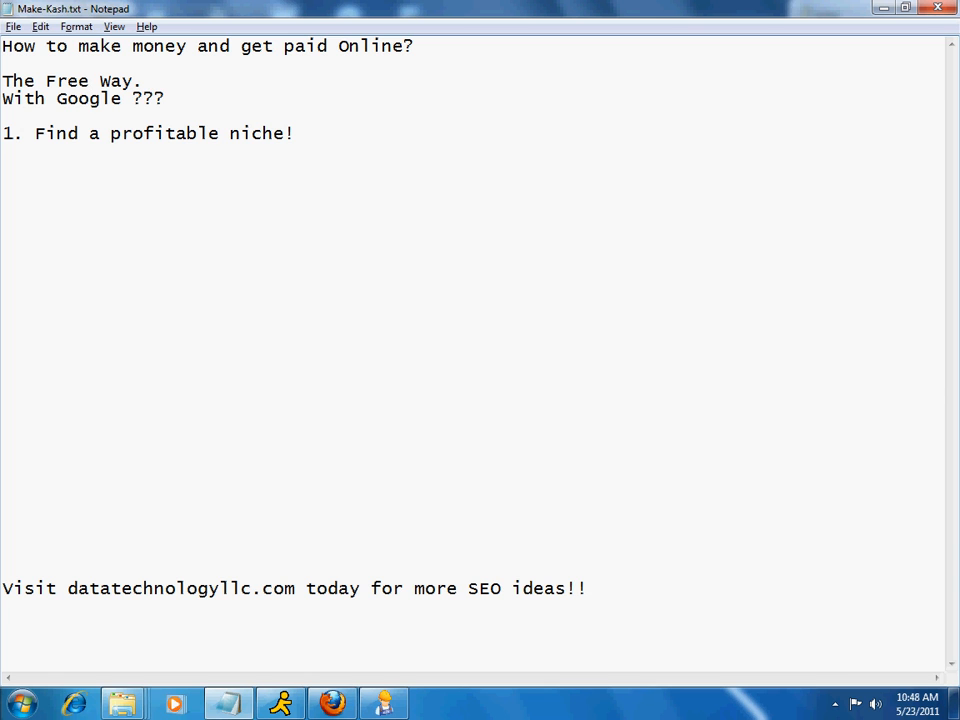
pyautogui.doubleClick(68, 80)
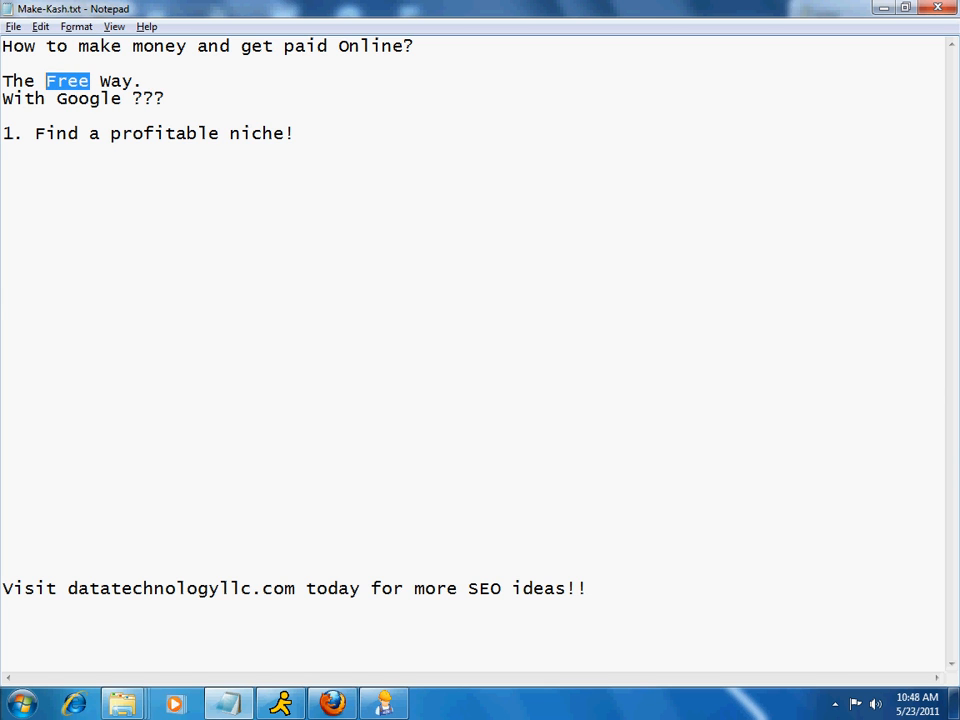
pyautogui.write('Right')
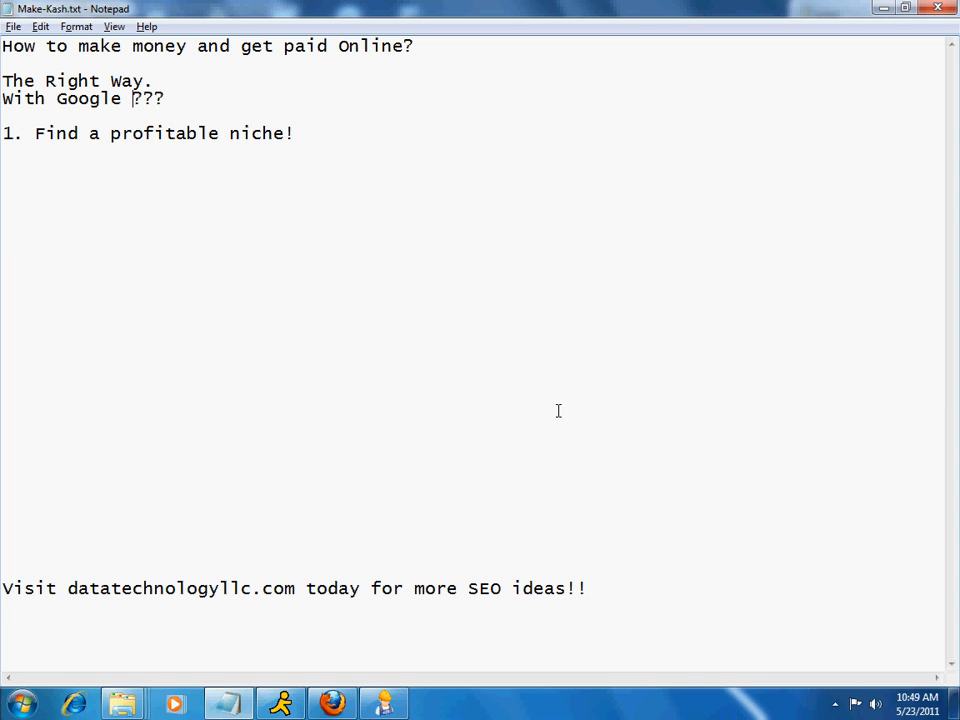
# Replace the ??? after 'Google' with 'Adsense'
pyautogui.doubleClick(152, 99)
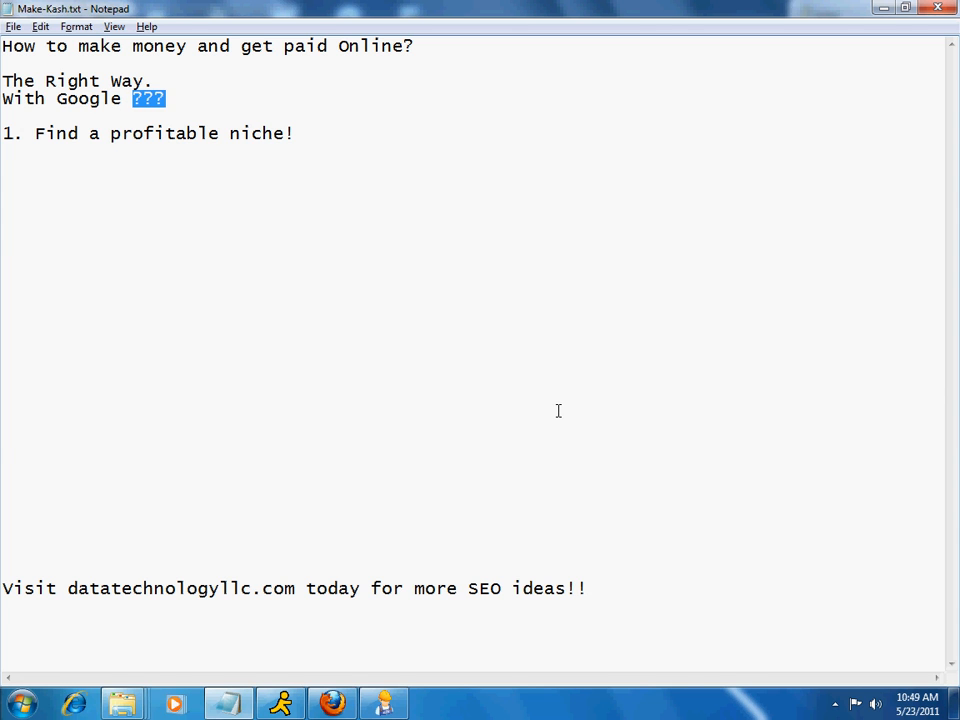
pyautogui.write('Ad')
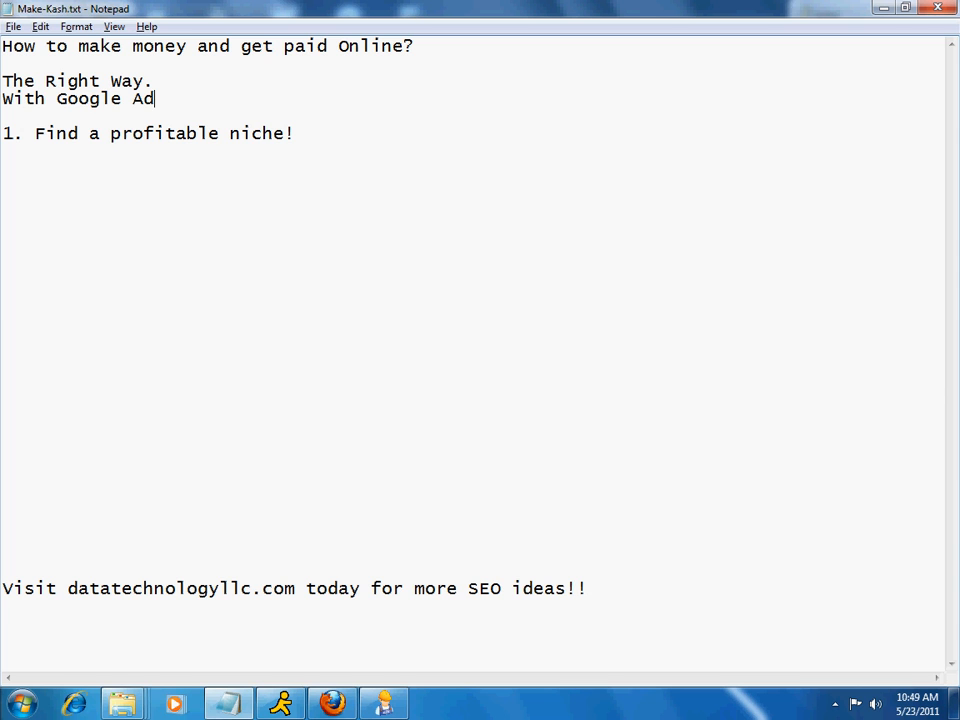
pyautogui.write('sense')
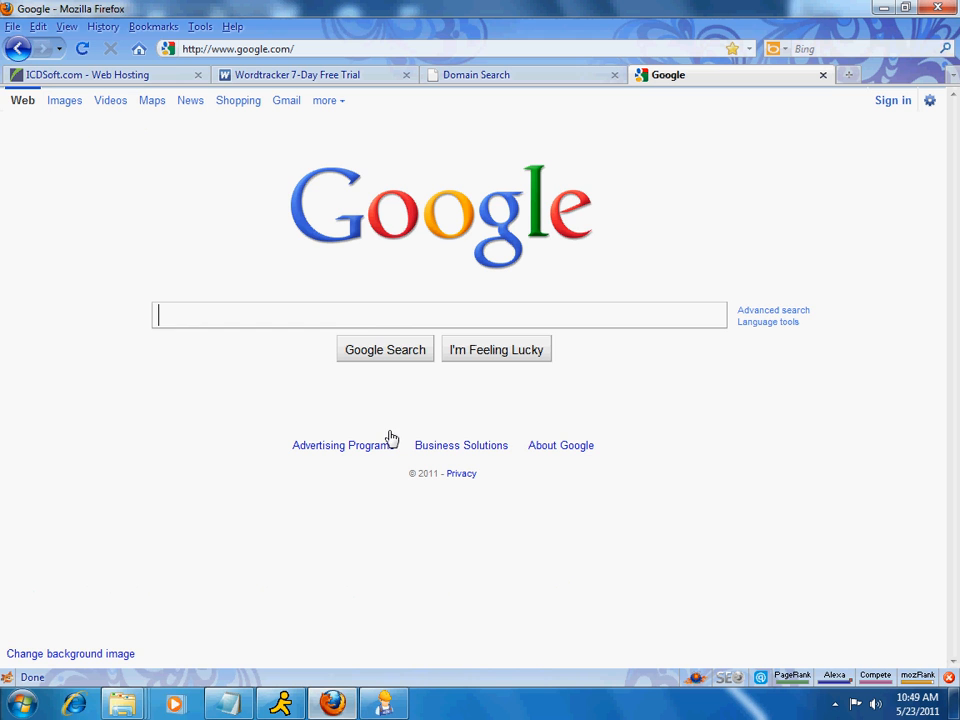
pyautogui.moveTo(384, 323)
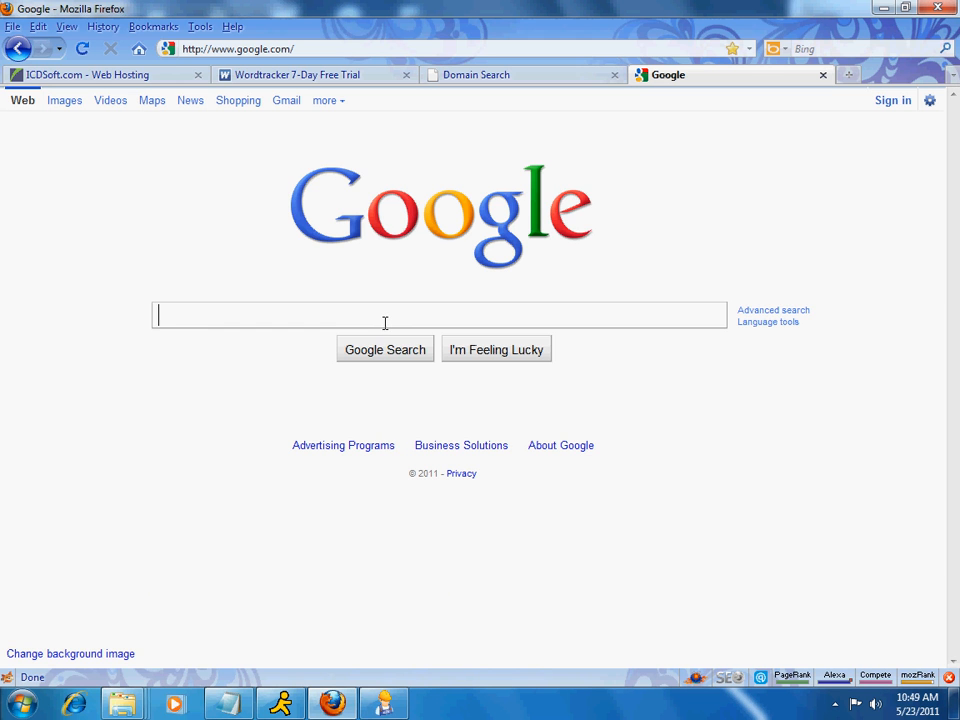
# Search Google for 'online training', then switch back to the Notepad outline
pyautogui.write('online teraining')
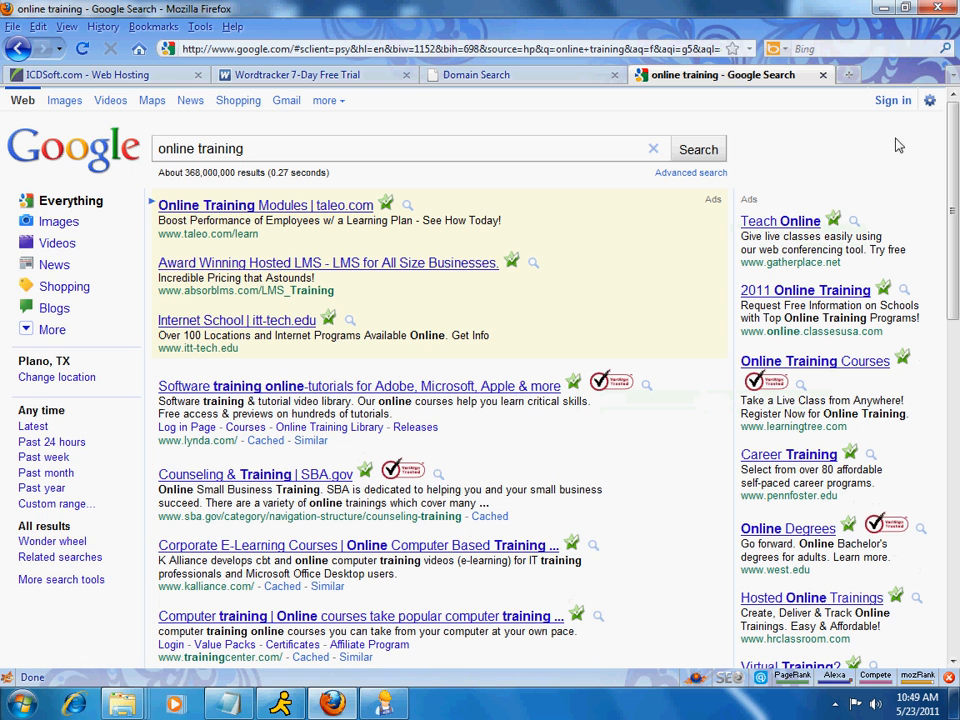
pyautogui.moveTo(803, 224)
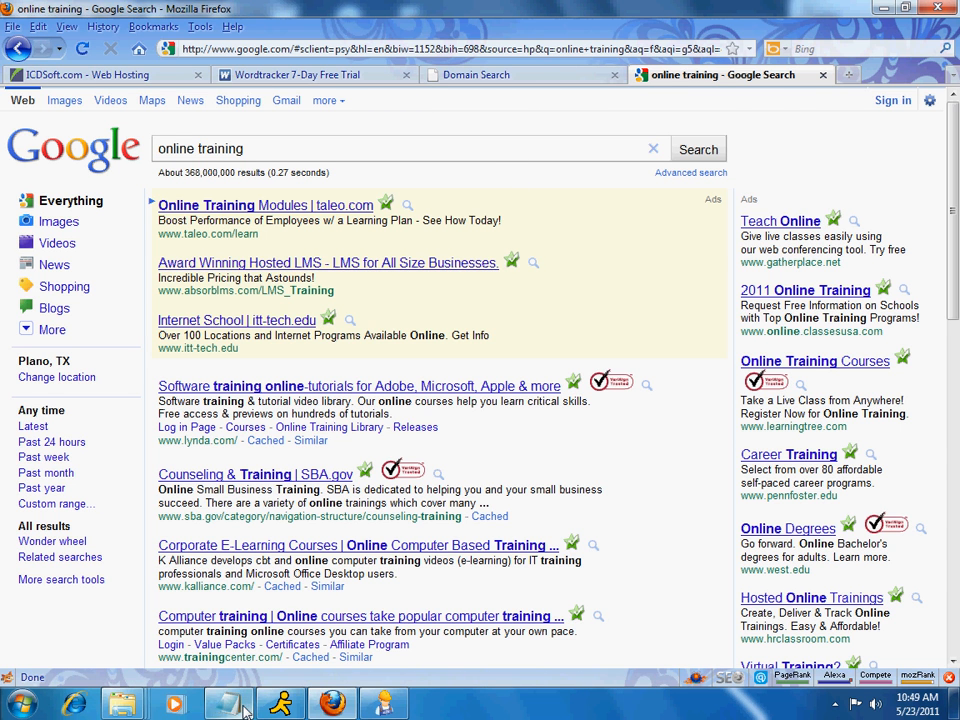
pyautogui.click(243, 703)
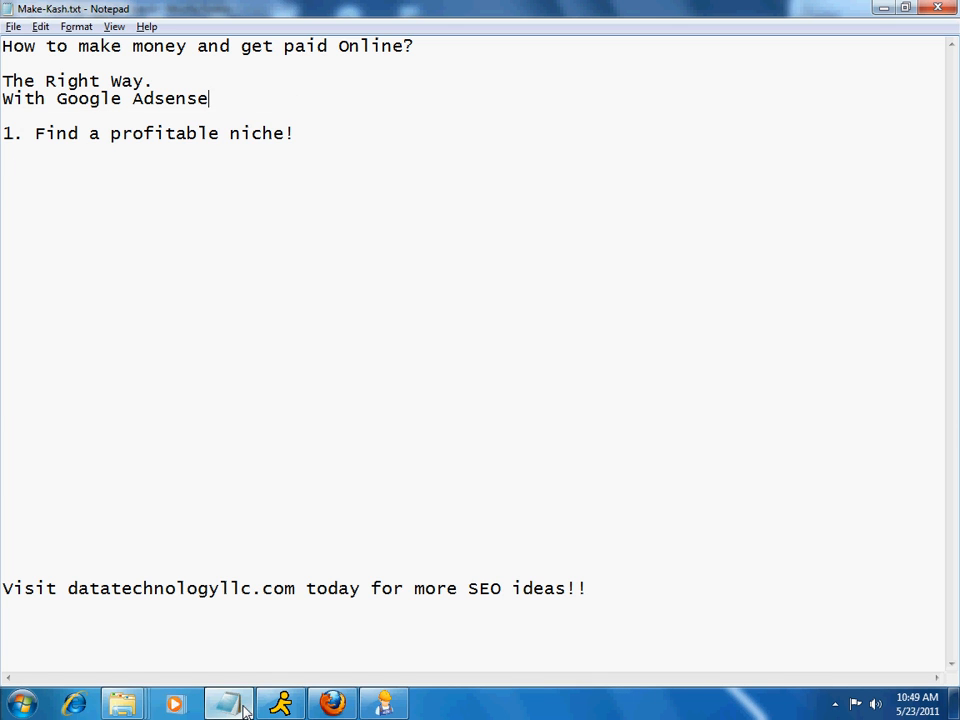
pyautogui.doubleClick(172, 99)
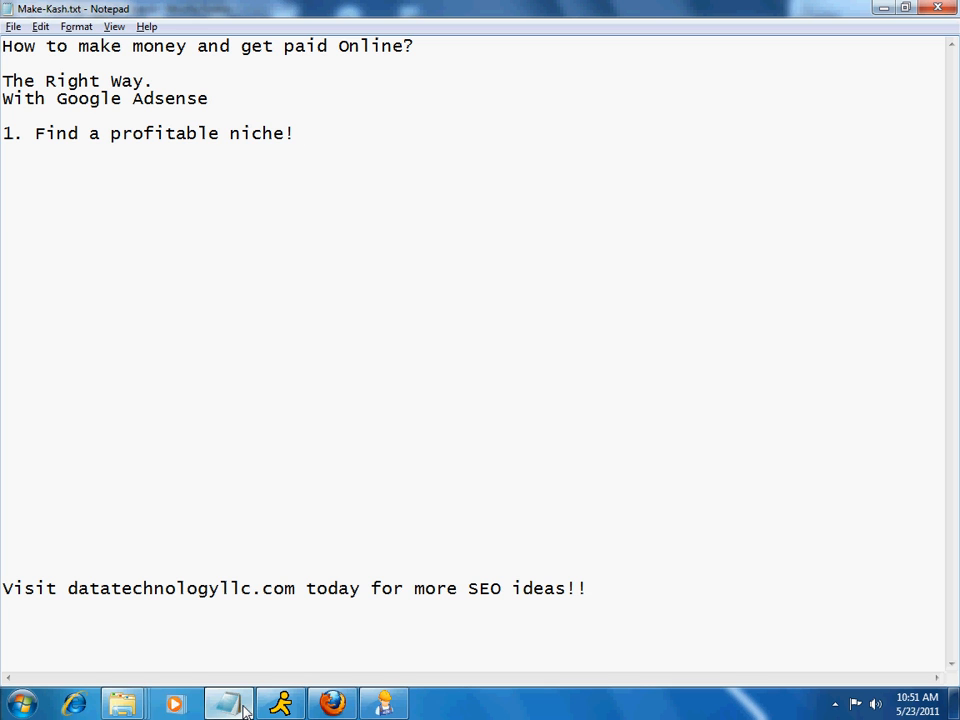
# Append 'Car insurance' to step 1, then highlight 'niche!'
pyautogui.write('Car i')
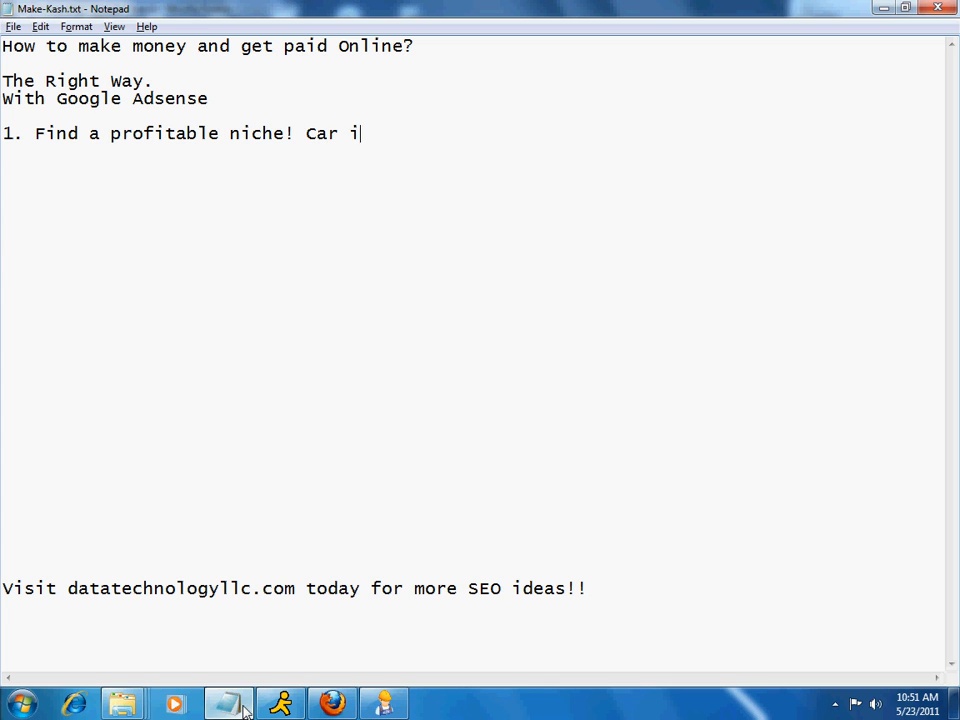
pyautogui.write('nsurance')
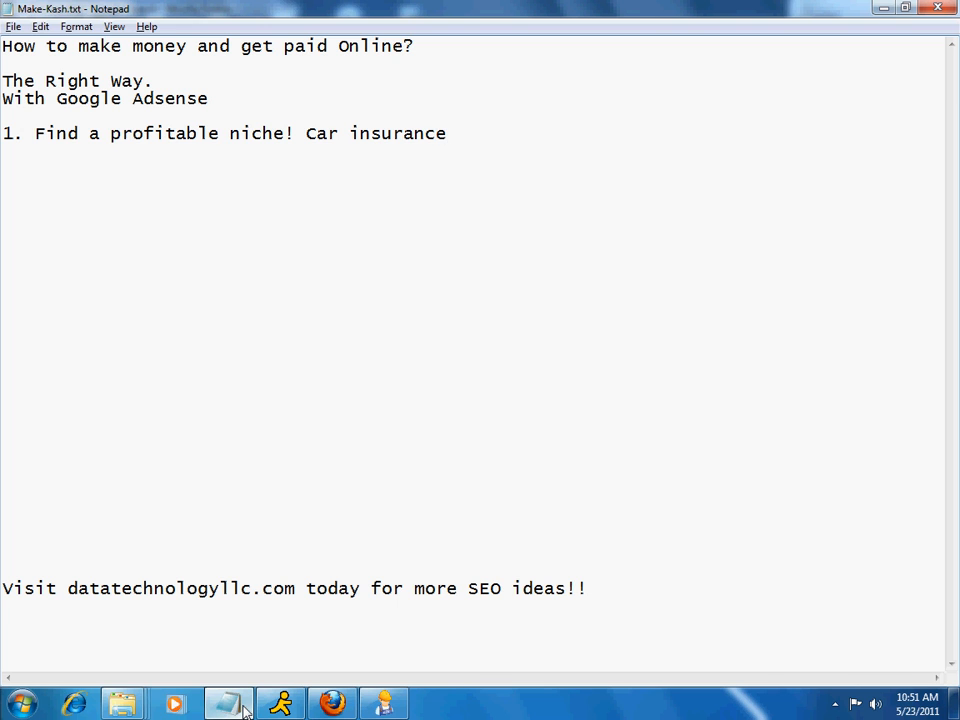
pyautogui.moveTo(250, 705)
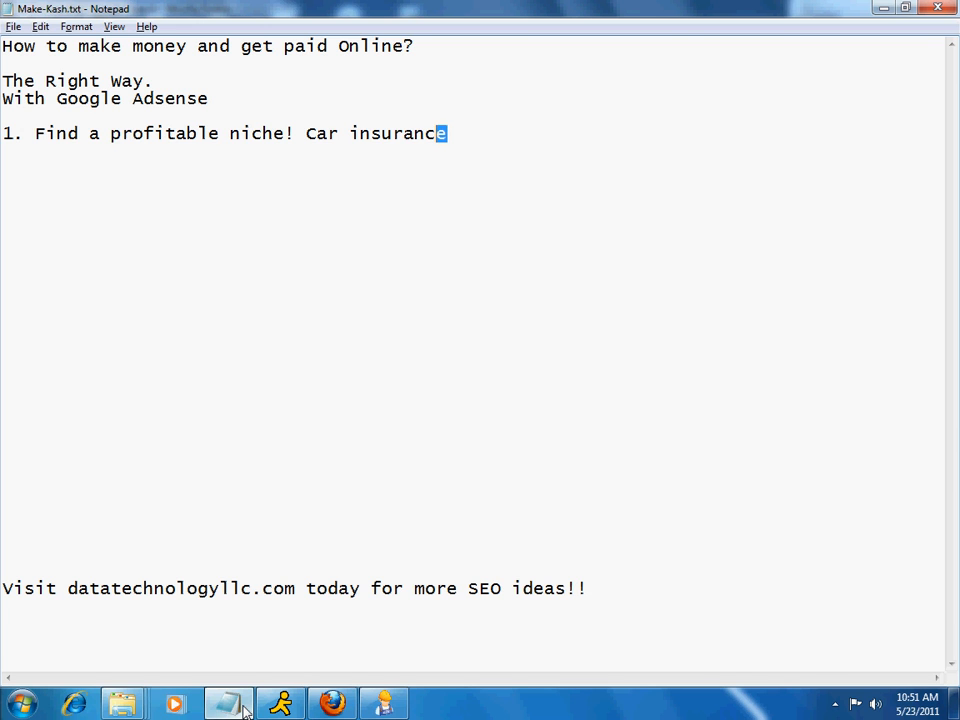
pyautogui.moveTo(305, 133); pyautogui.dragTo(447, 133)
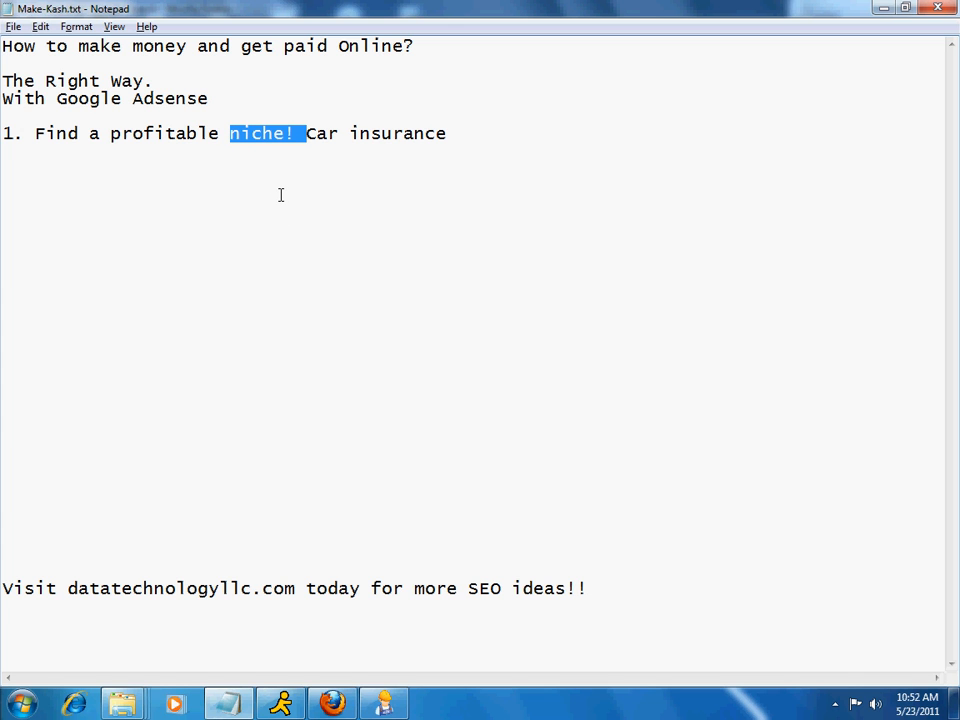
pyautogui.moveTo(254, 435)
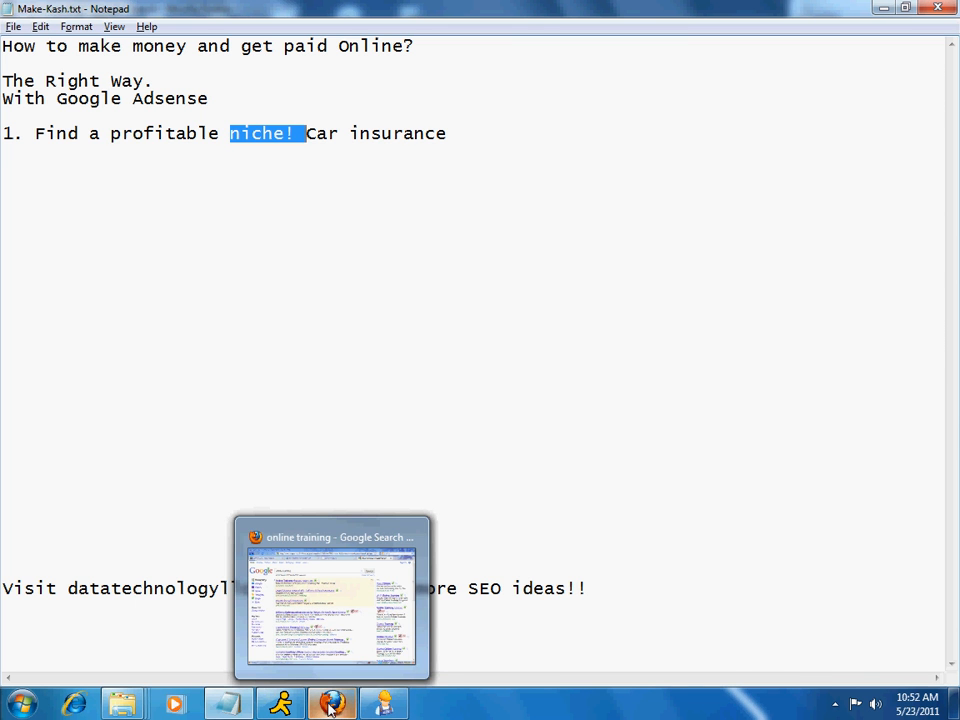
# Switch to Firefox and sign in to Google AdWords with email and password
pyautogui.click(333, 700)
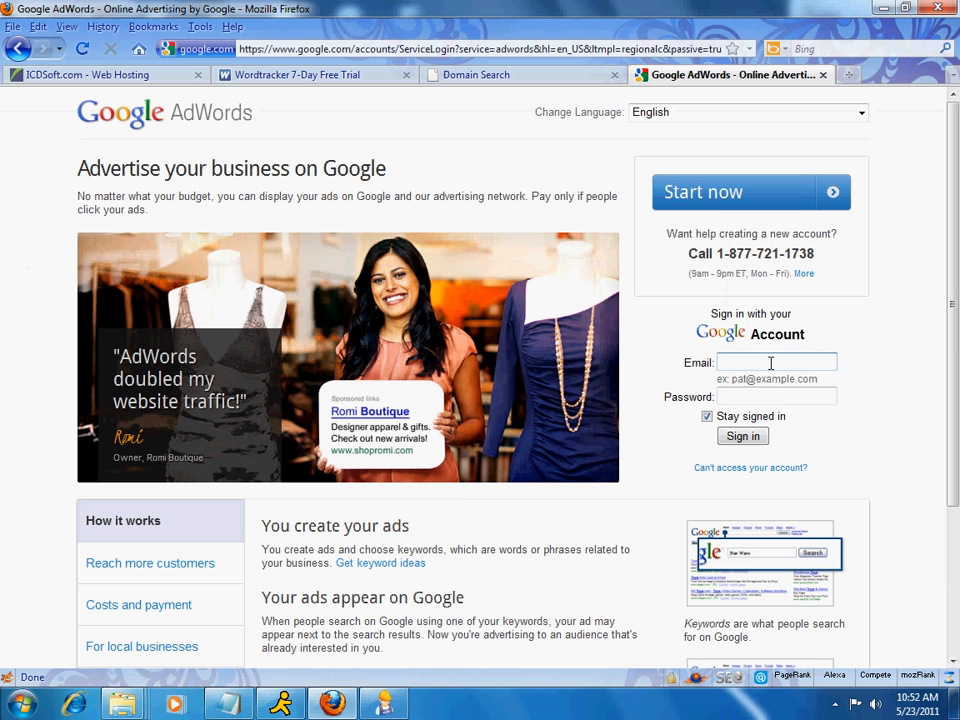
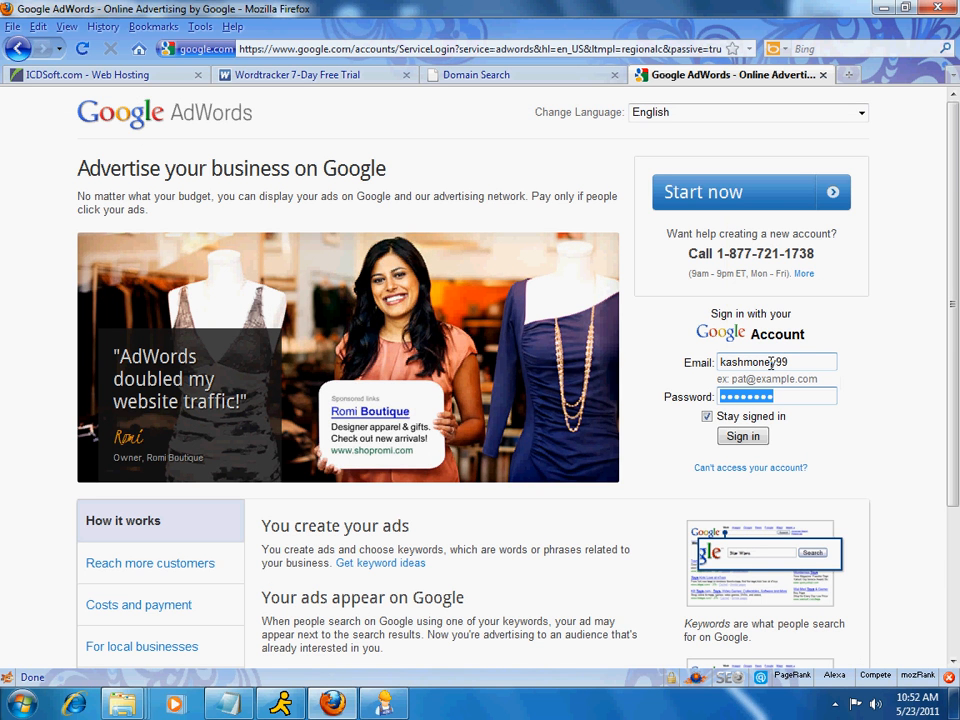
pyautogui.click(743, 436)
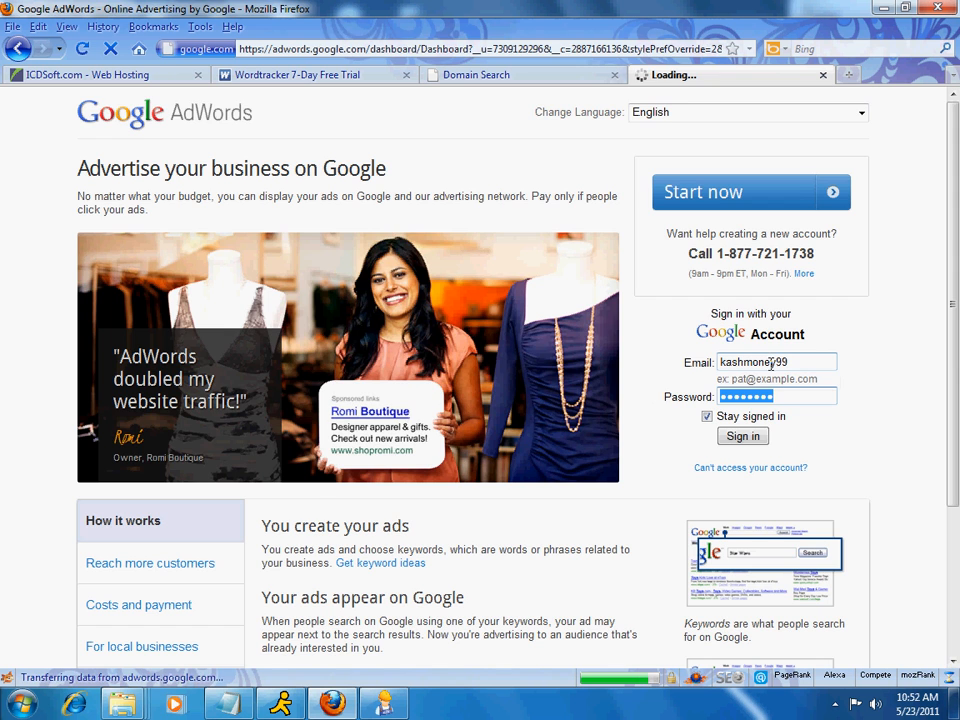
pyautogui.click(742, 436)
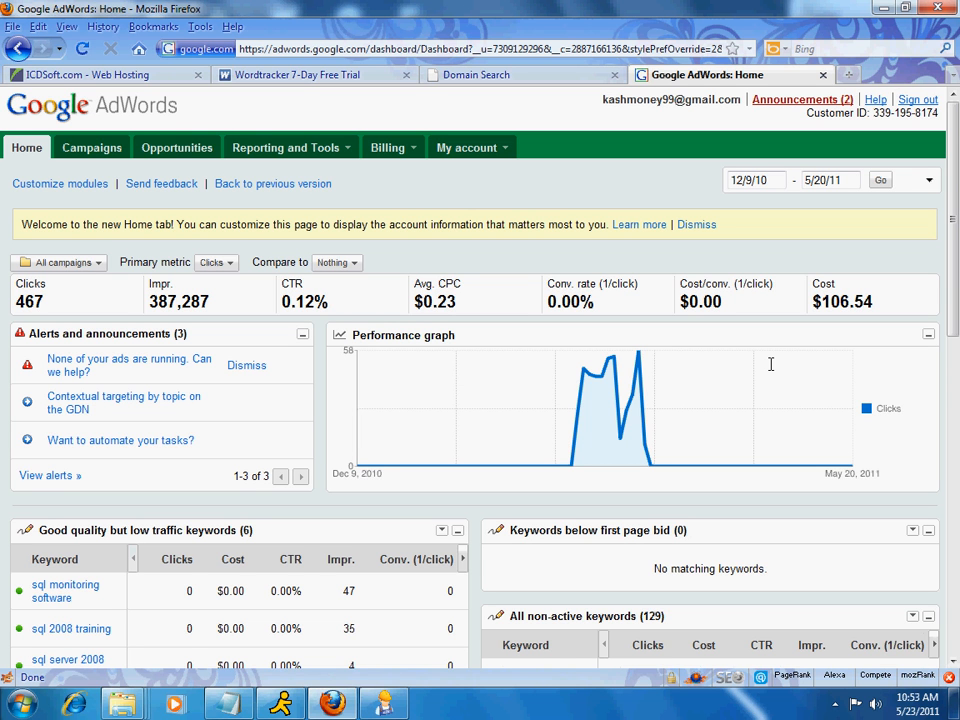
pyautogui.moveTo(550, 192)
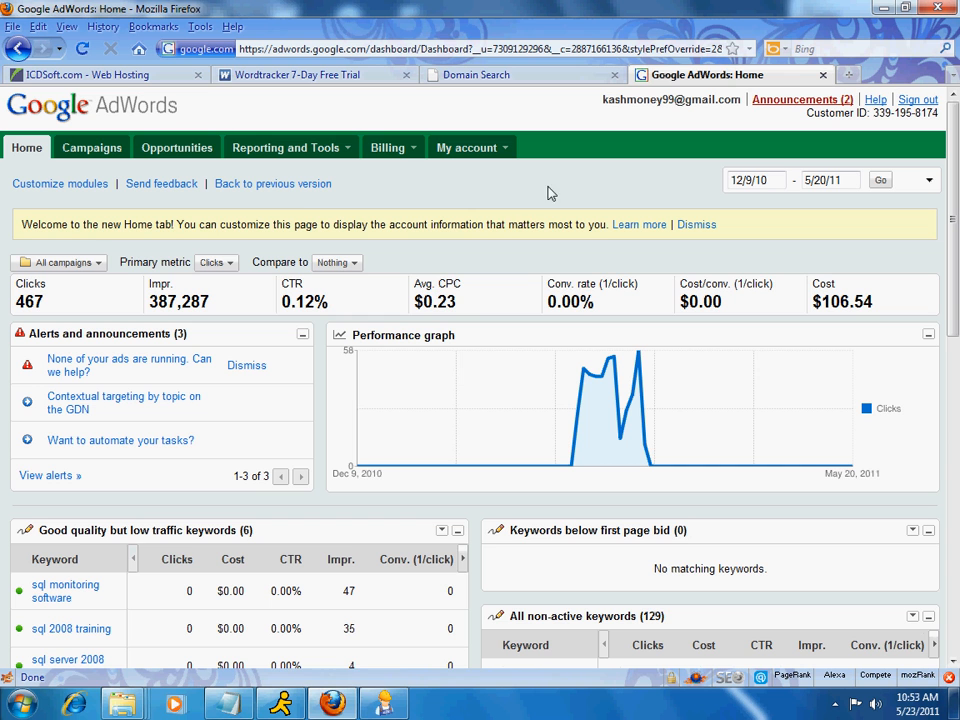
pyautogui.moveTo(388, 160)
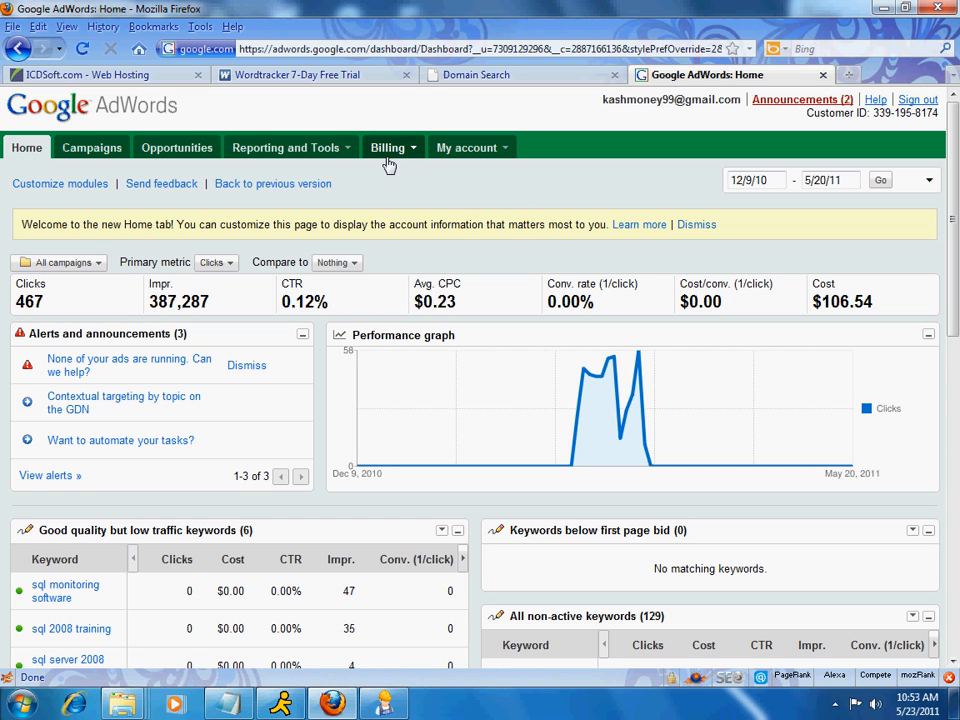
pyautogui.moveTo(315, 150)
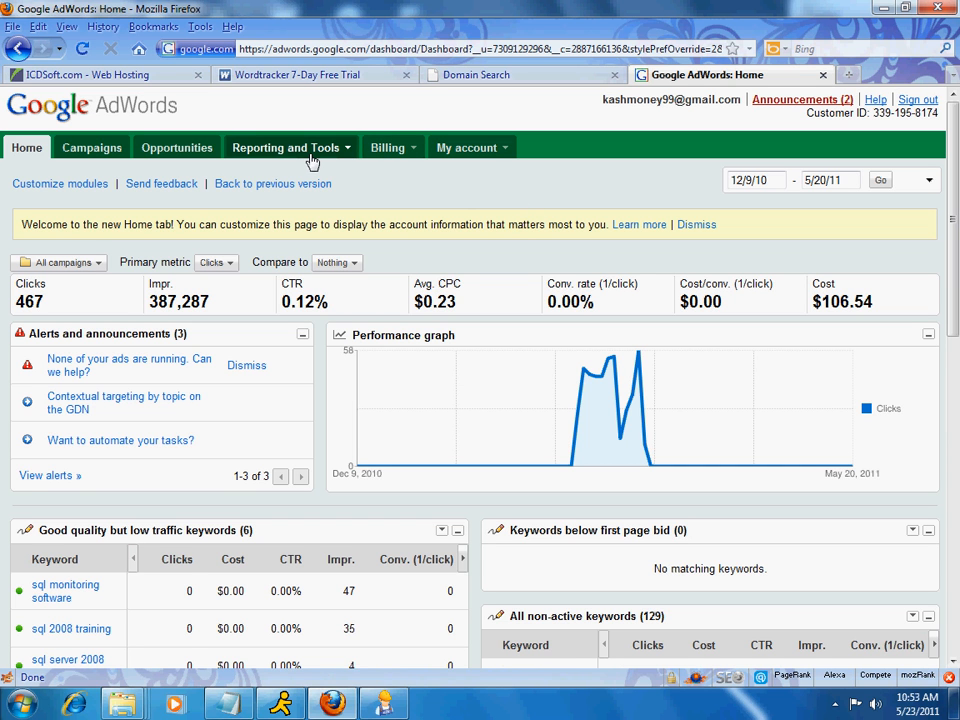
pyautogui.moveTo(351, 160)
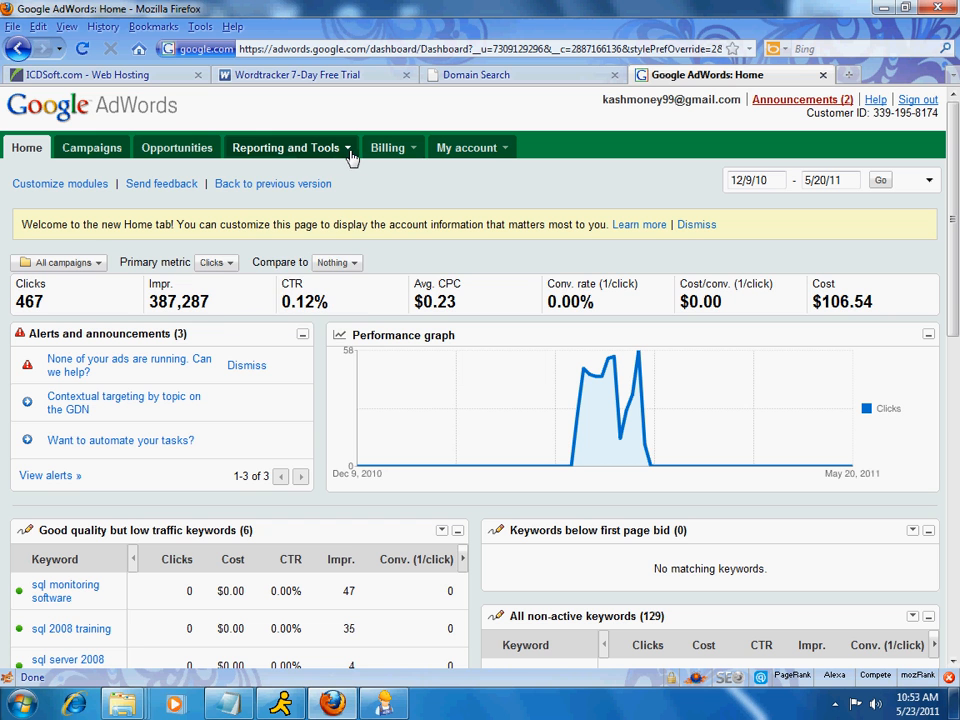
# Choose Keyword Tool from the Reporting and Tools menu
pyautogui.click(285, 147)
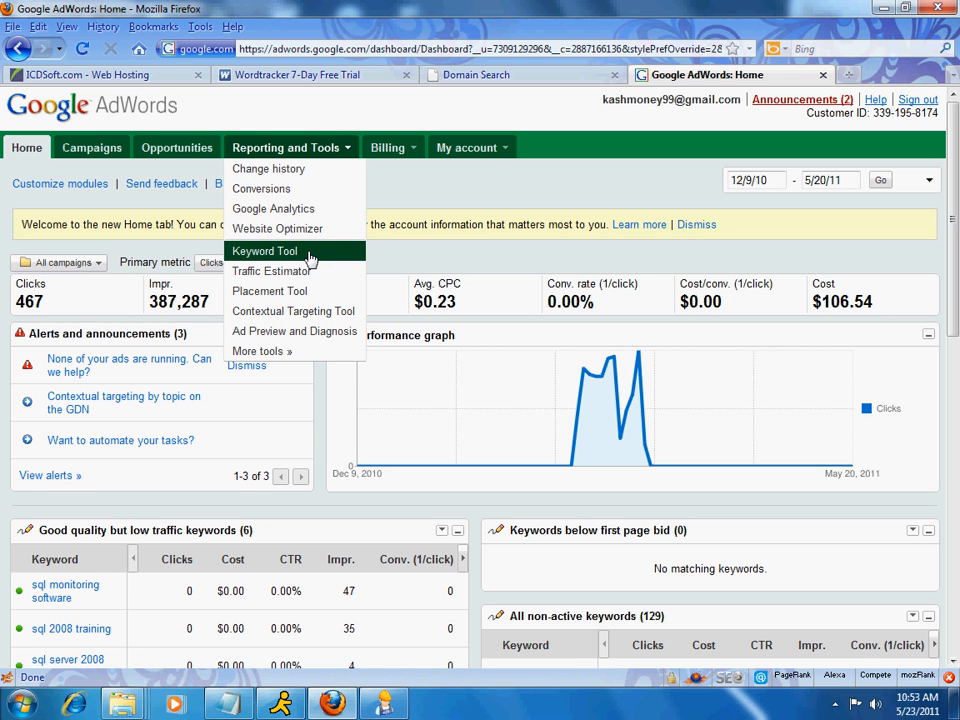
pyautogui.click(264, 251)
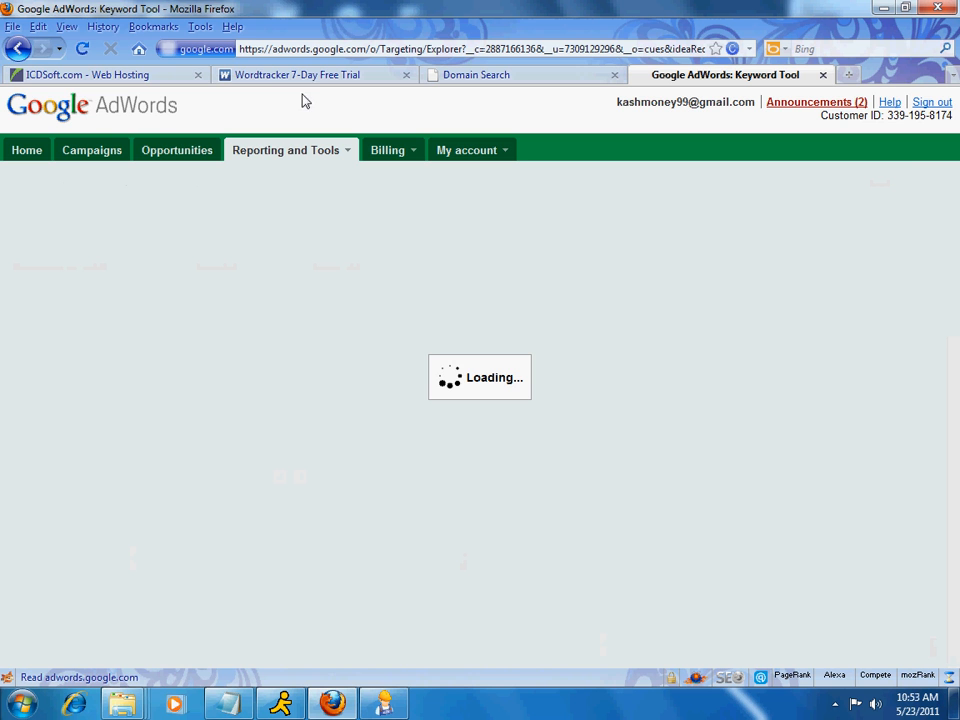
# Open seobook.com in a new tab, then return to the Keyword Tool tab
pyautogui.click(315, 74)
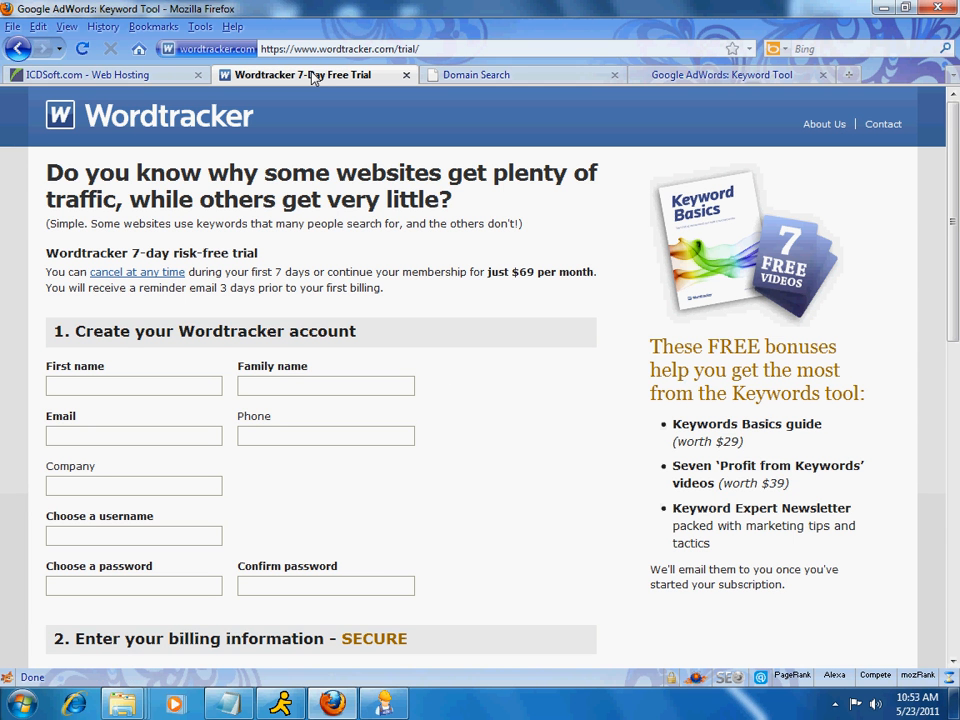
pyautogui.moveTo(253, 135)
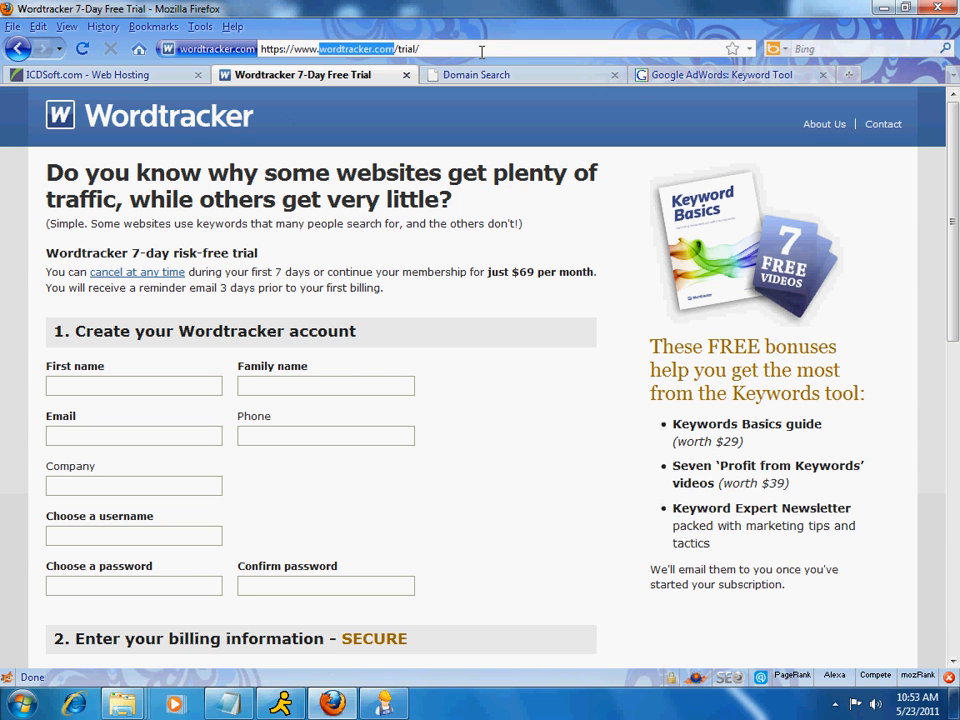
pyautogui.click(943, 75)
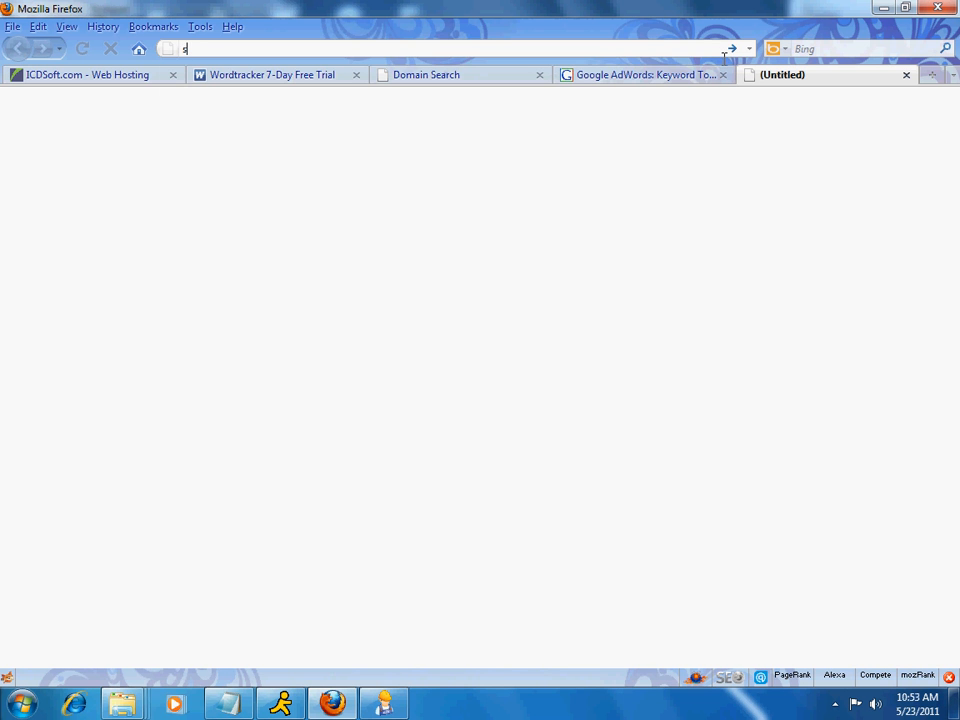
pyautogui.write('seobo')
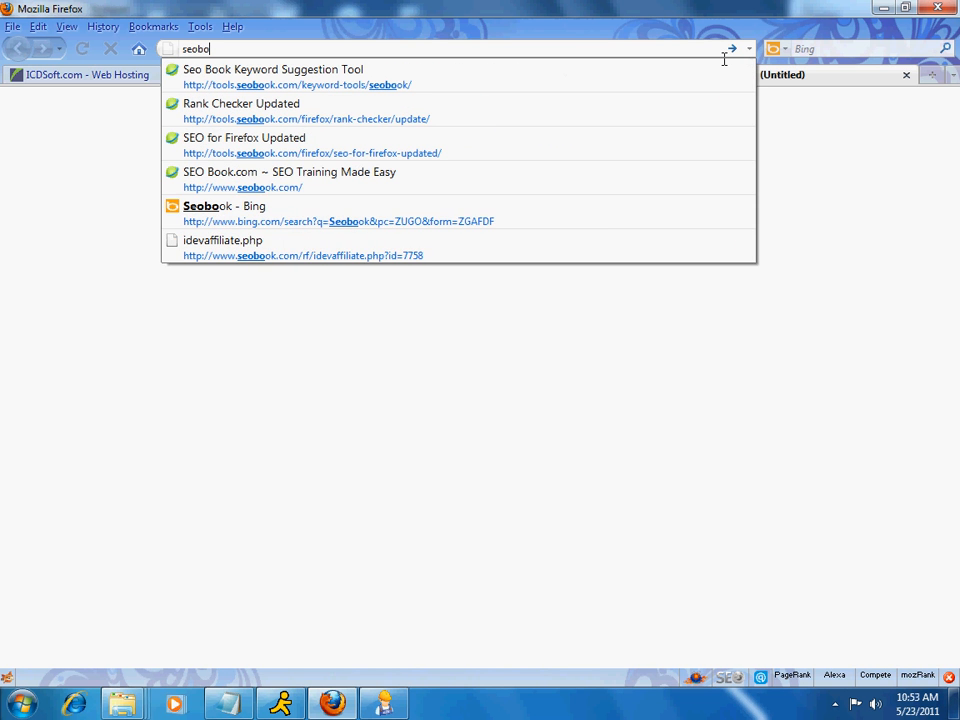
pyautogui.write('ok.com/')
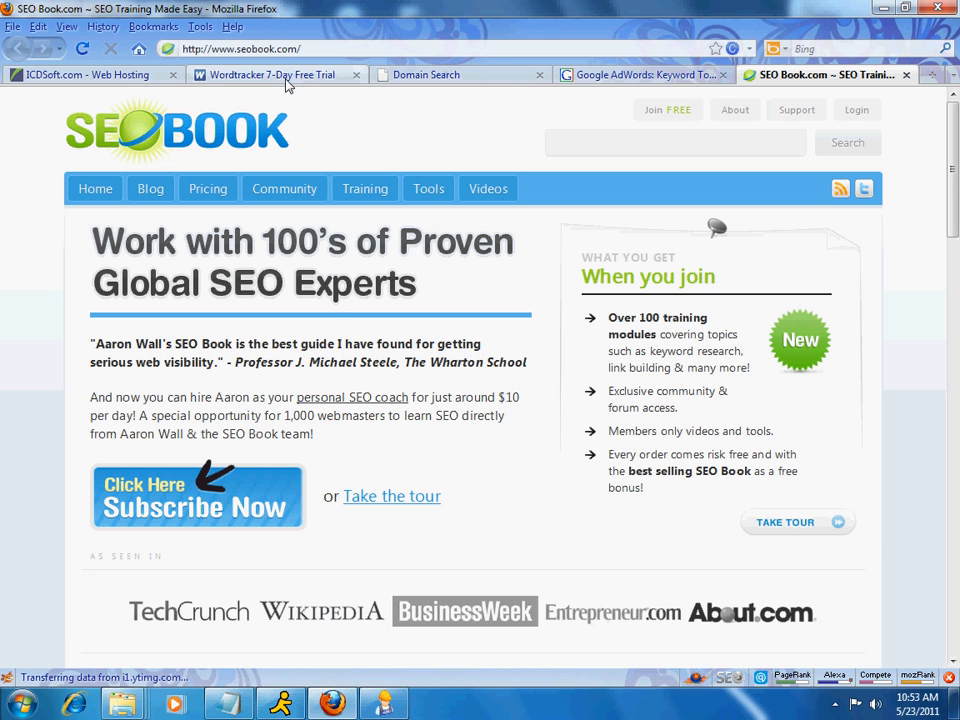
pyautogui.moveTo(288, 84)
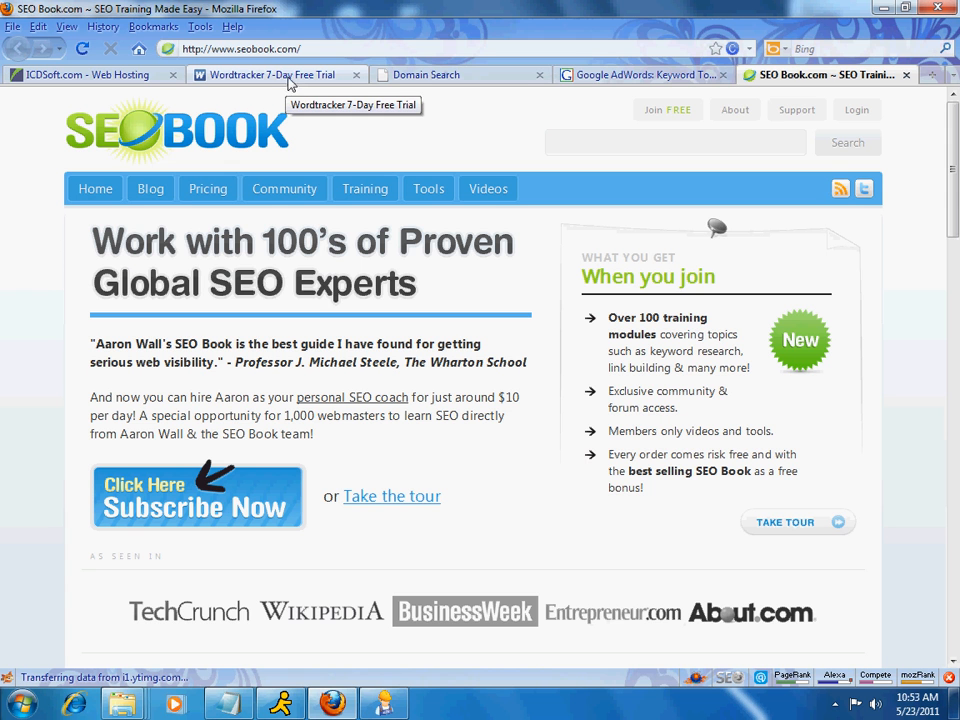
pyautogui.click(640, 74)
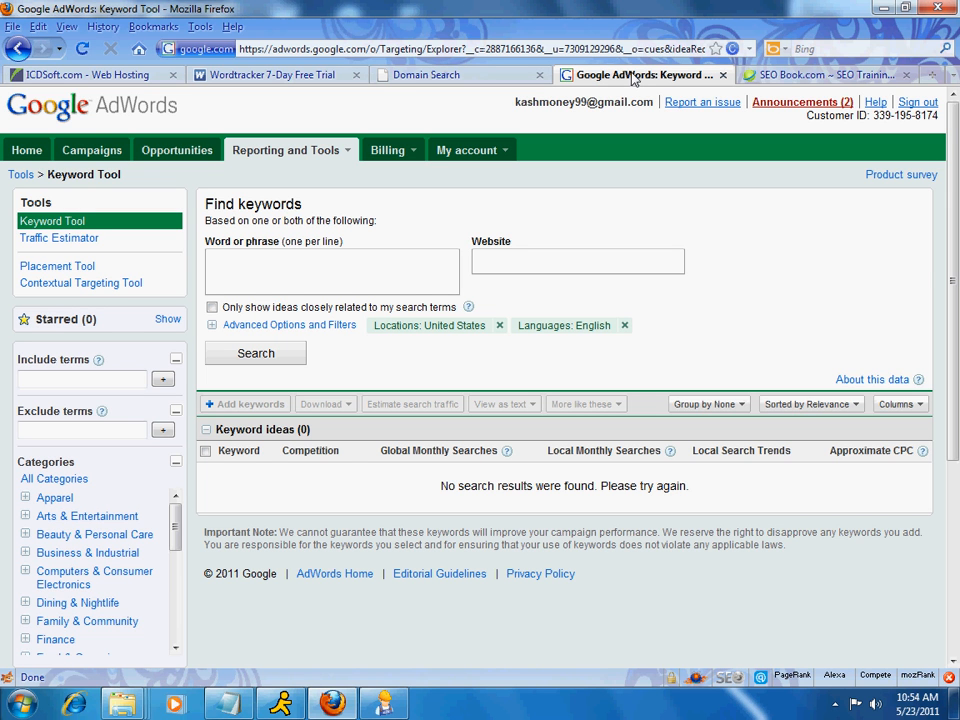
pyautogui.click(331, 270)
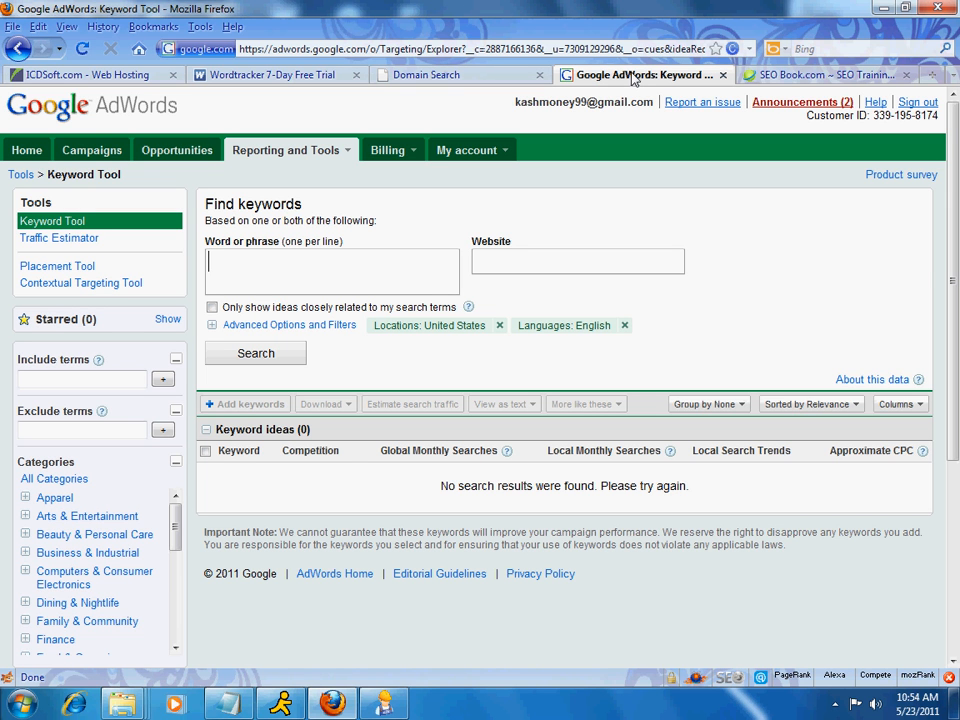
# Search 'car insurance' and 'auto insurance', showing only closely related ideas
pyautogui.write('car ai')
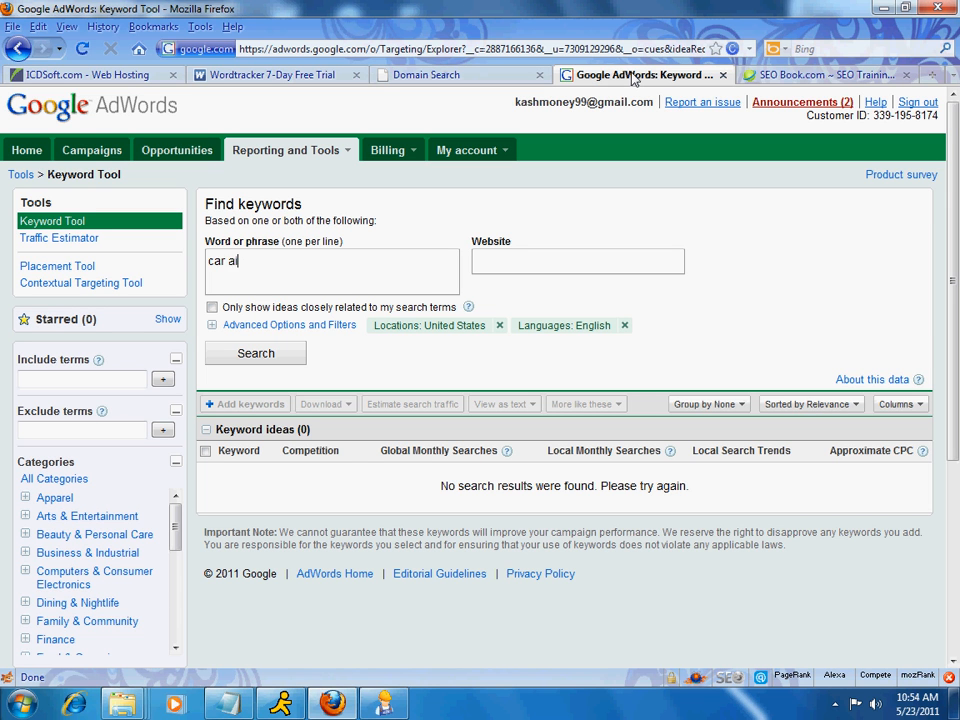
pyautogui.press('BackSpace')
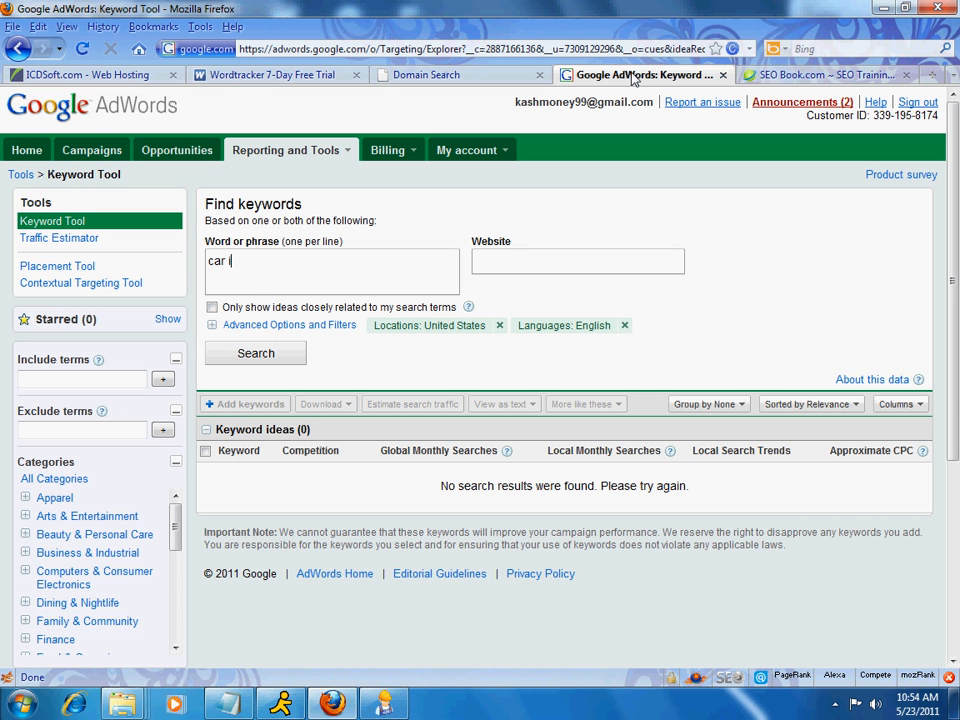
pyautogui.write('nsurance')
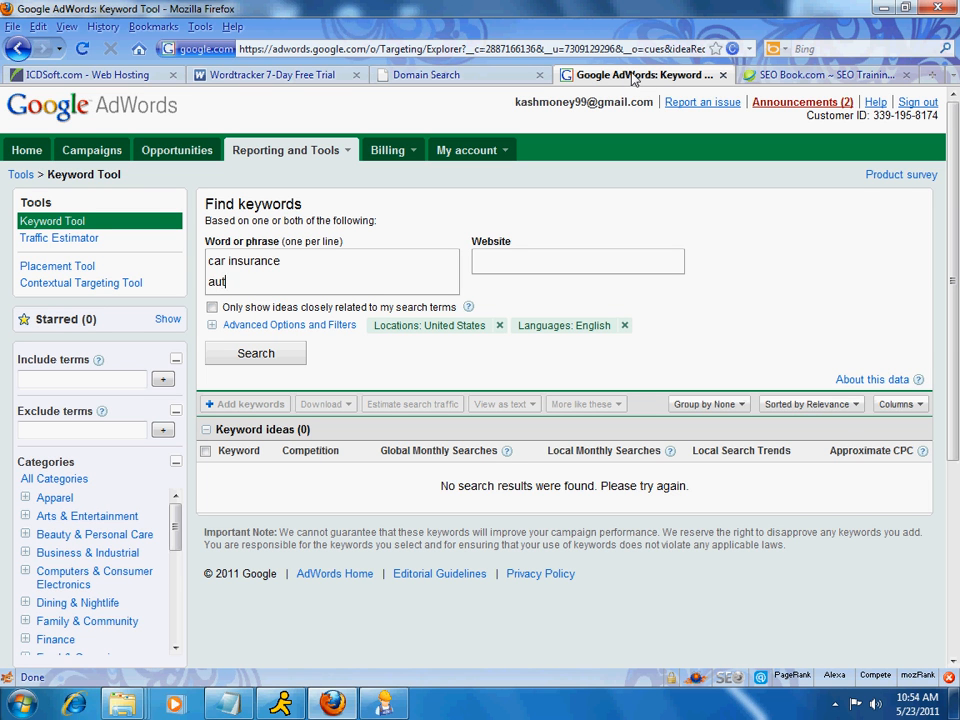
pyautogui.write('o insur')
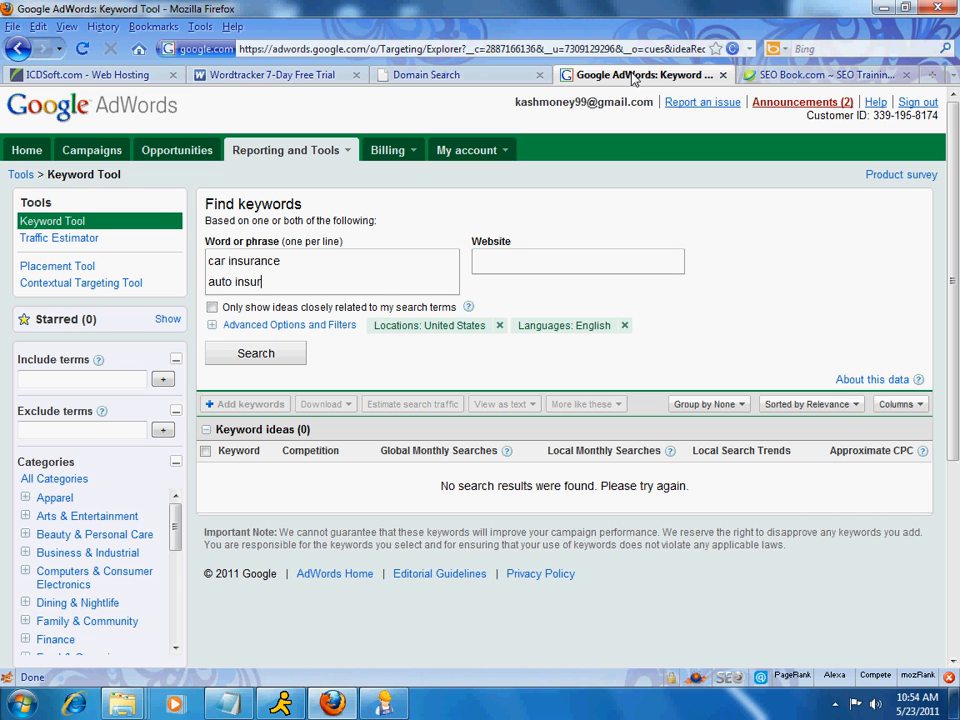
pyautogui.write('ance')
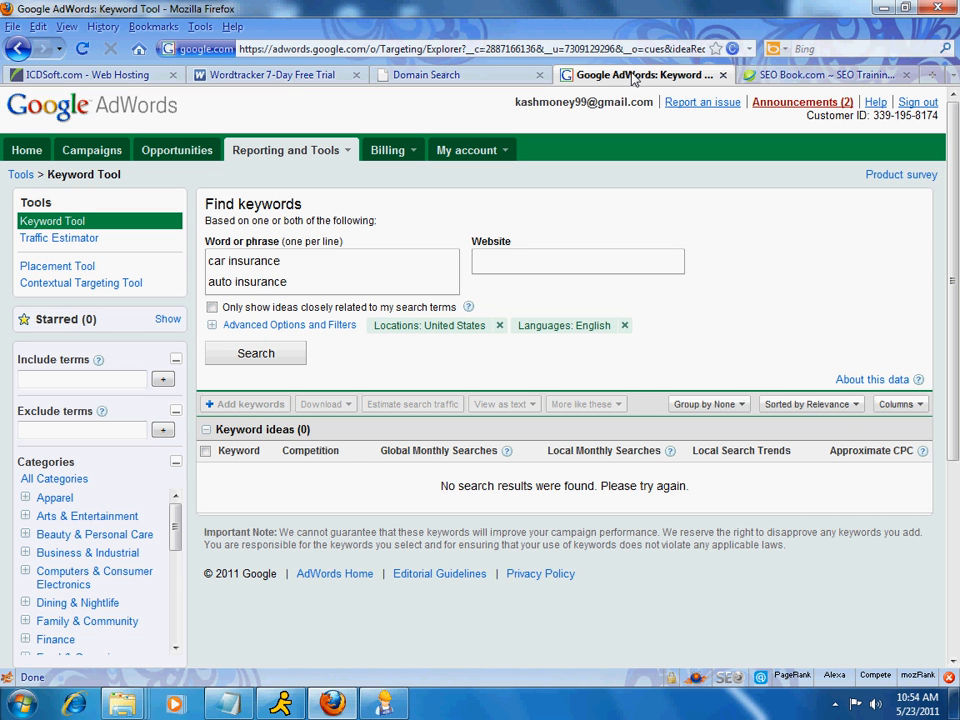
pyautogui.moveTo(926, 248)
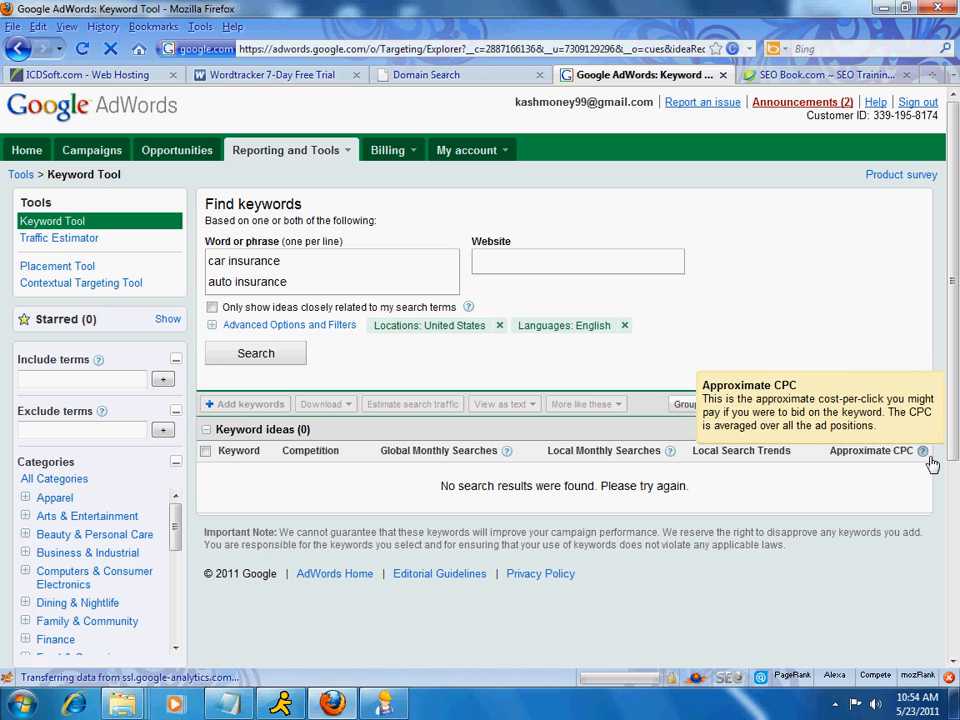
pyautogui.moveTo(517, 383)
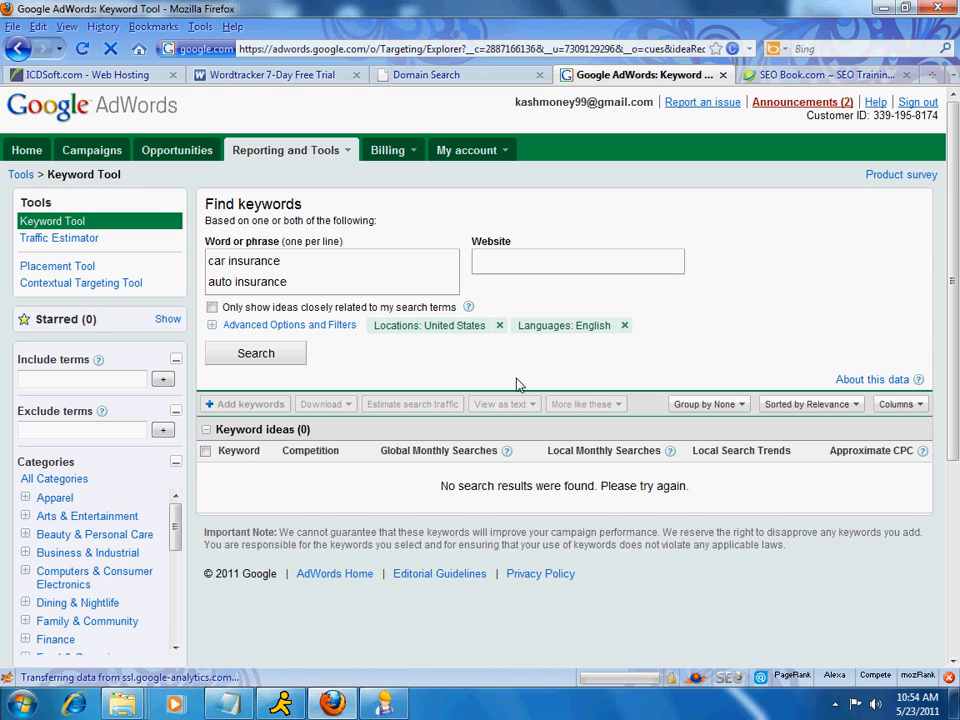
pyautogui.moveTo(283, 297)
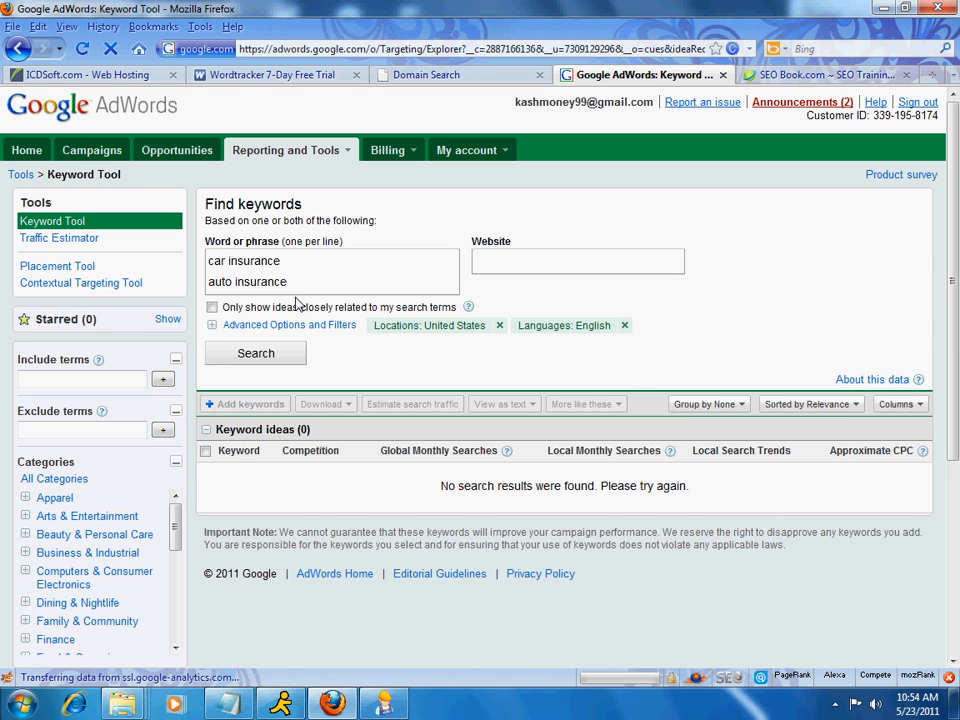
pyautogui.click(212, 307)
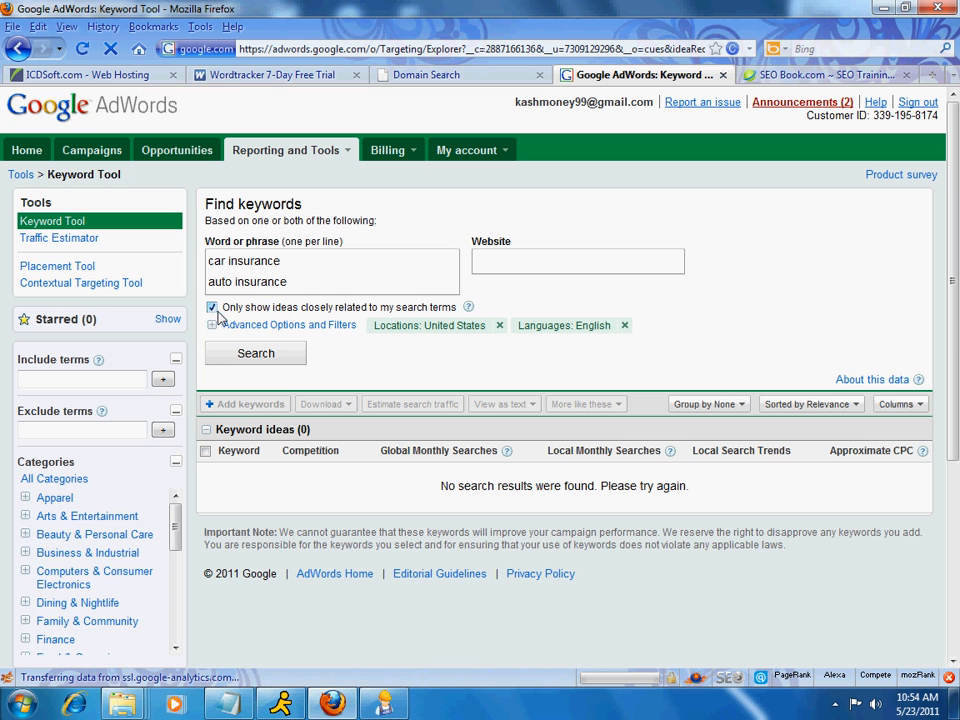
pyautogui.moveTo(373, 333)
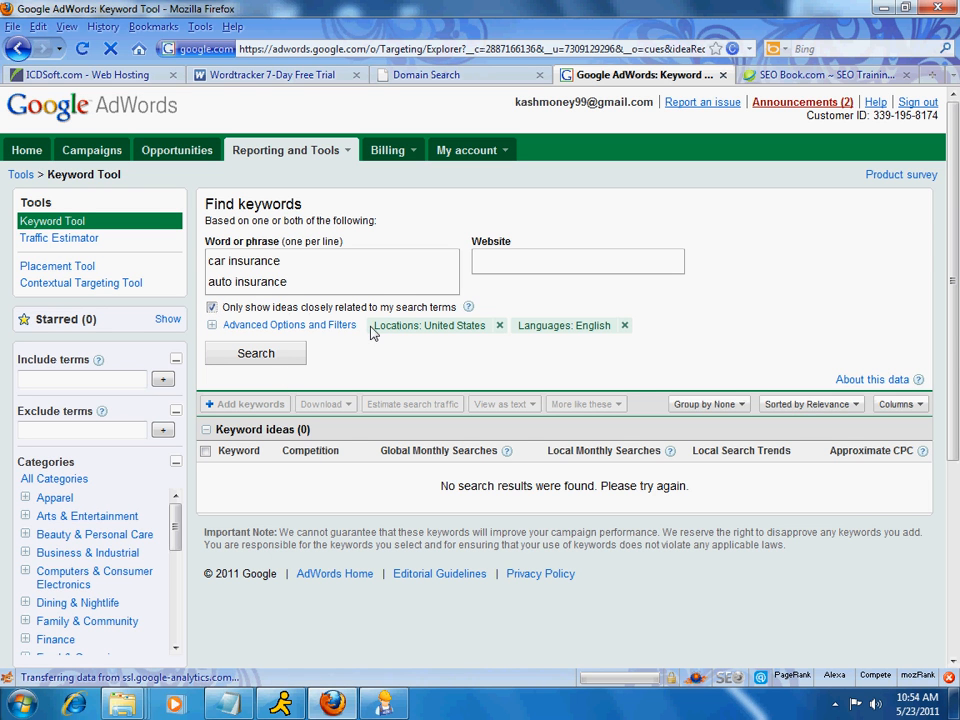
pyautogui.click(255, 353)
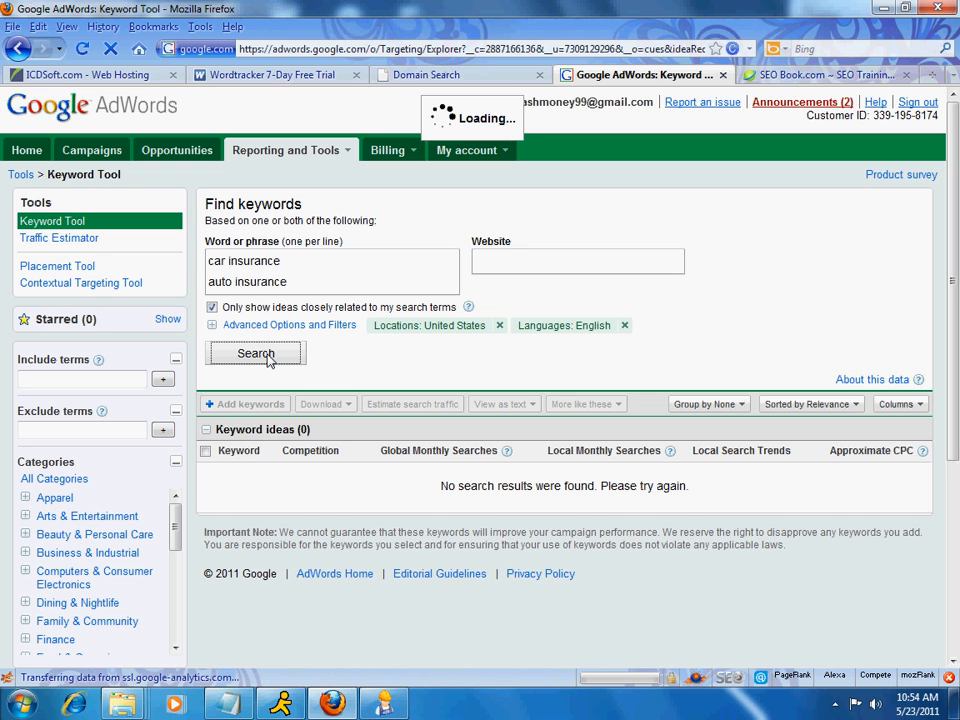
pyautogui.click(256, 353)
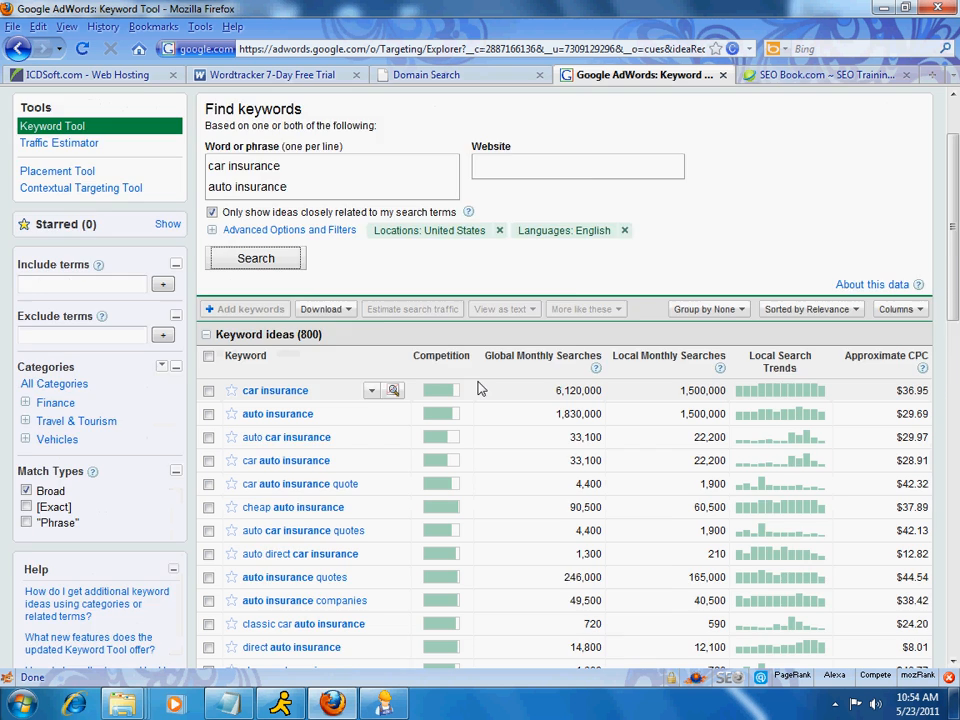
pyautogui.scroll(-3)
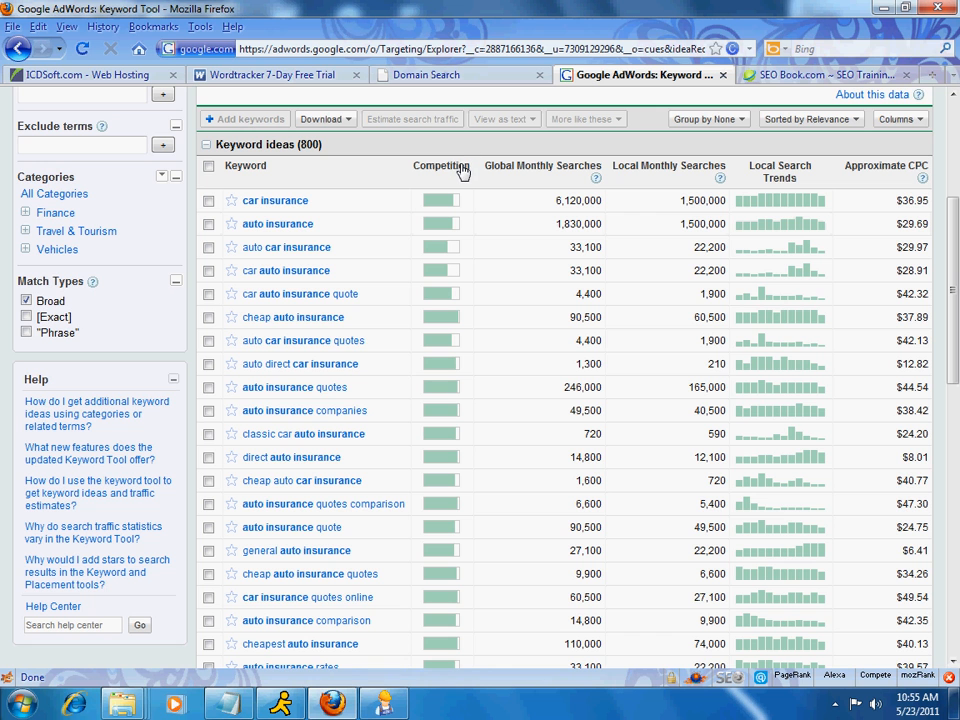
pyautogui.moveTo(451, 177)
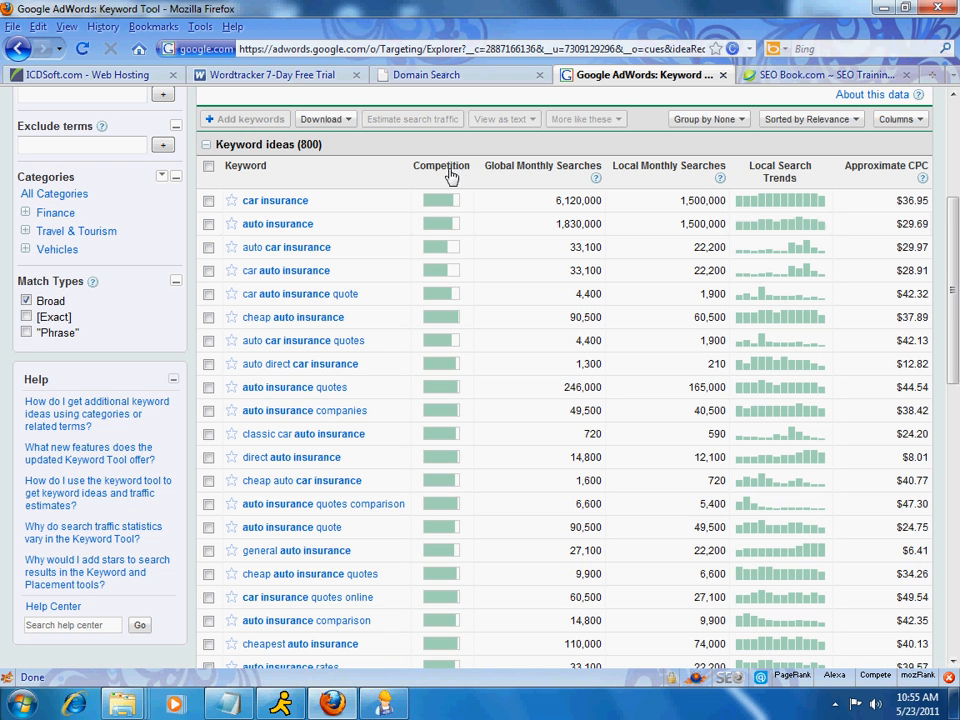
pyautogui.moveTo(448, 208)
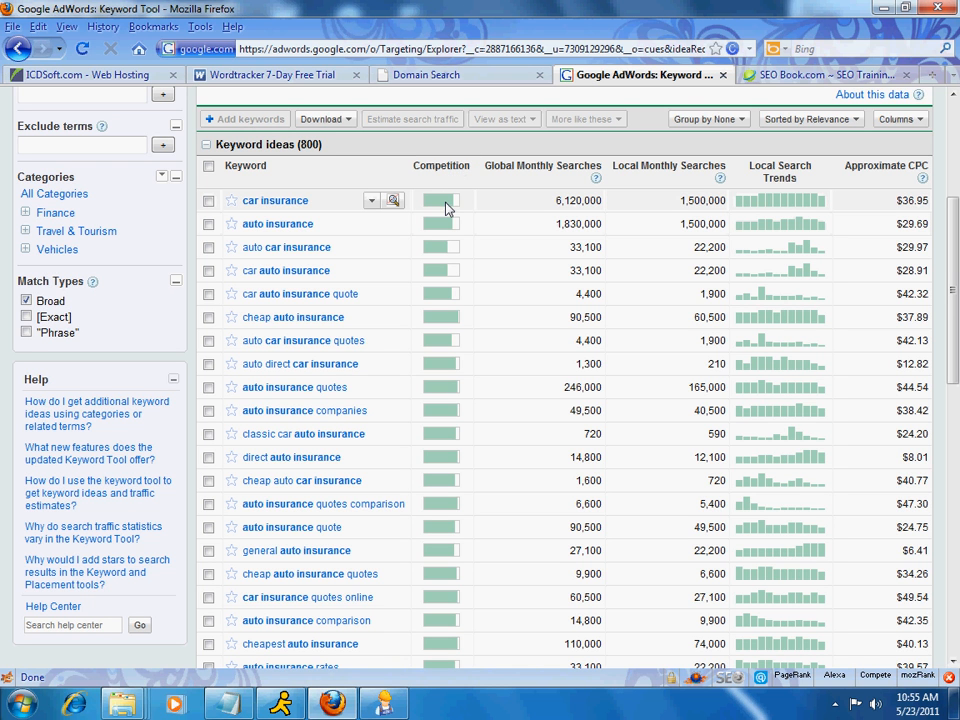
pyautogui.moveTo(447, 207)
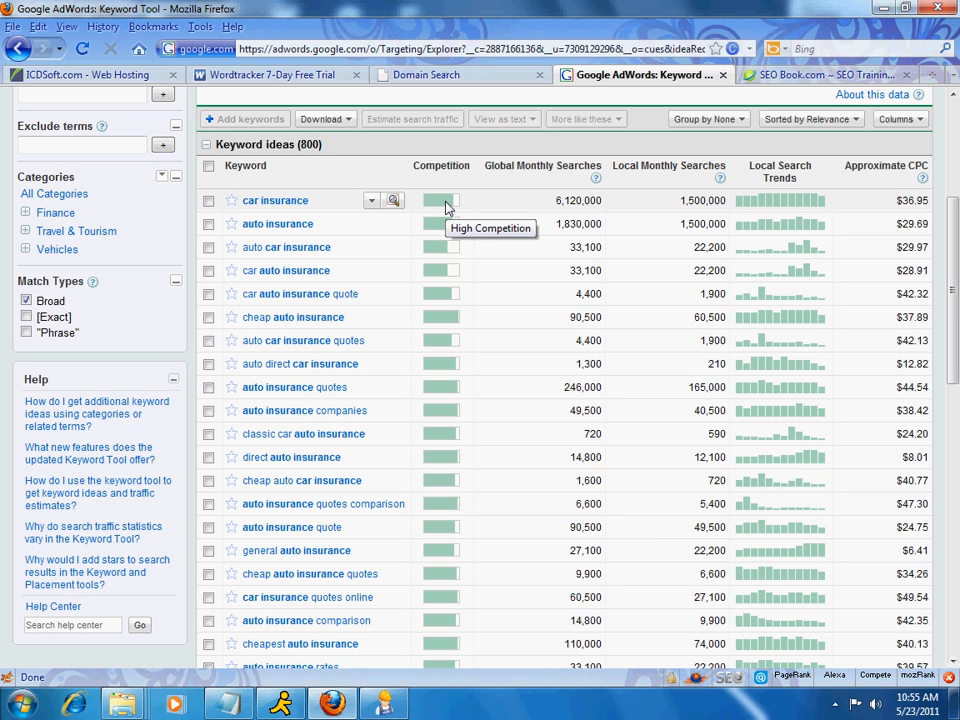
pyautogui.moveTo(532, 197)
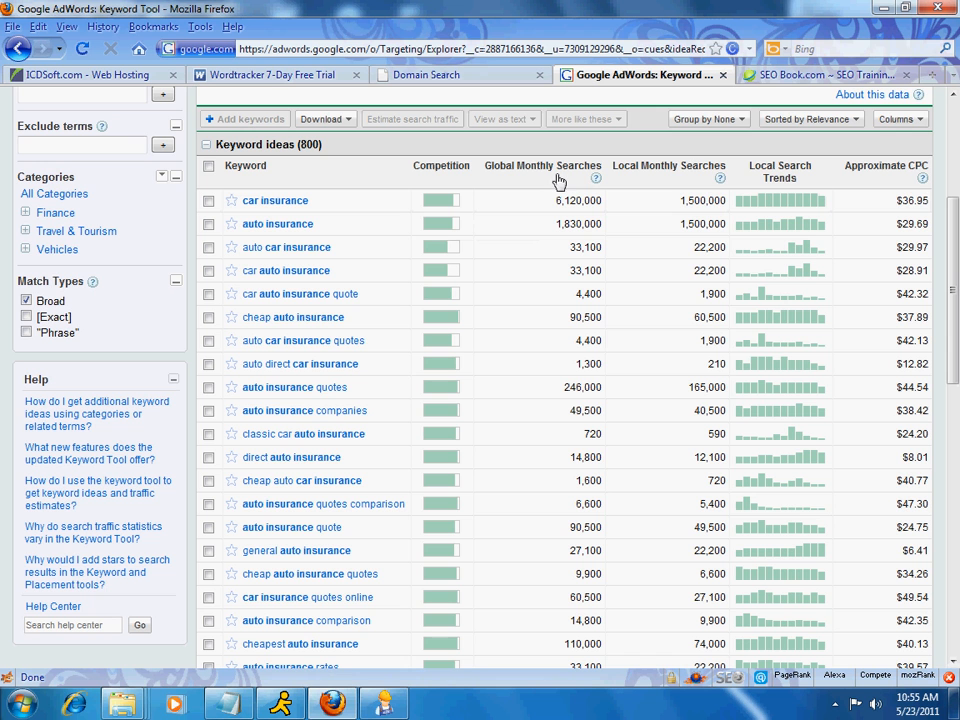
pyautogui.moveTo(740, 177)
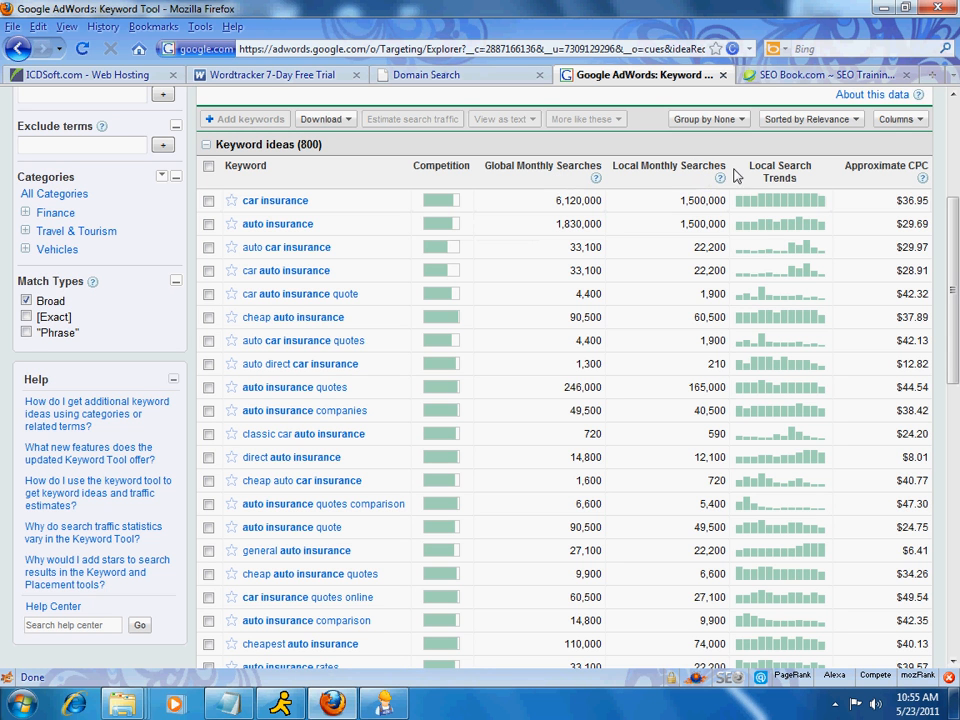
pyautogui.moveTo(782, 234)
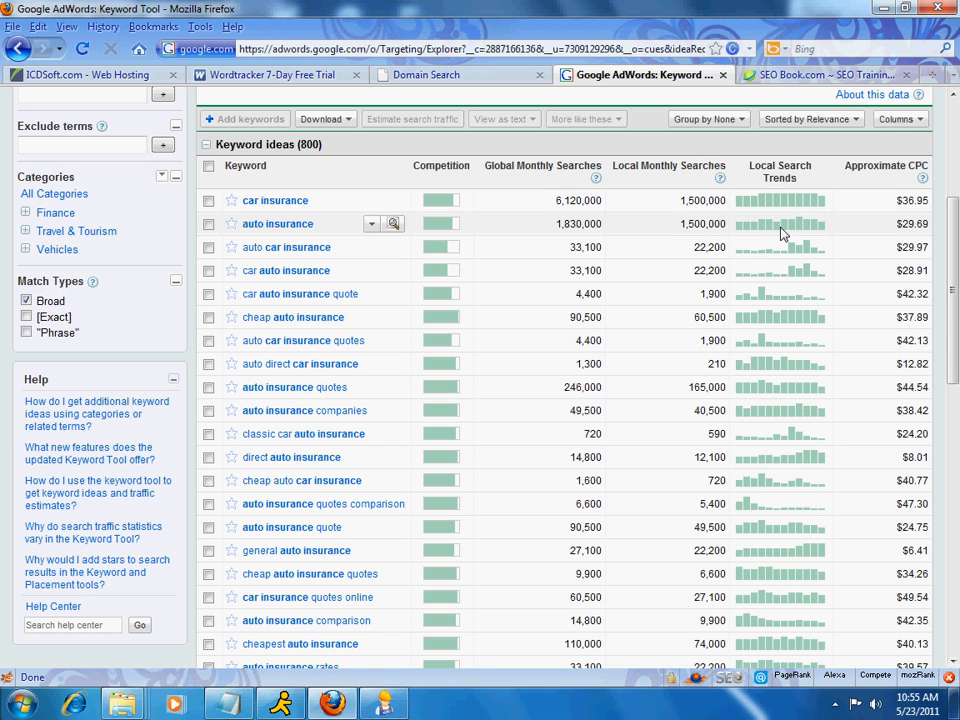
pyautogui.moveTo(730, 640)
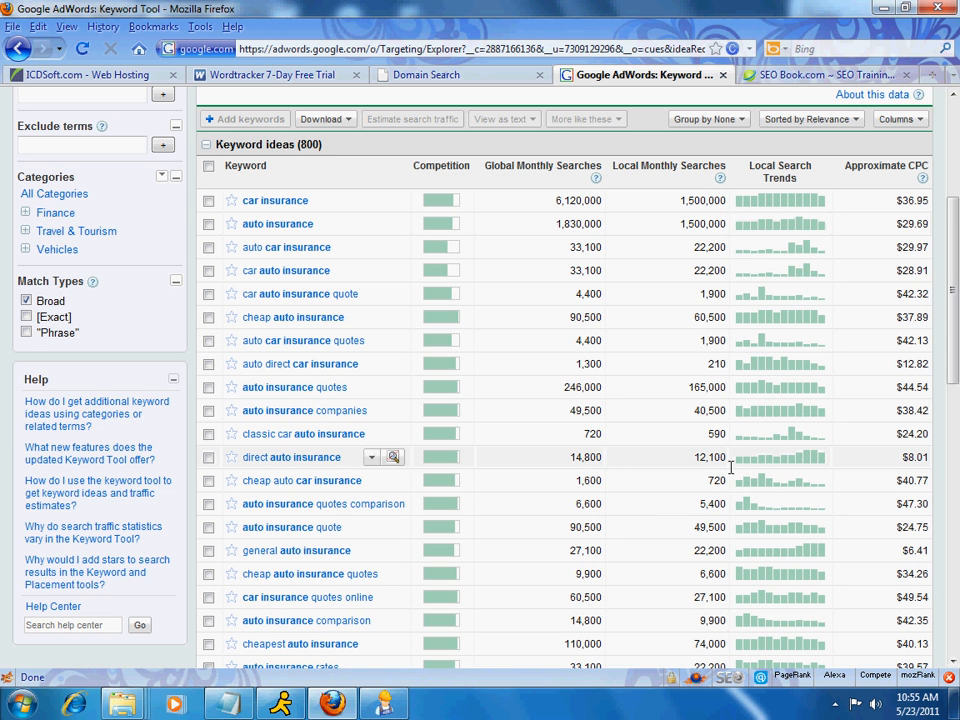
pyautogui.moveTo(300, 457)
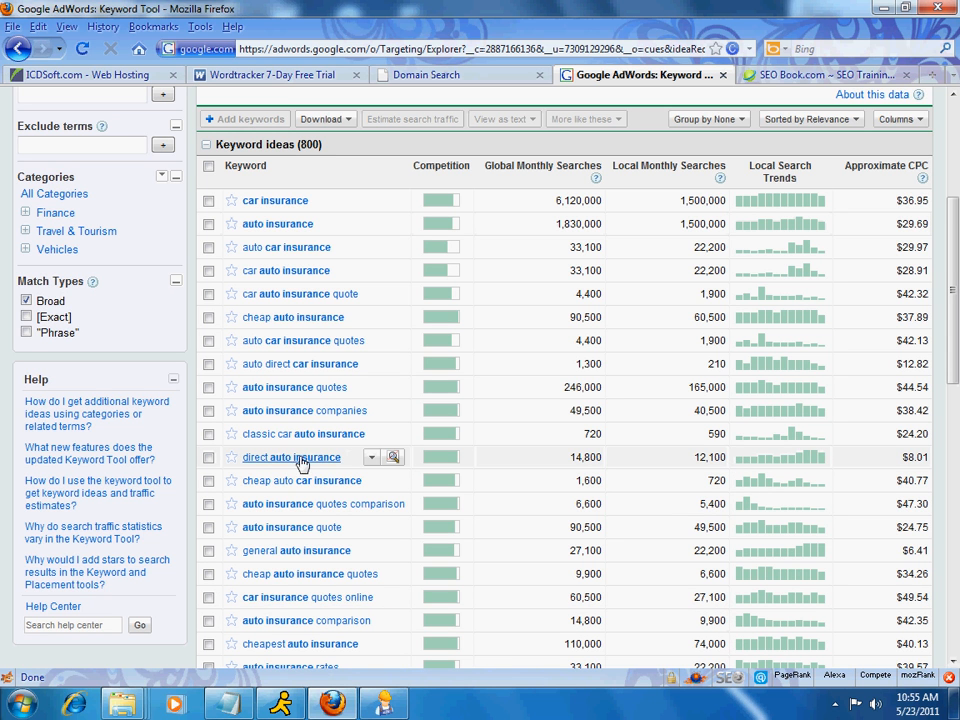
pyautogui.moveTo(284, 465)
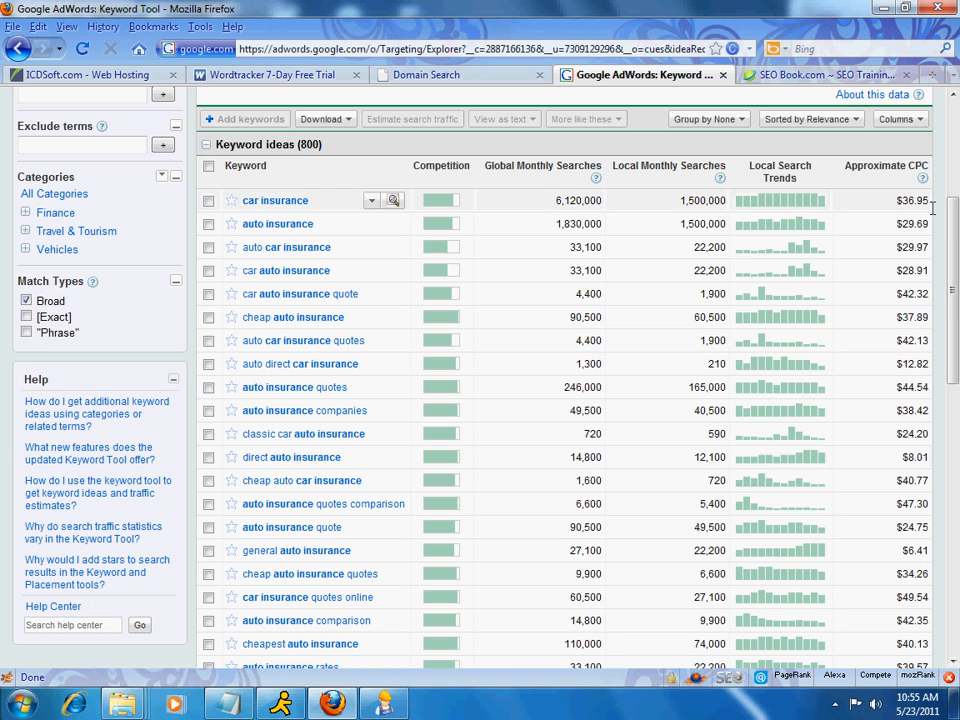
pyautogui.moveTo(890, 176)
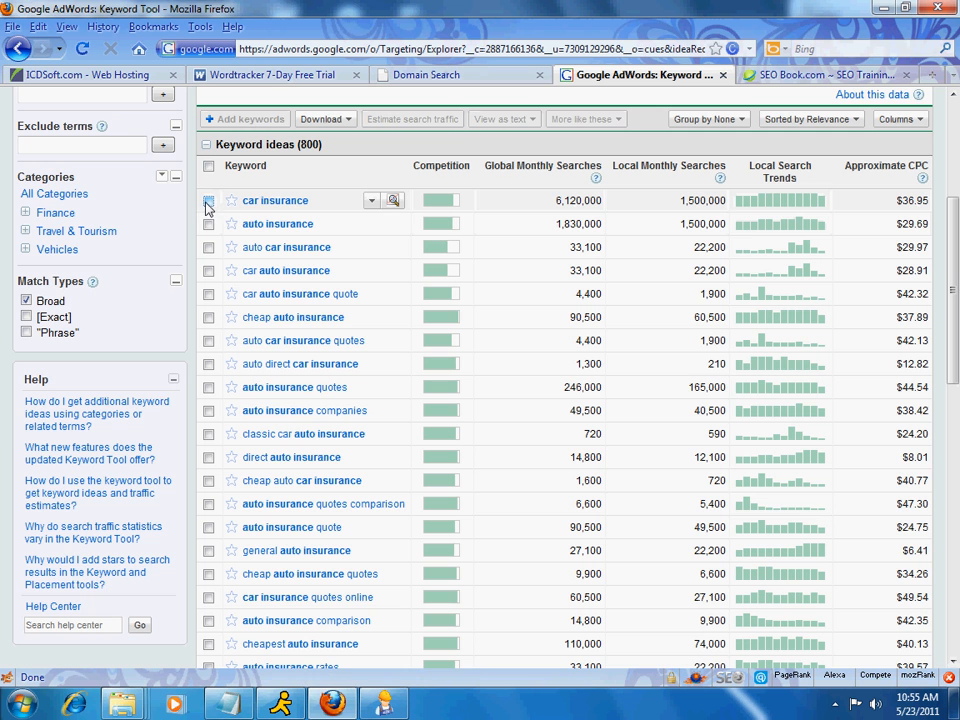
# Tick the 'car insurance' keyword row
pyautogui.click(208, 200)
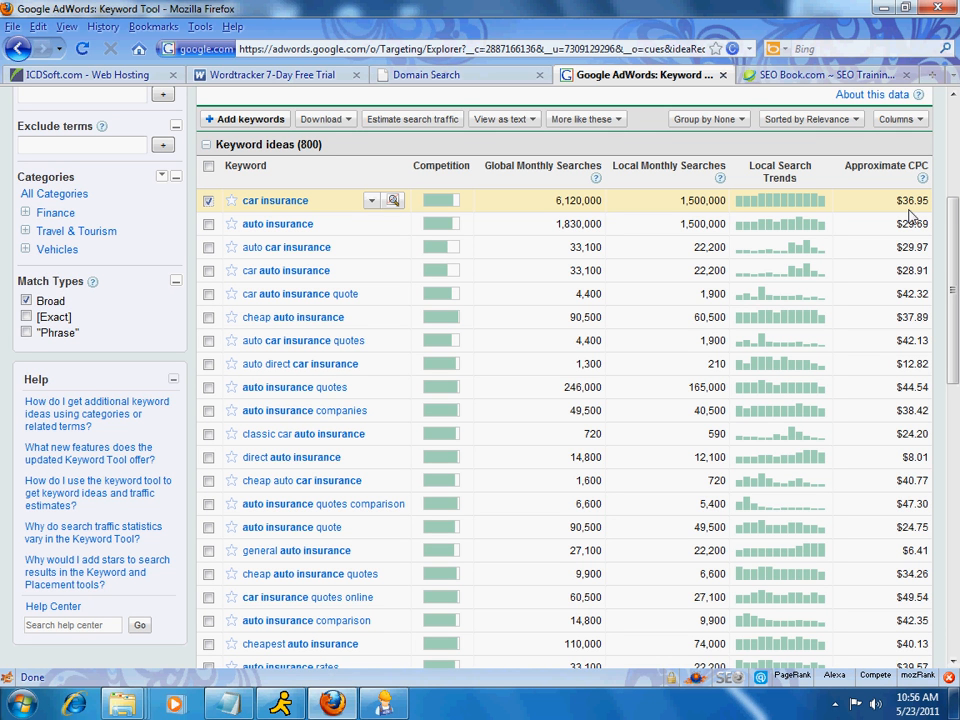
pyautogui.moveTo(951, 210)
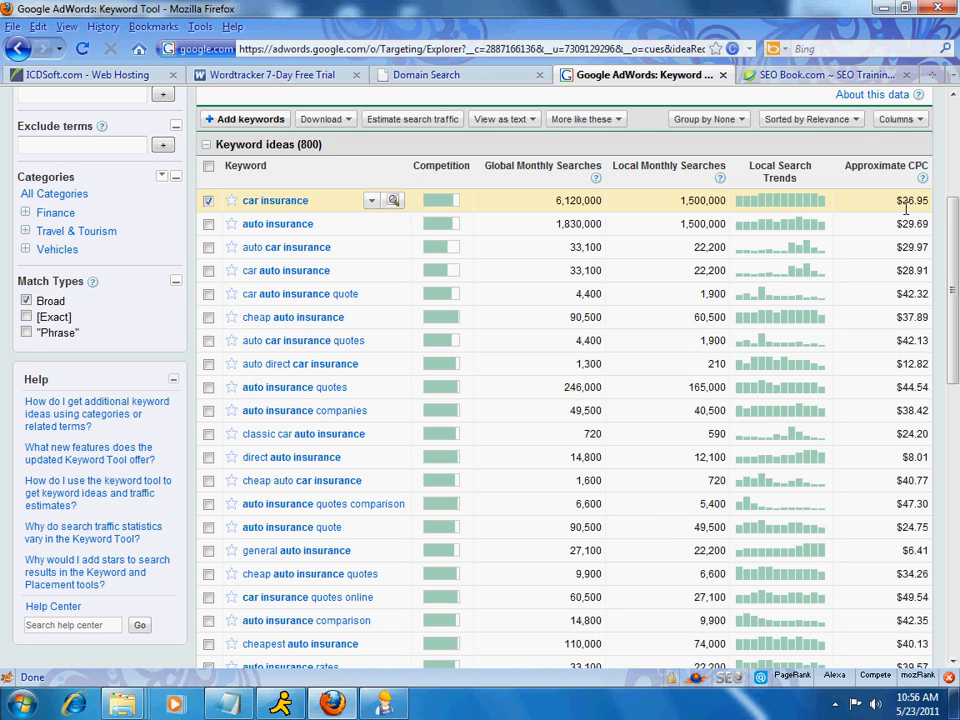
pyautogui.moveTo(822, 179)
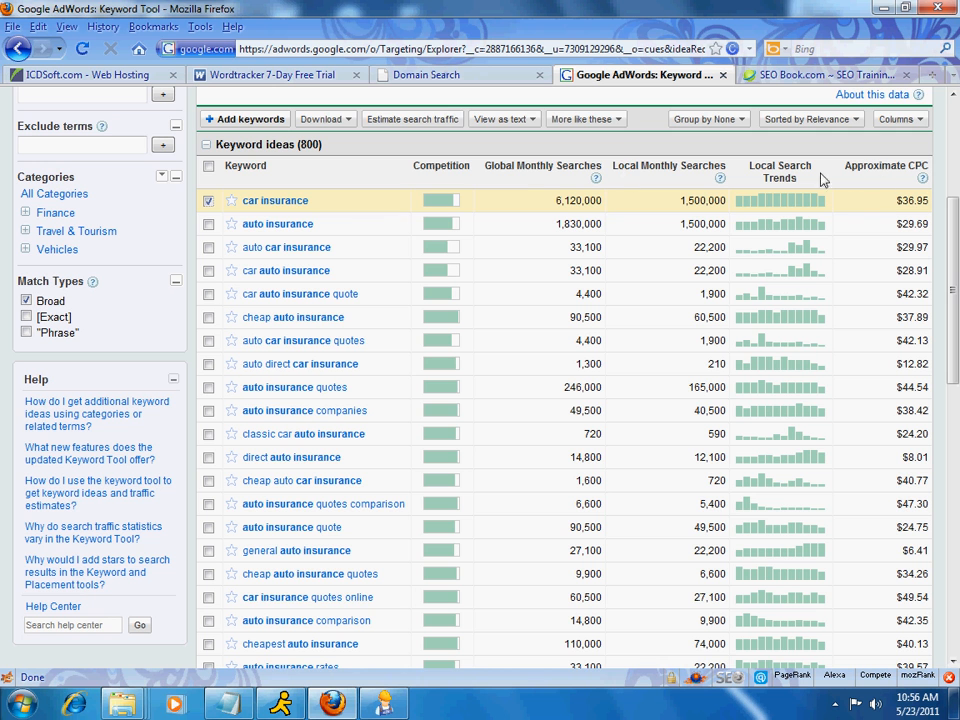
# Sort keyword ideas by Global Monthly Searches descending and scroll through the list
pyautogui.click(541, 184)
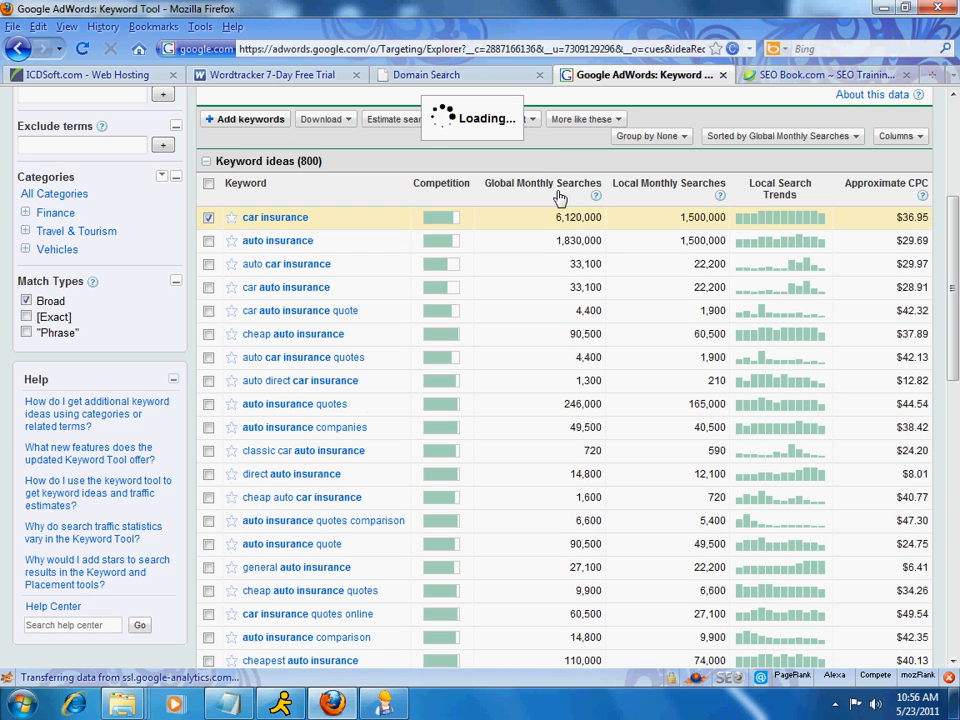
pyautogui.click(542, 183)
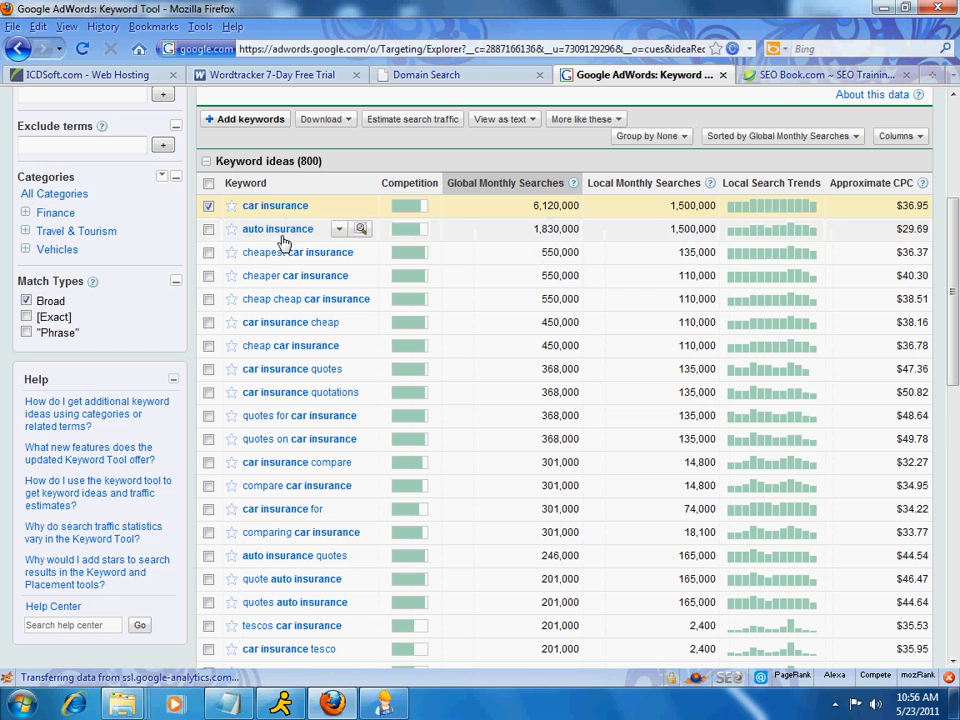
pyautogui.moveTo(290, 345)
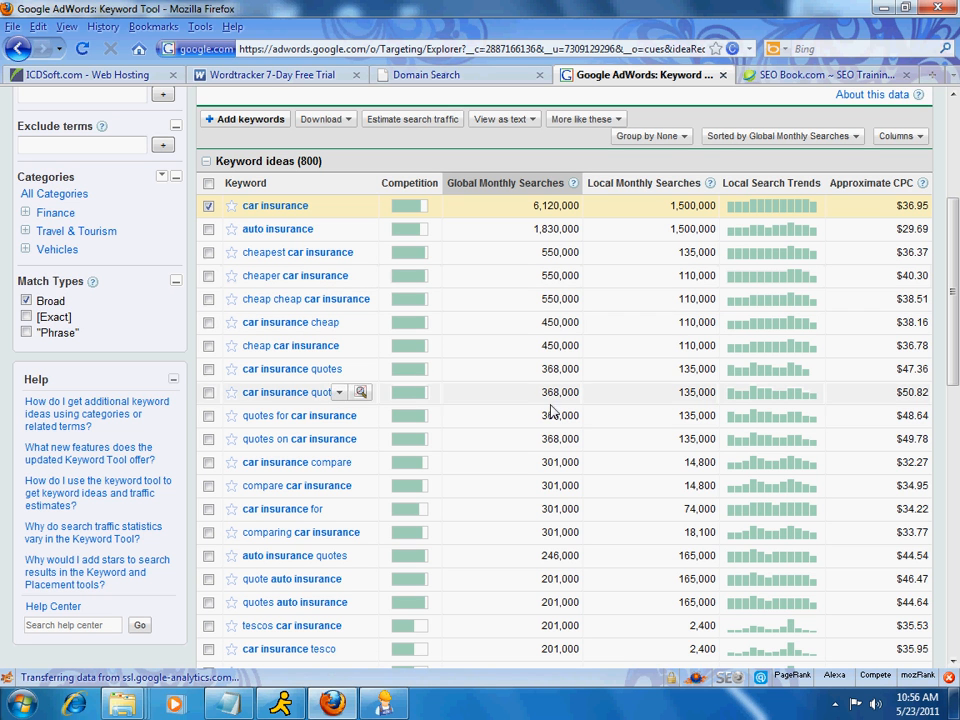
pyautogui.scroll(-3)
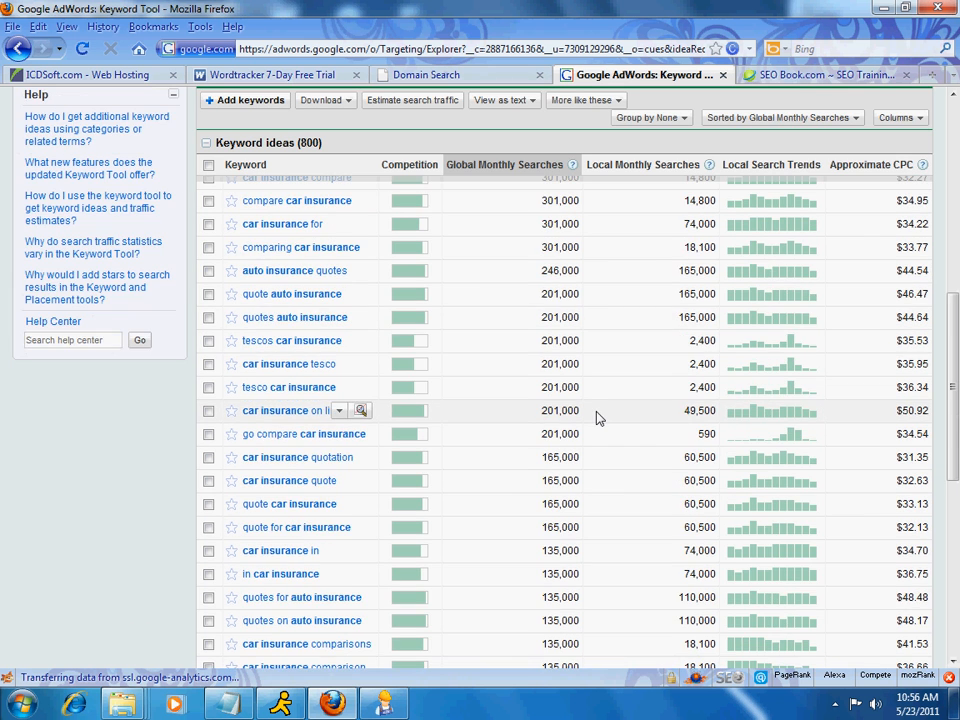
pyautogui.scroll(-3)
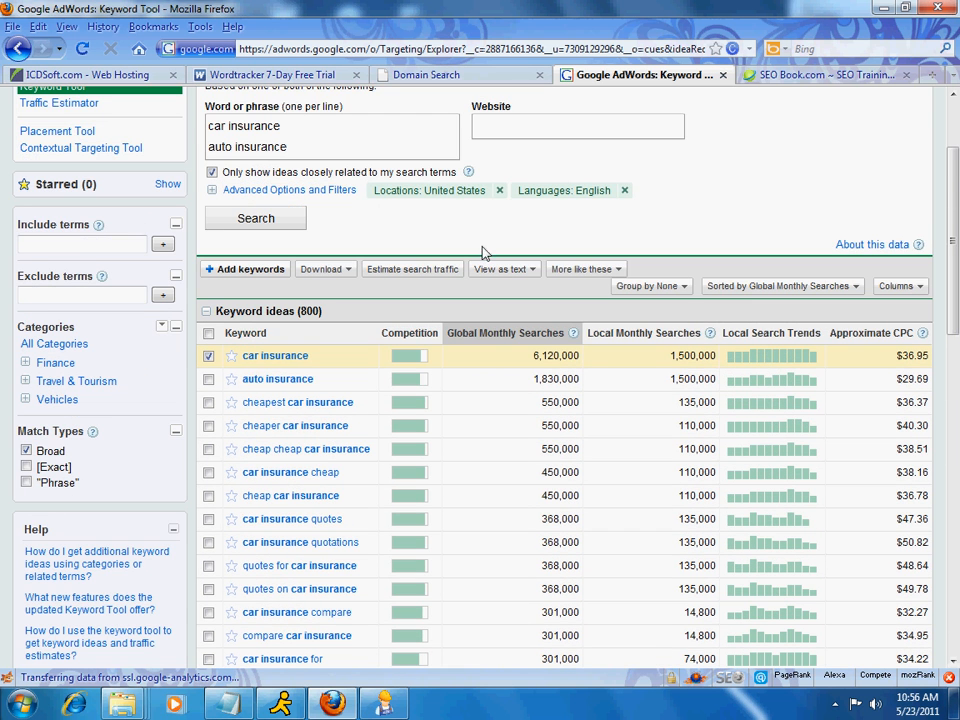
# Sort ideas by approximate CPC and tick 'online quotes for car insurance' ($52.46)
pyautogui.click(322, 268)
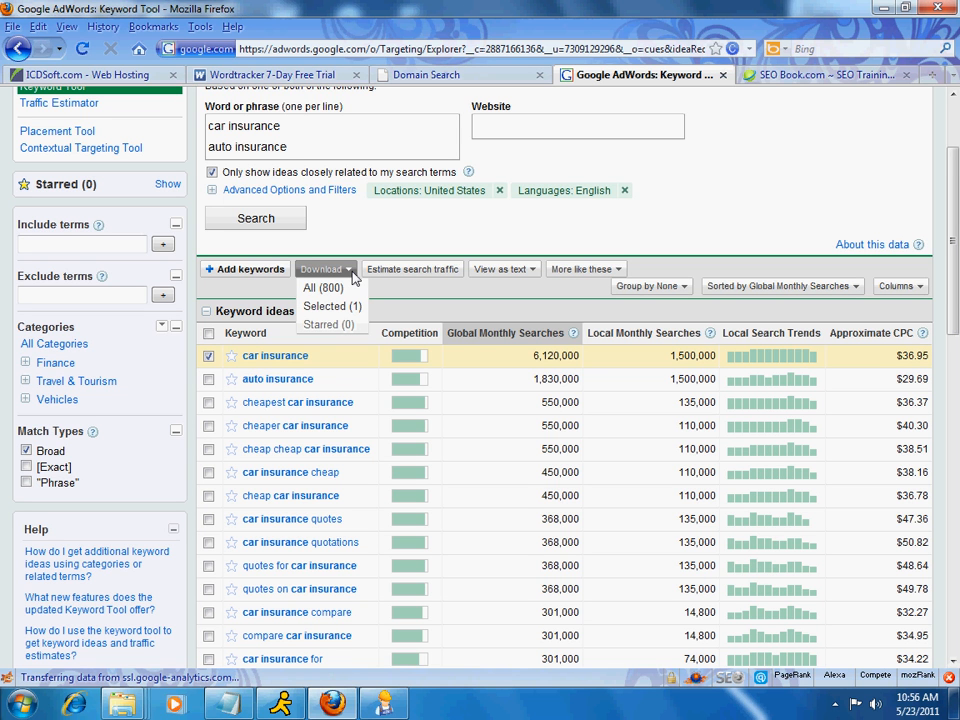
pyautogui.moveTo(713, 231)
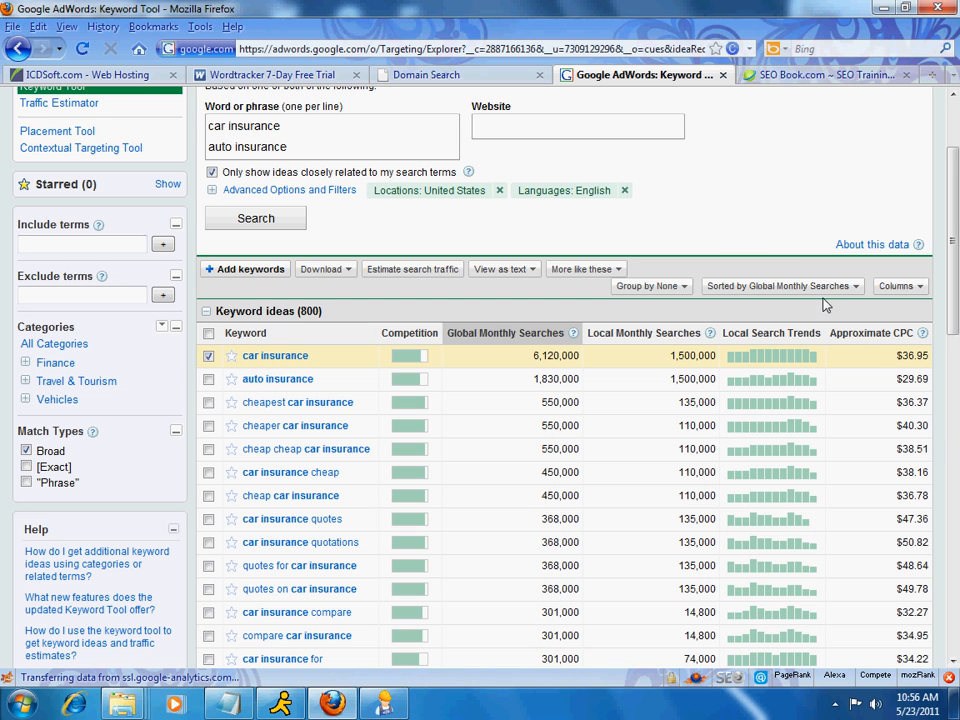
pyautogui.moveTo(870, 340)
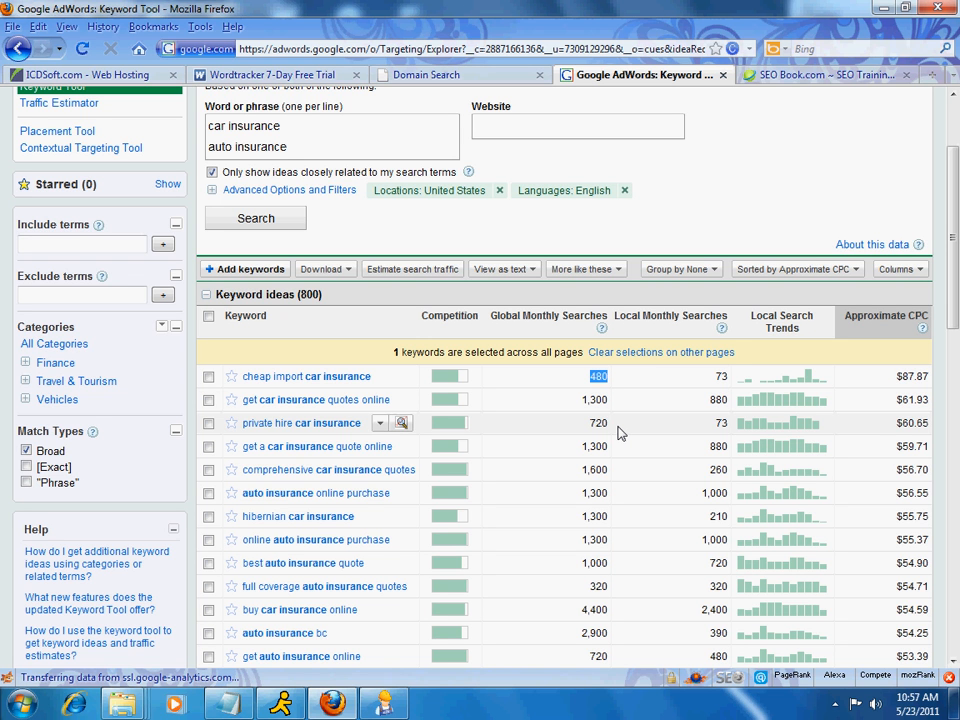
pyautogui.moveTo(619, 462)
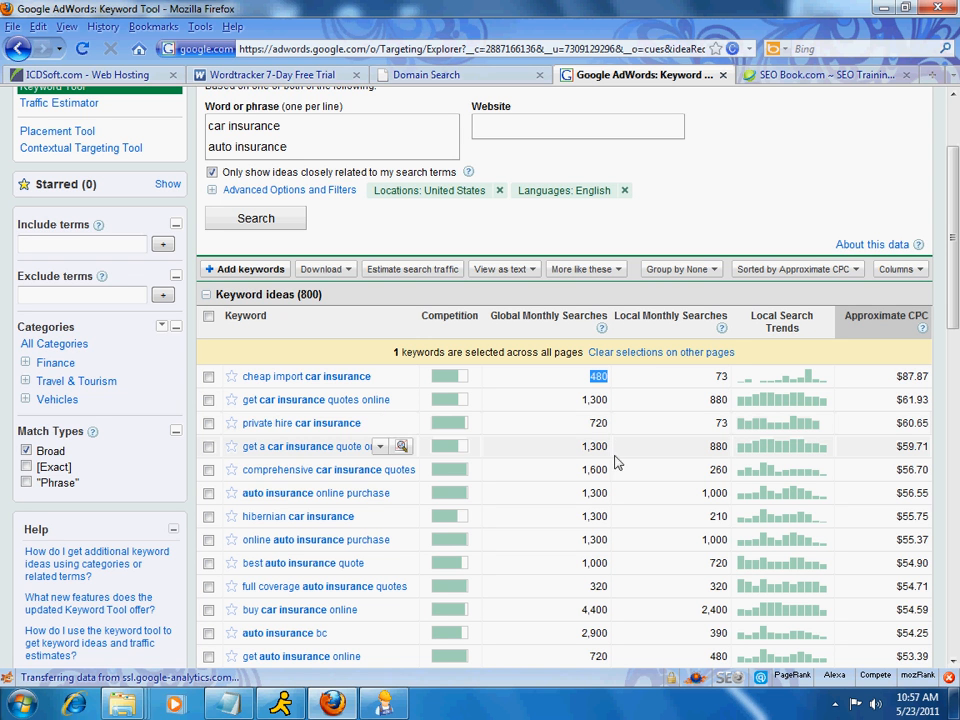
pyautogui.scroll(-3)
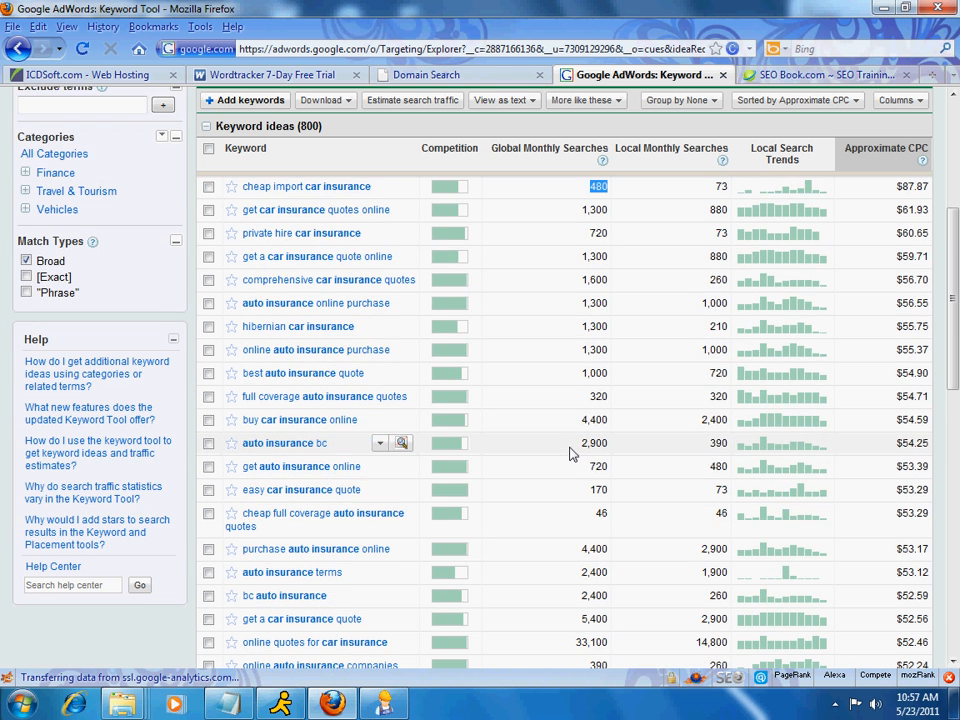
pyautogui.scroll(-3)
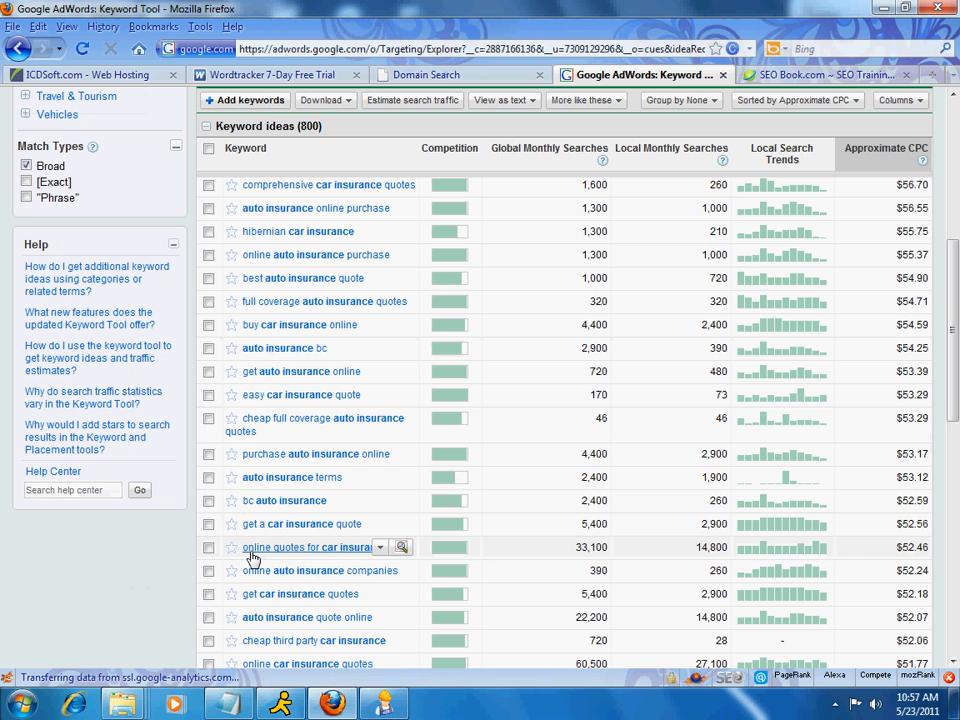
pyautogui.click(209, 547)
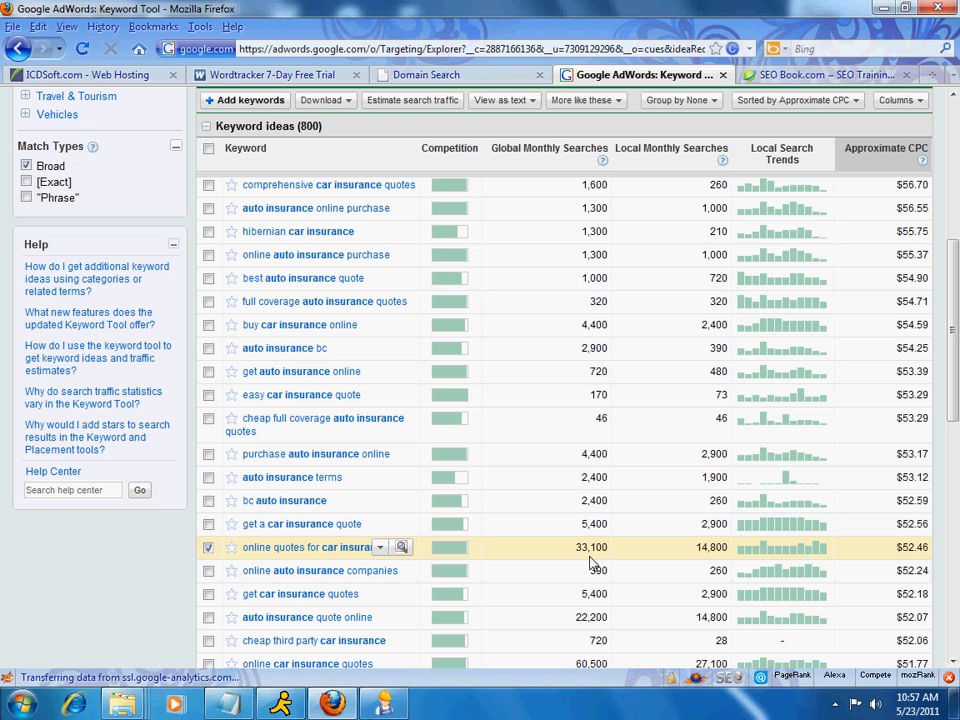
pyautogui.moveTo(604, 565)
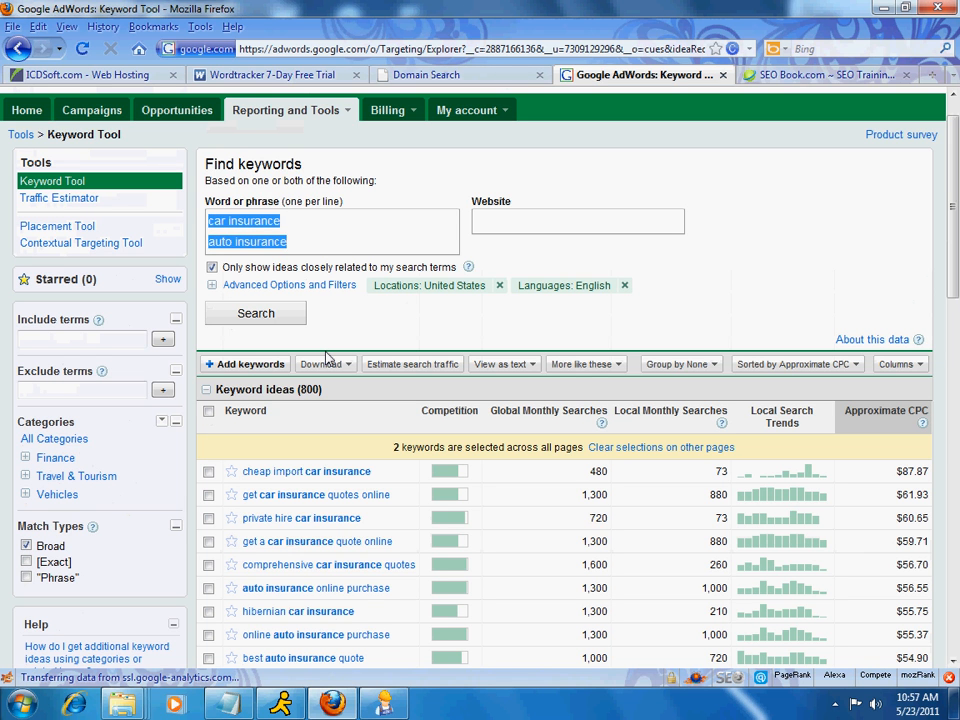
# Search keyword ideas for 'florist' and sort the 551 results by highest local monthly searches
pyautogui.write('f')
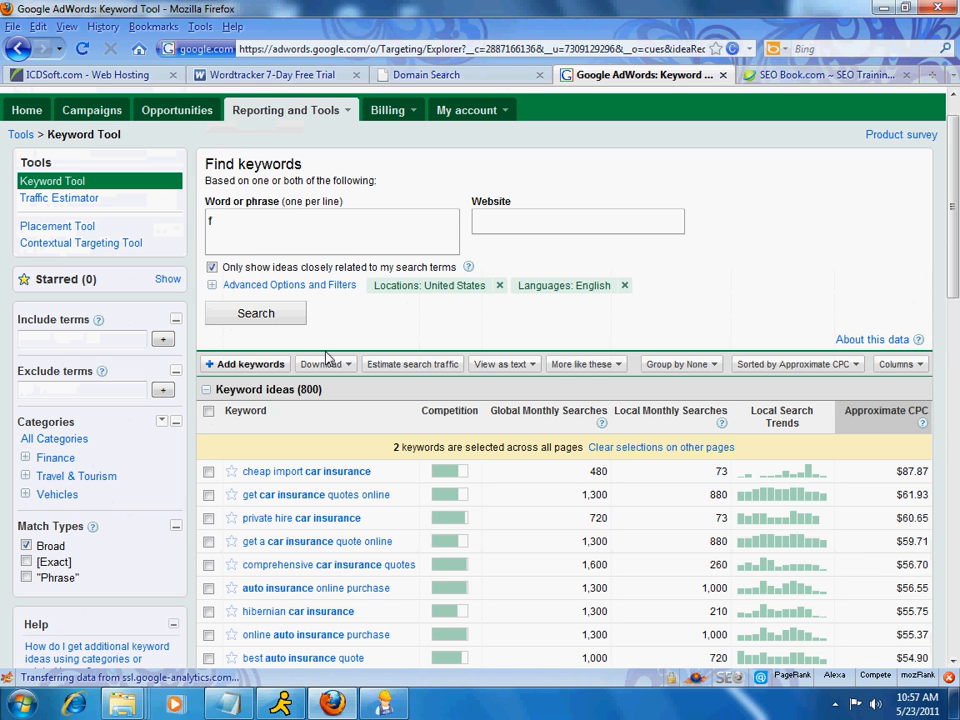
pyautogui.write('florist')
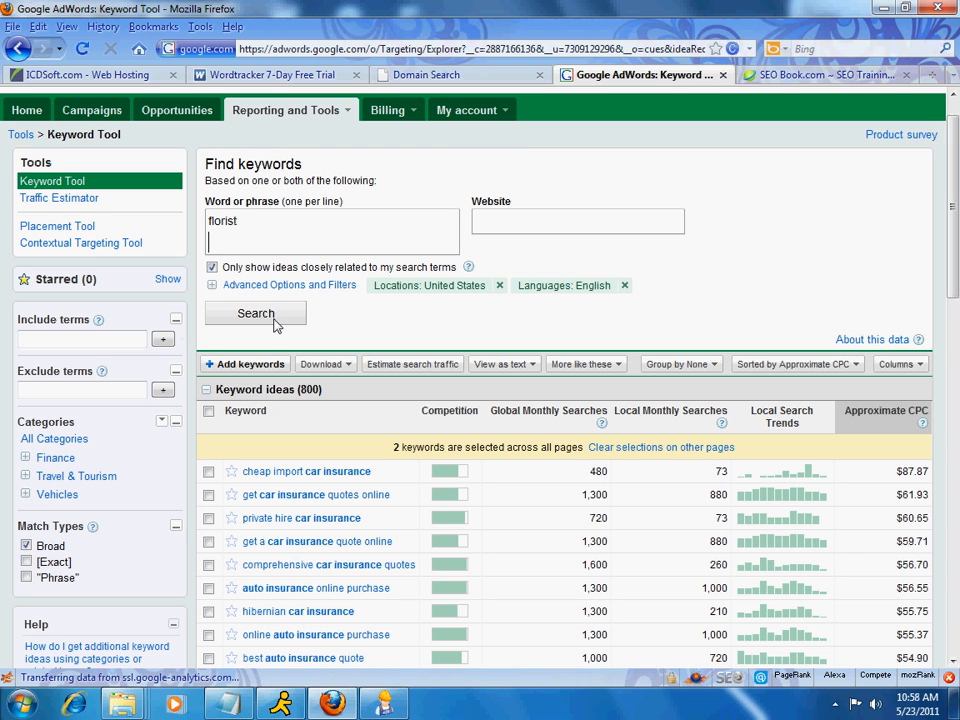
pyautogui.click(255, 313)
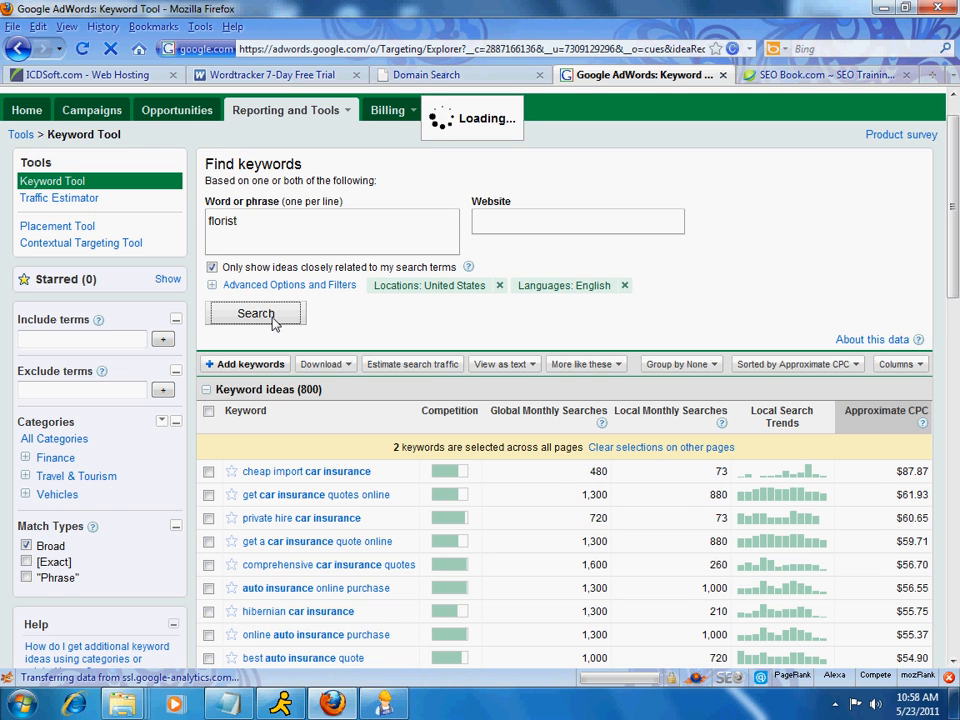
pyautogui.click(255, 313)
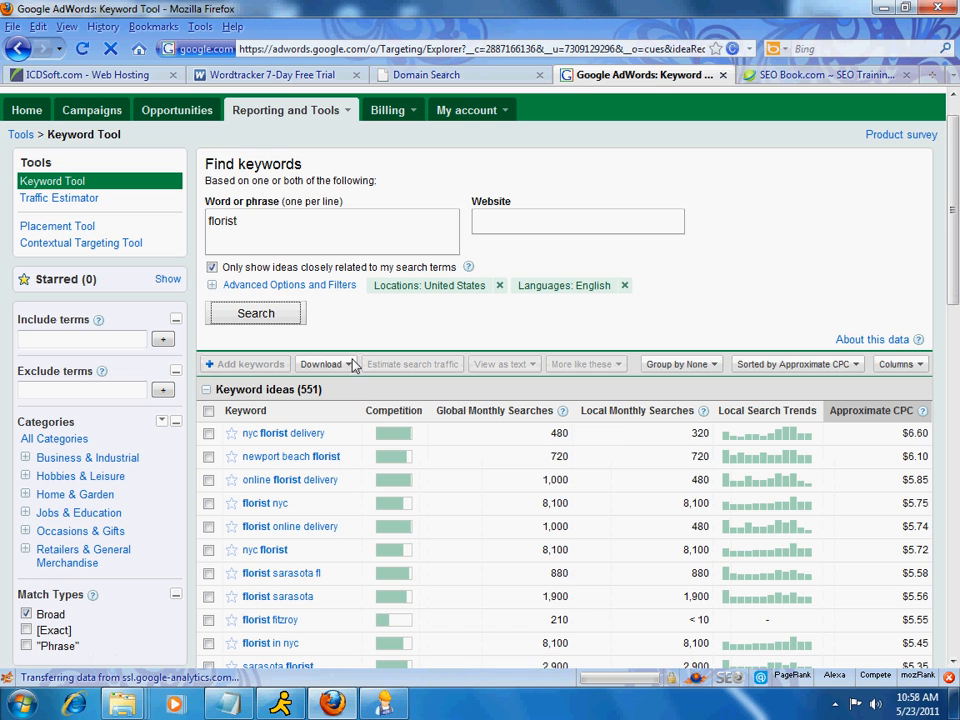
pyautogui.click(637, 410)
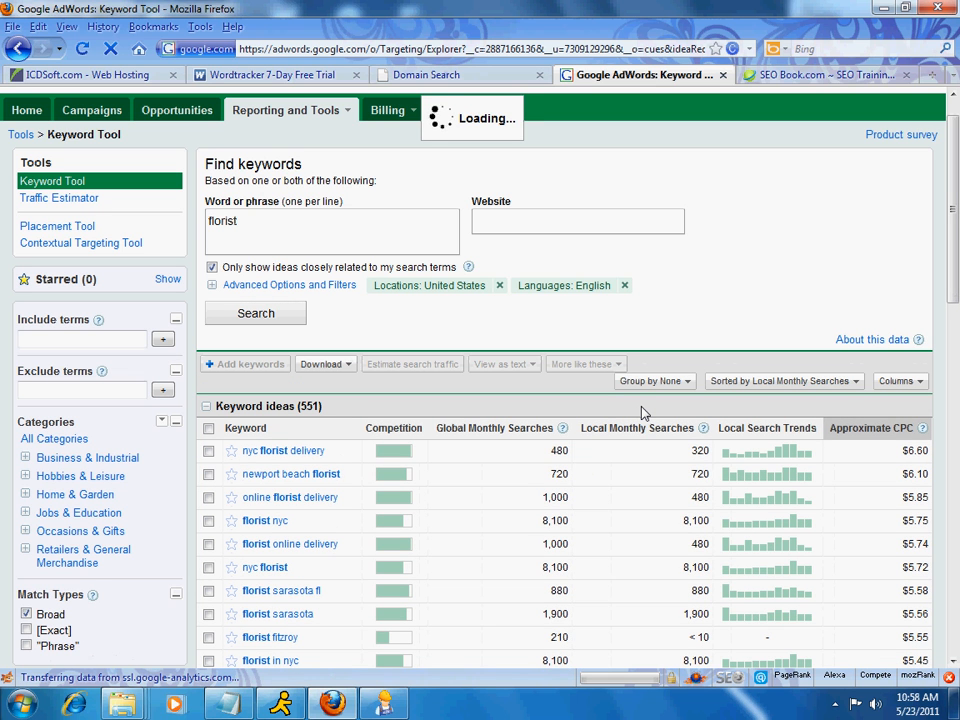
pyautogui.click(638, 427)
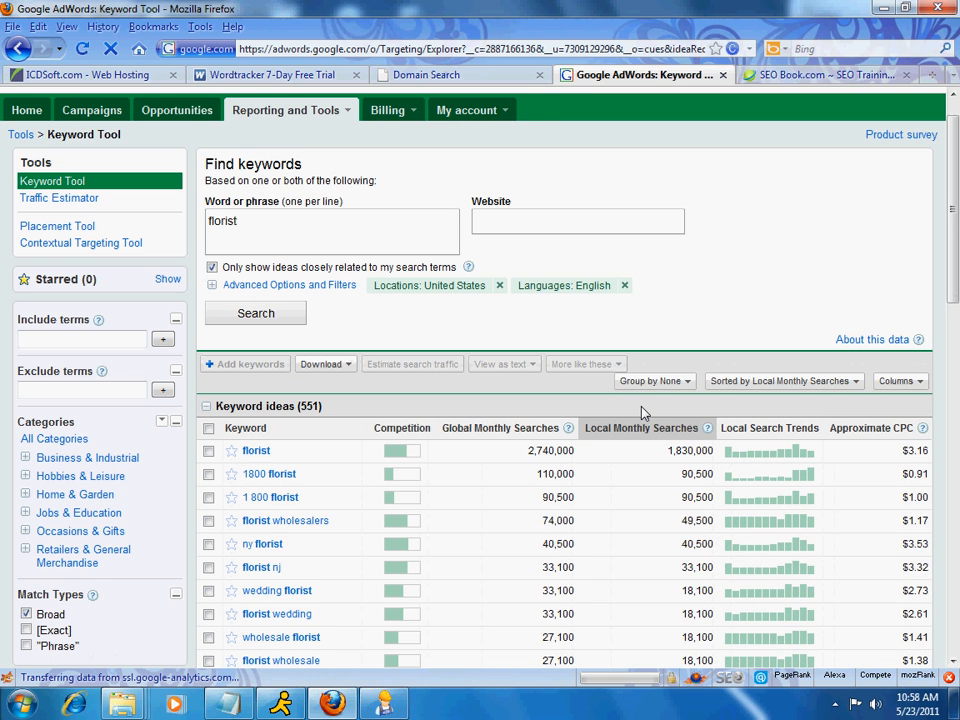
pyautogui.moveTo(626, 447)
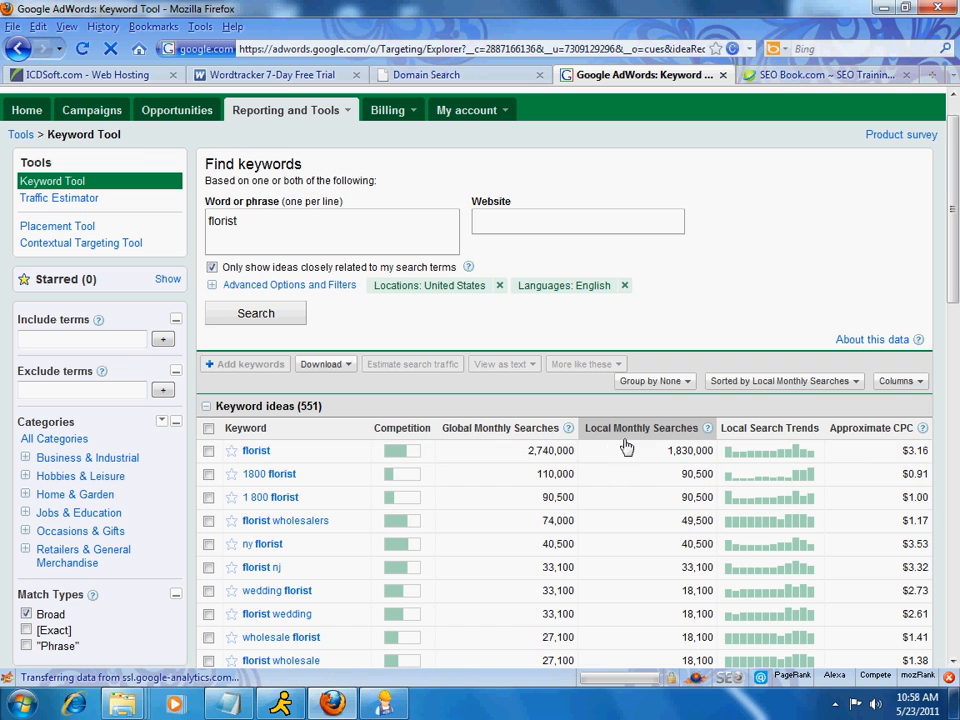
pyautogui.moveTo(262, 488)
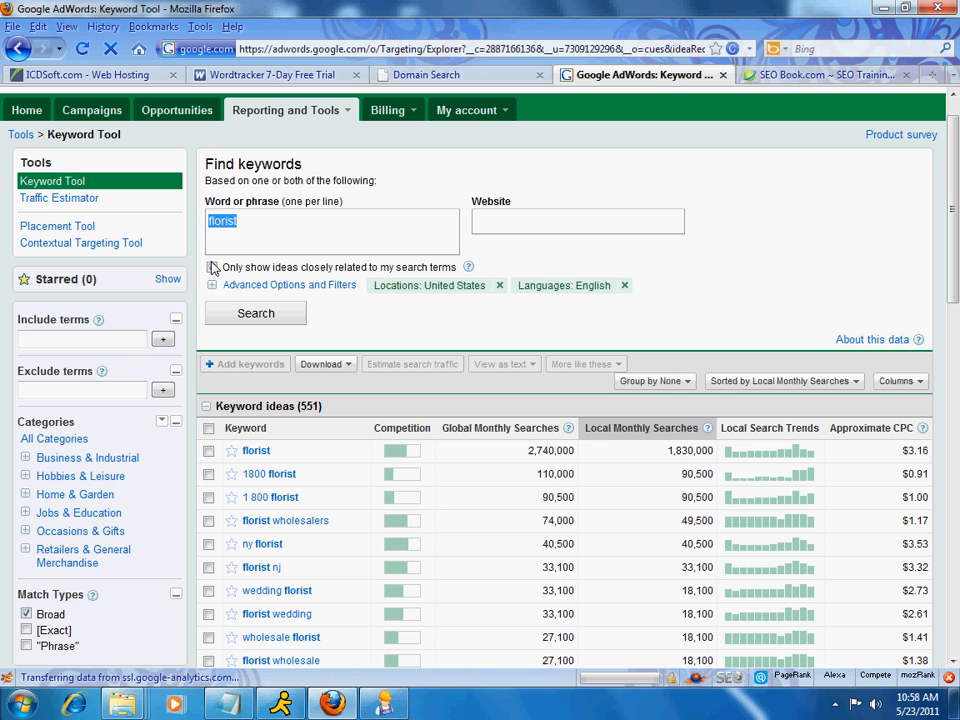
# Search closely related ideas for 'plumber', scroll the 449 results, then return to Notepad
pyautogui.write('plum')
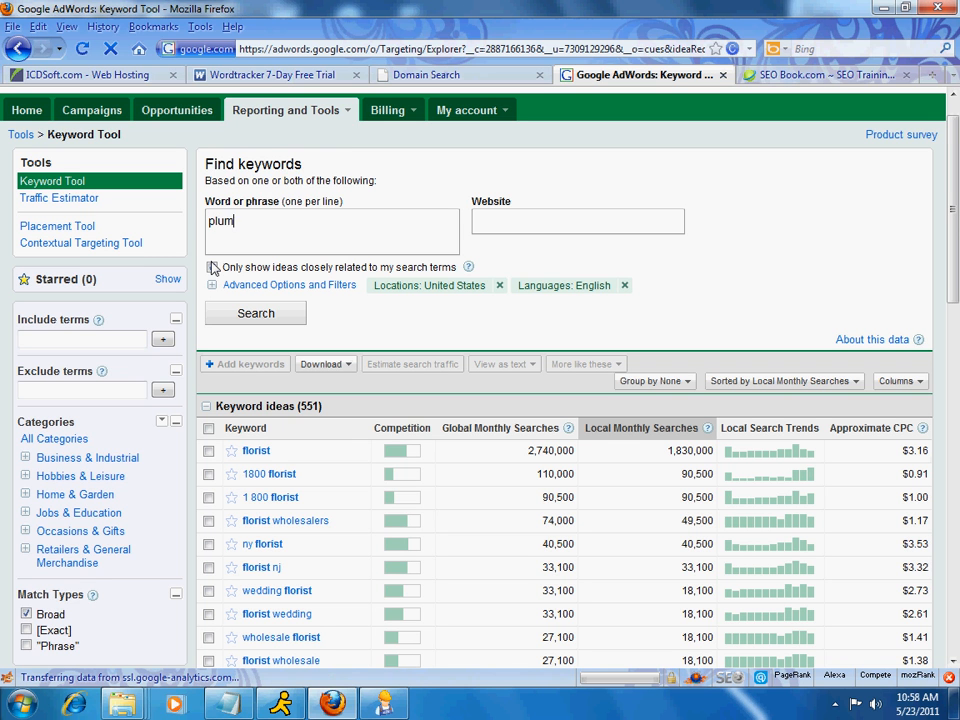
pyautogui.write('plumber')
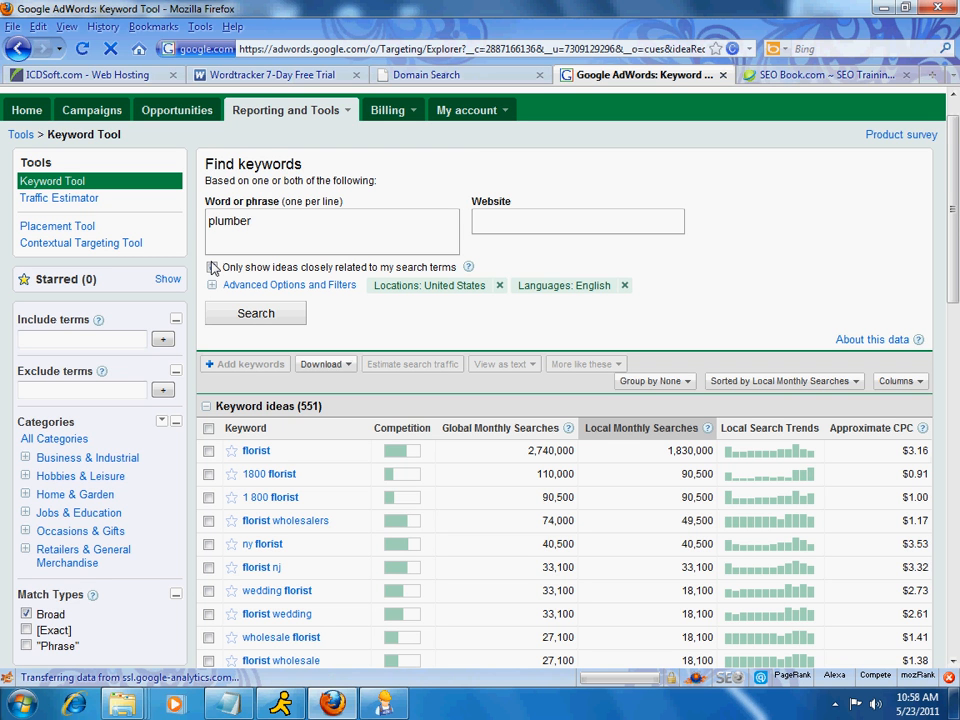
pyautogui.click(212, 267)
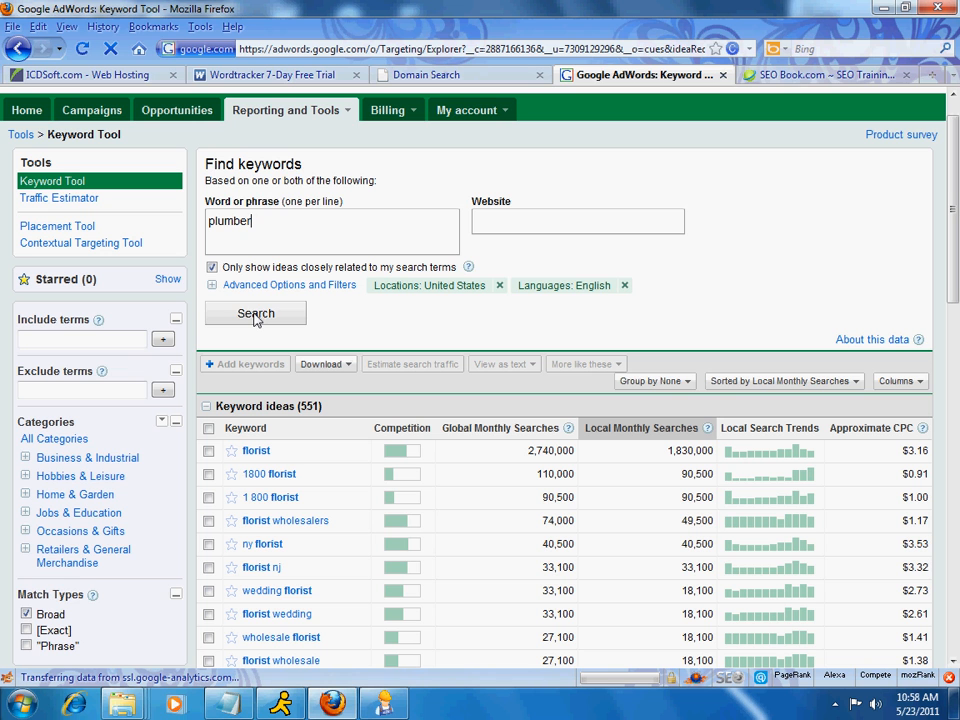
pyautogui.click(255, 313)
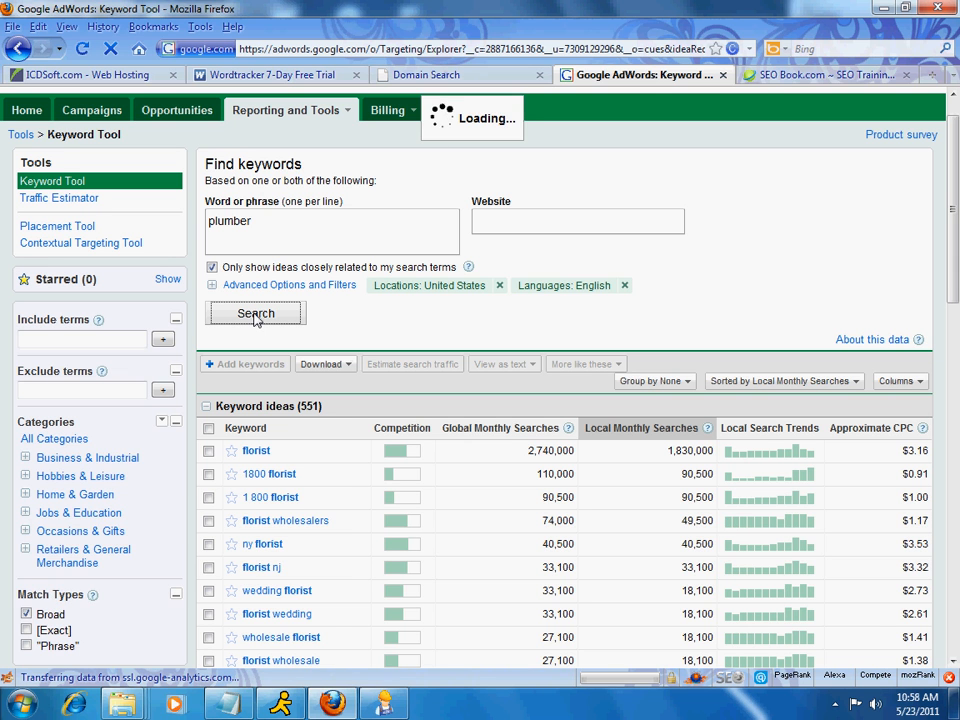
pyautogui.click(255, 313)
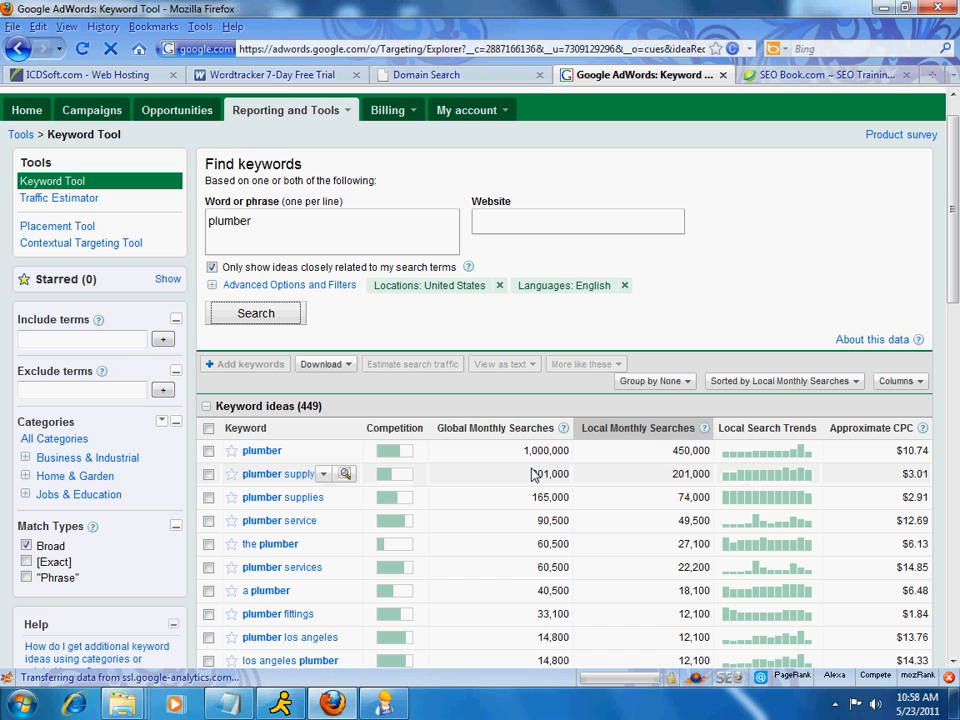
pyautogui.moveTo(880, 474)
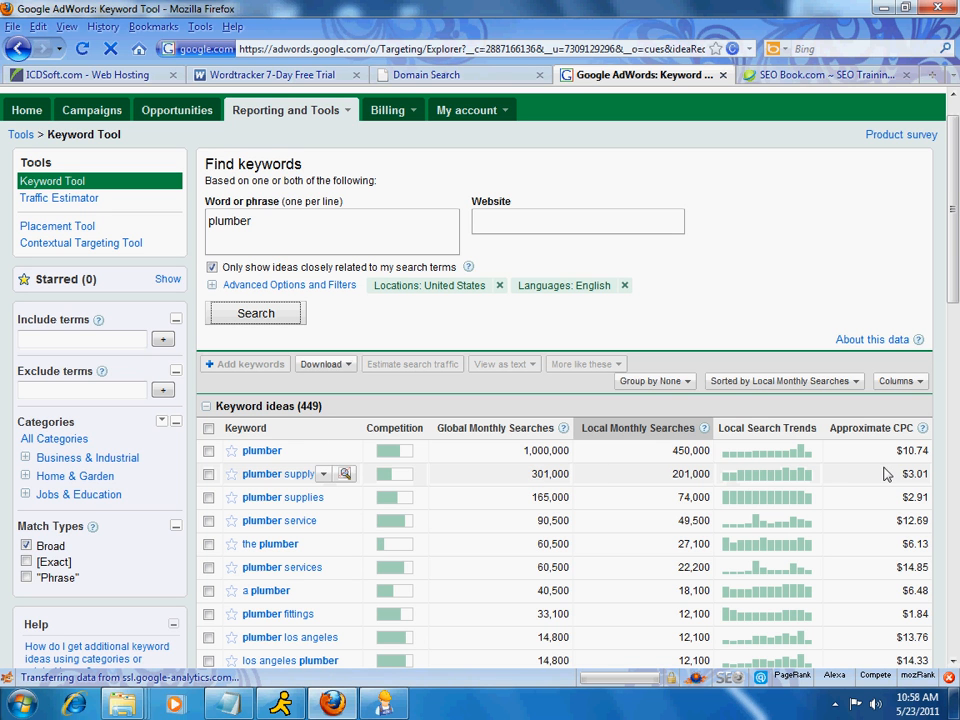
pyautogui.moveTo(900, 497)
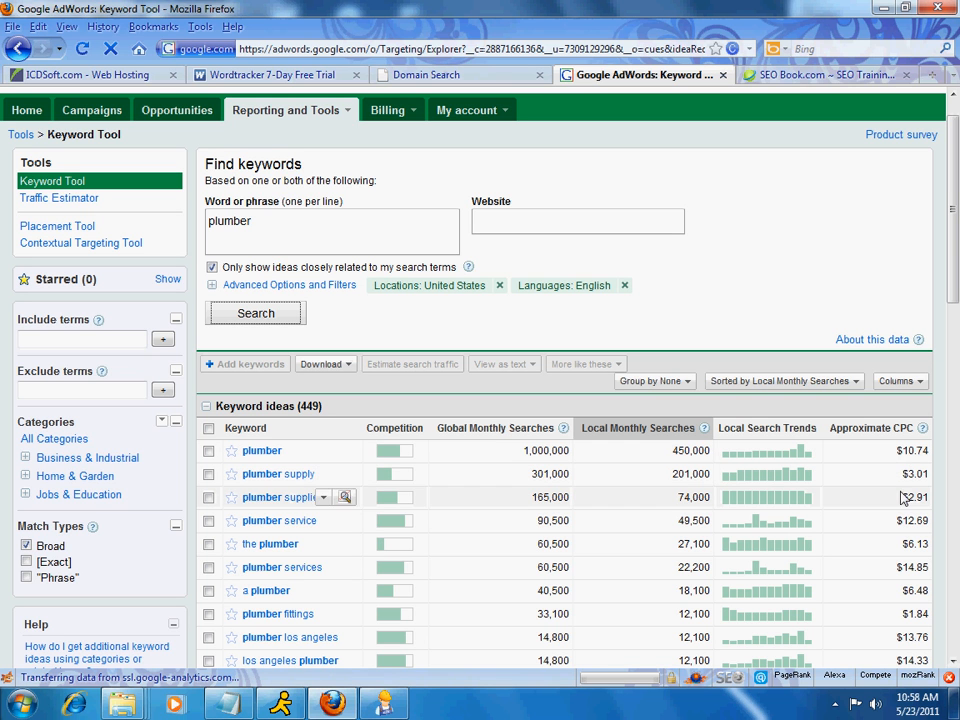
pyautogui.scroll(-3)
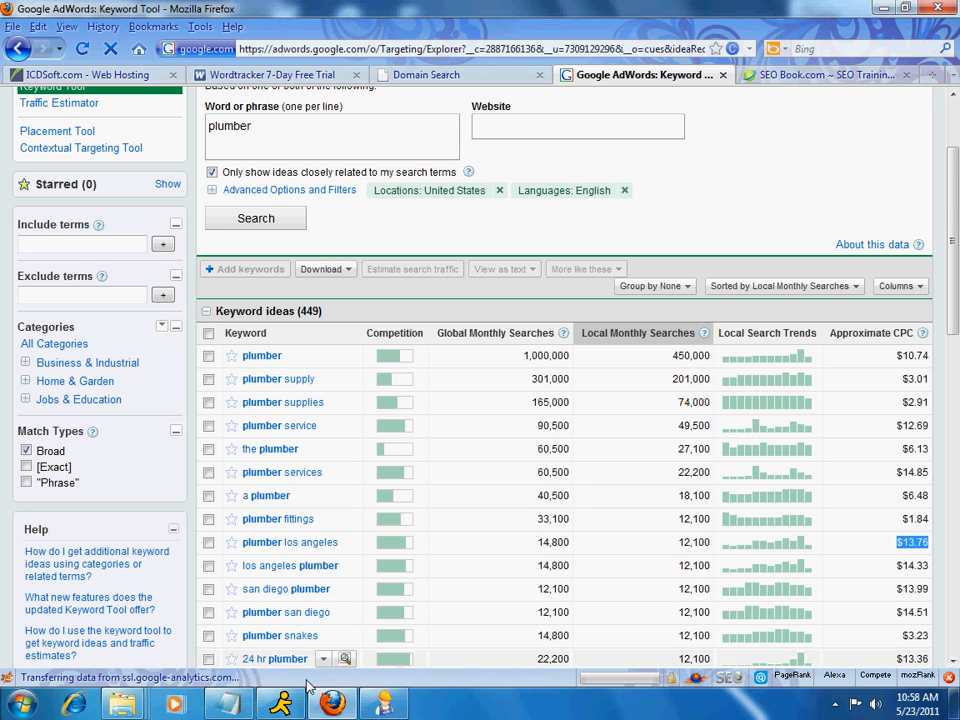
pyautogui.click(235, 701)
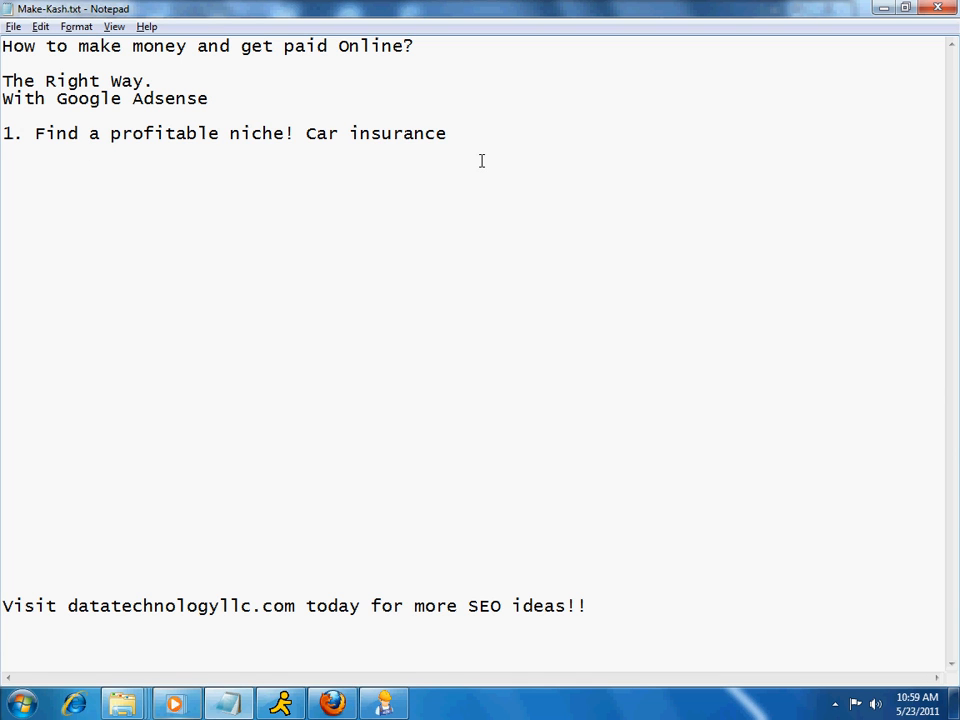
# Add the line 'google.com/adwords - Keyword tool' under step 1 of the outline
pyautogui.write('google')
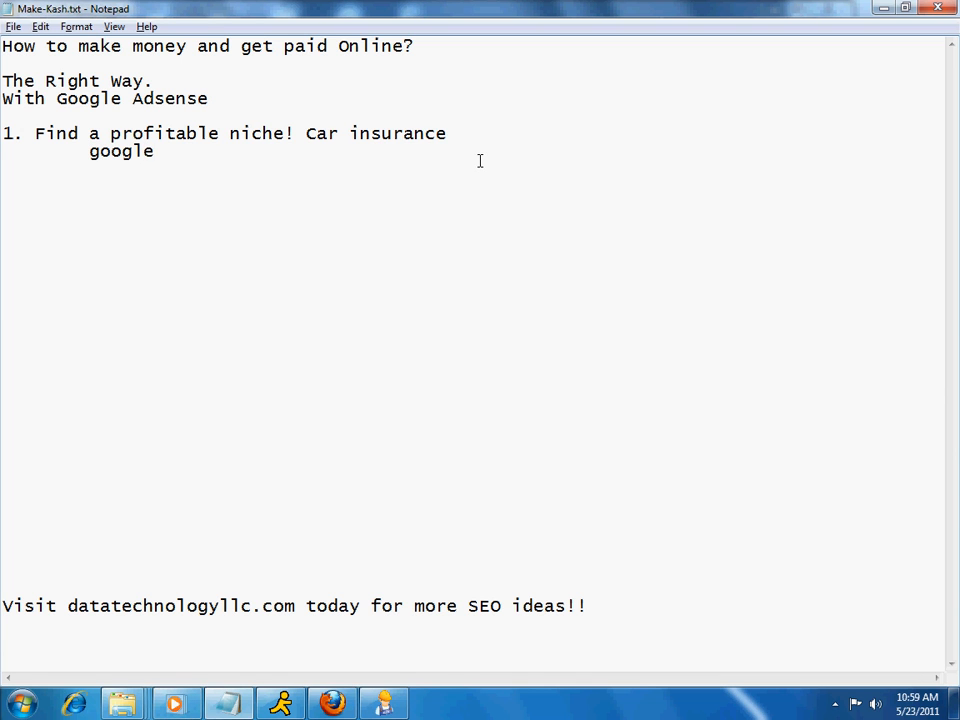
pyautogui.write('.com/ad')
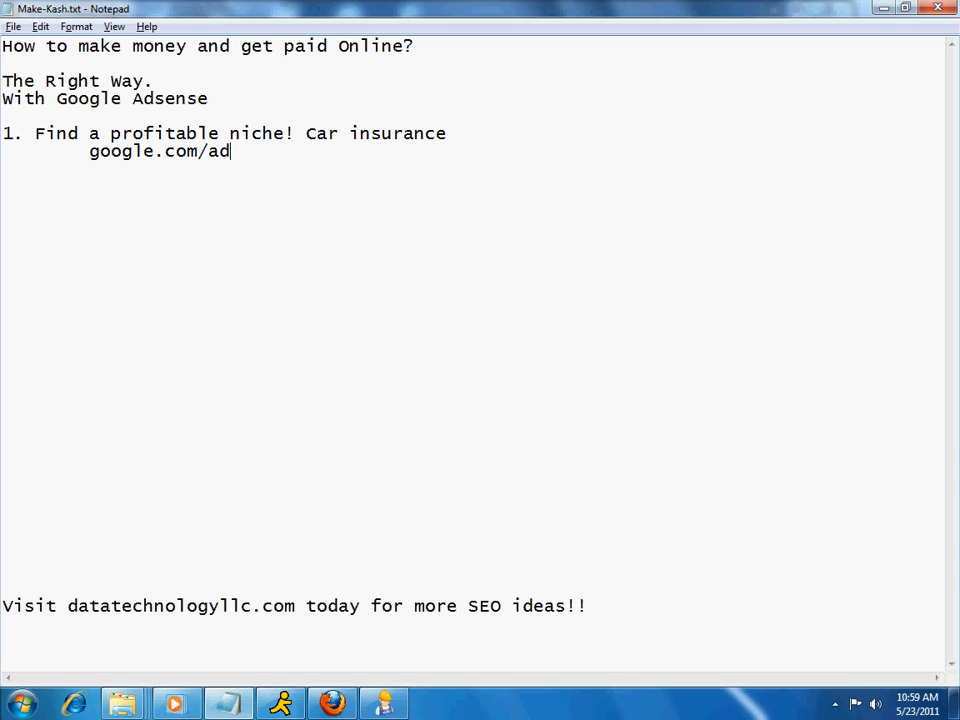
pyautogui.write('wor')
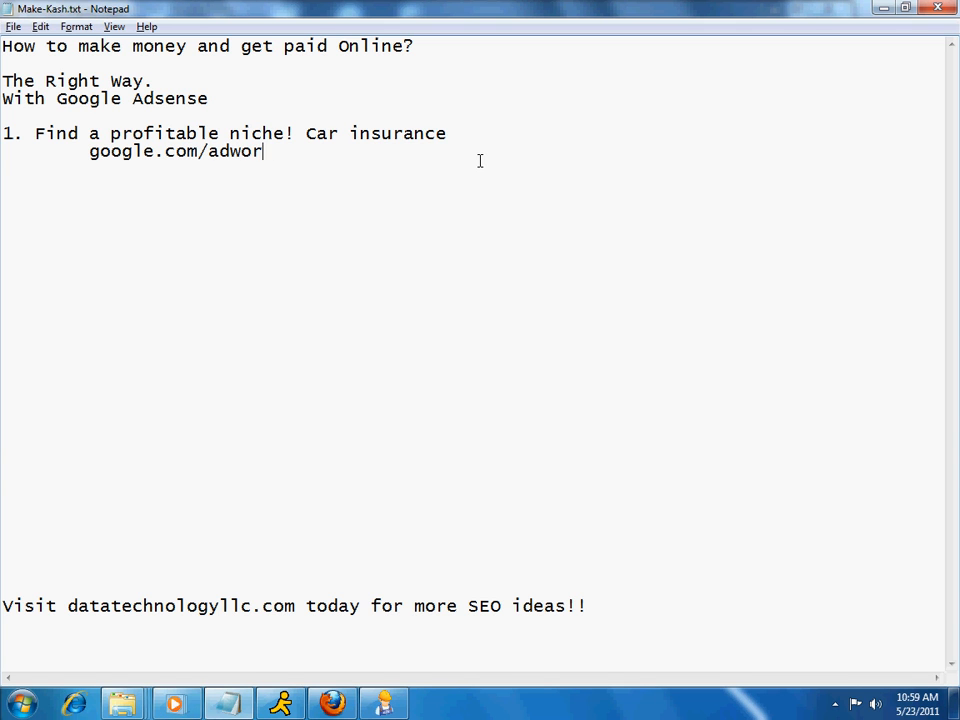
pyautogui.write('ds')
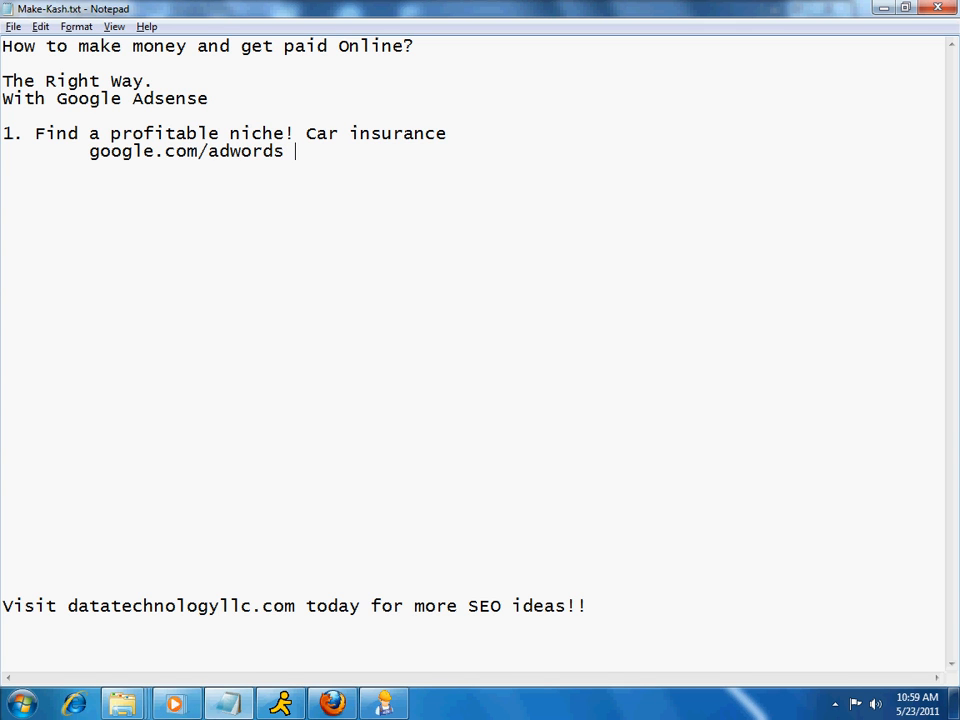
pyautogui.write('- Key')
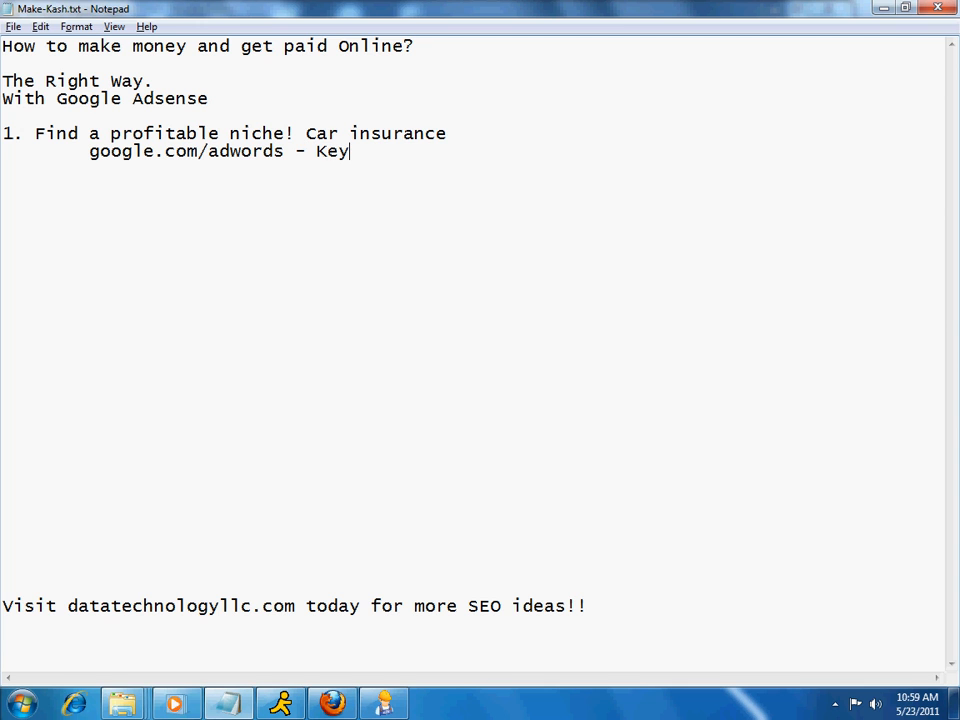
pyautogui.write('word tool')
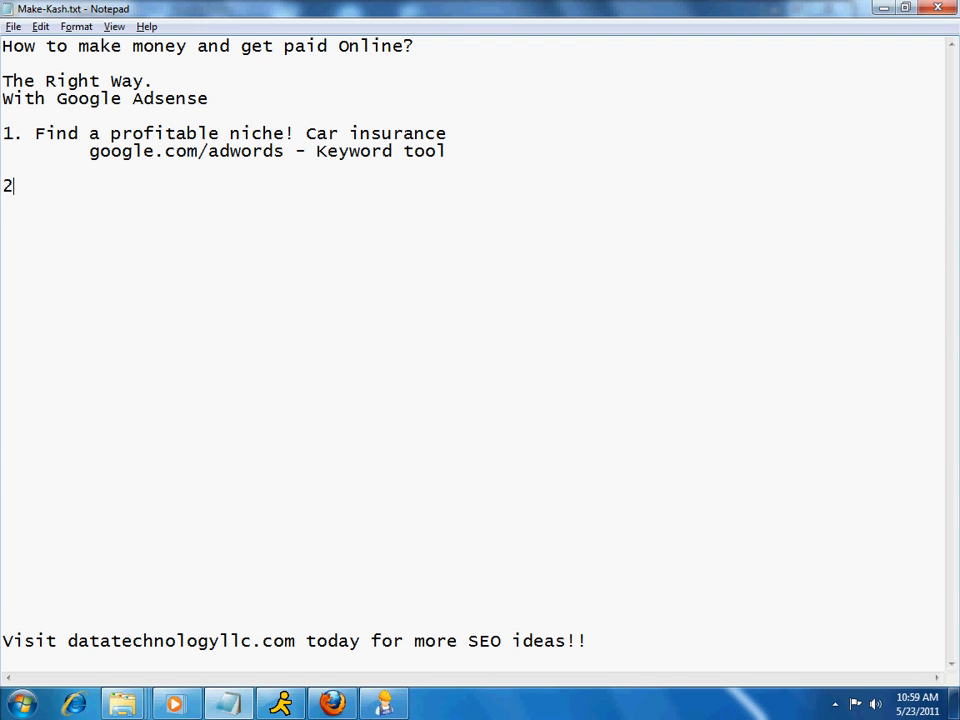
# Title step 2 'Register the domain - Come up with a Kool domain'
pyautogui.write('.')
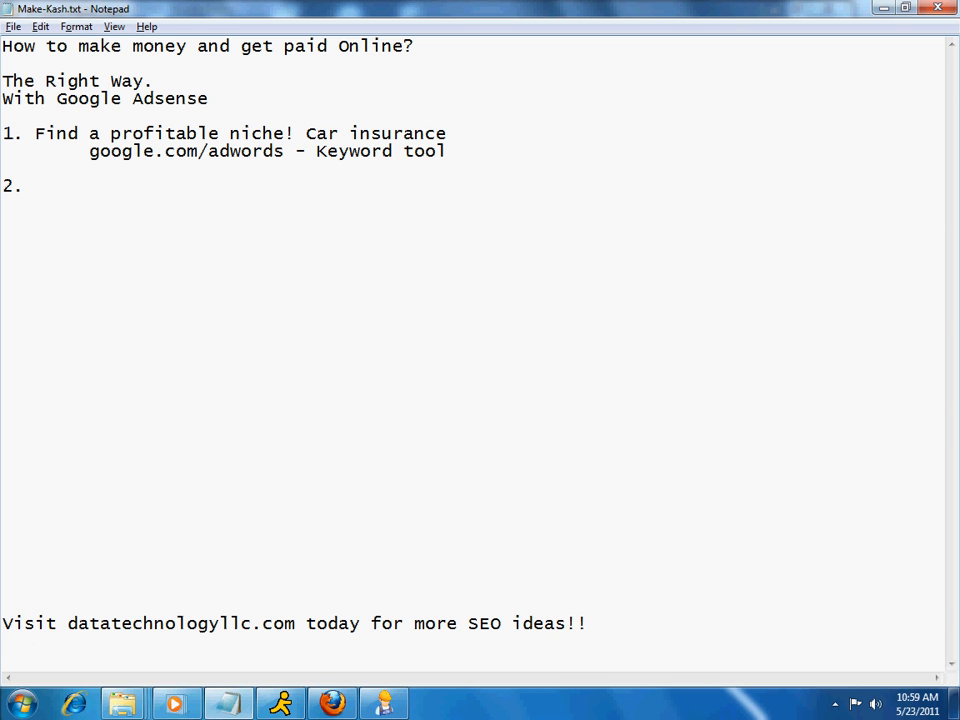
pyautogui.write('Re')
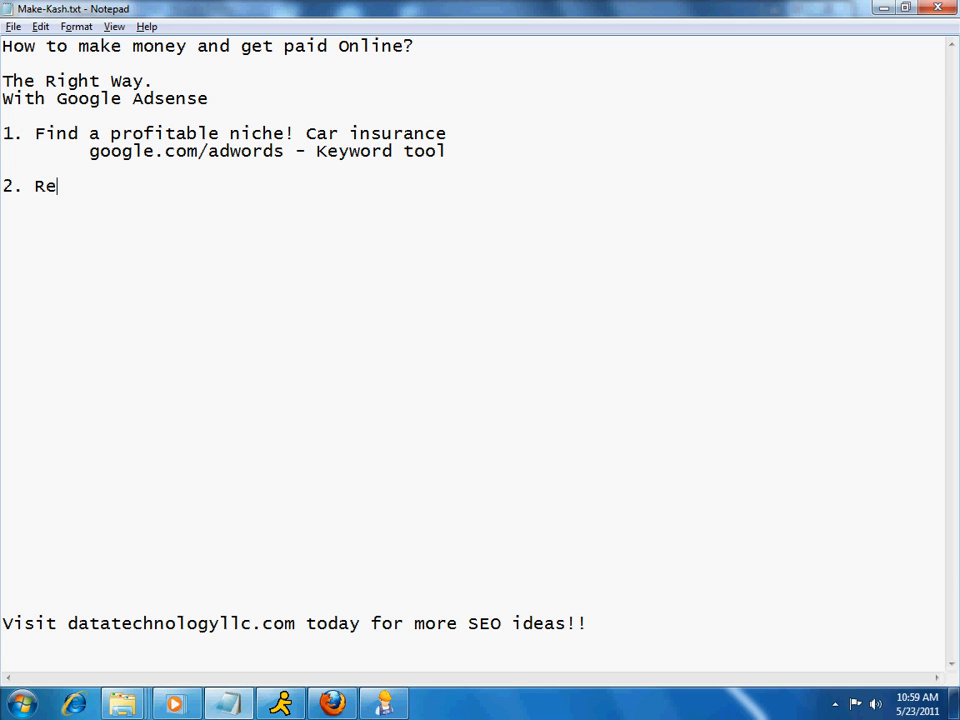
pyautogui.write('gist')
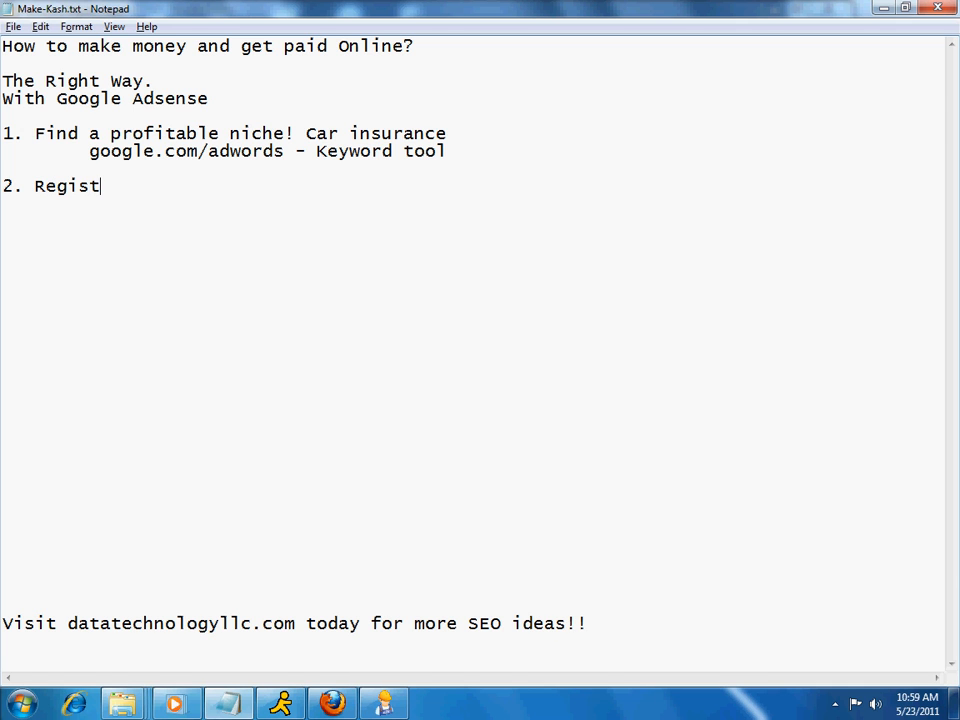
pyautogui.write('er the do')
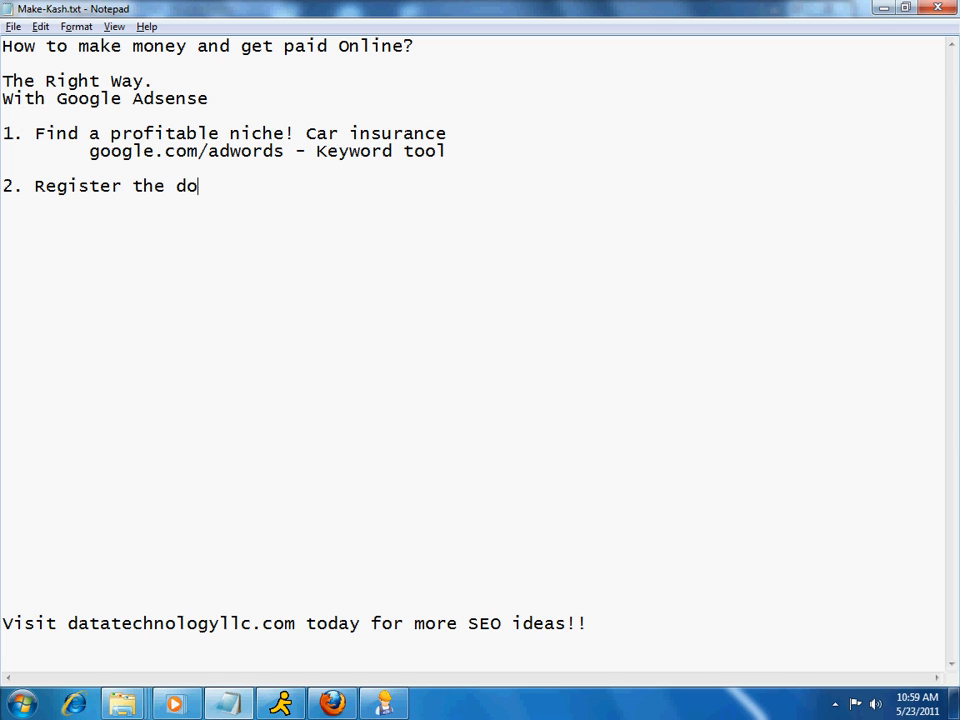
pyautogui.write('main -')
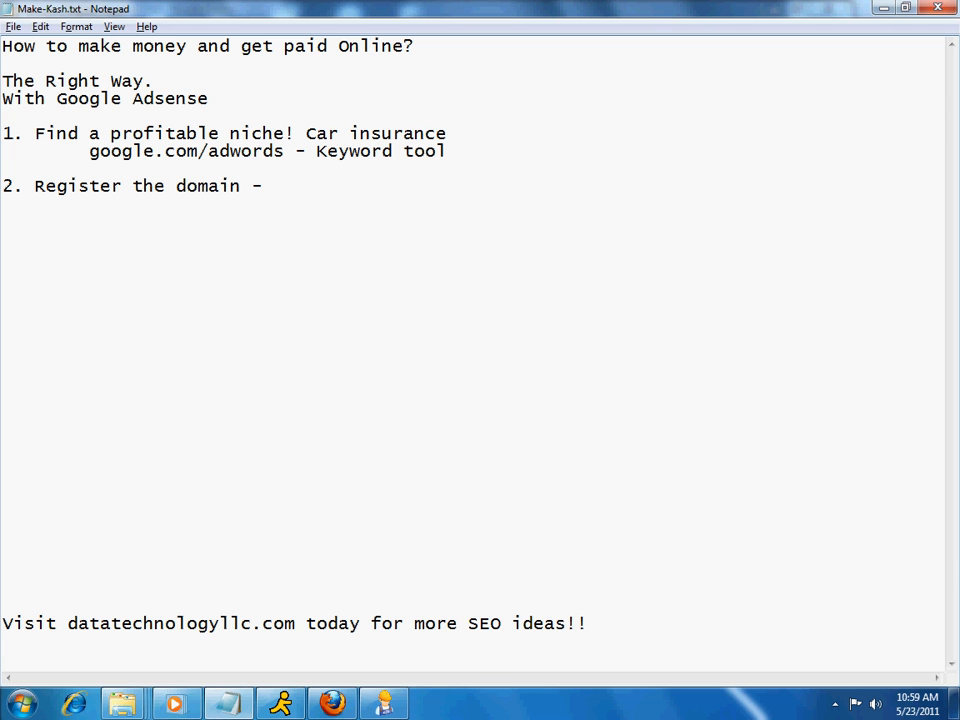
pyautogui.write('Come up with a')
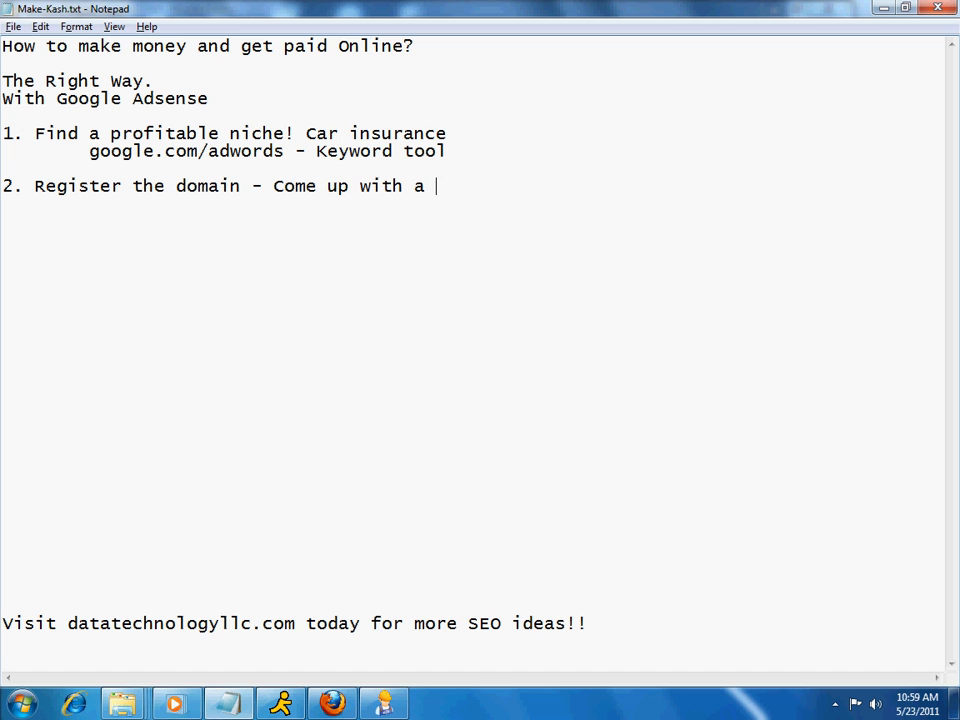
pyautogui.write('Kool do')
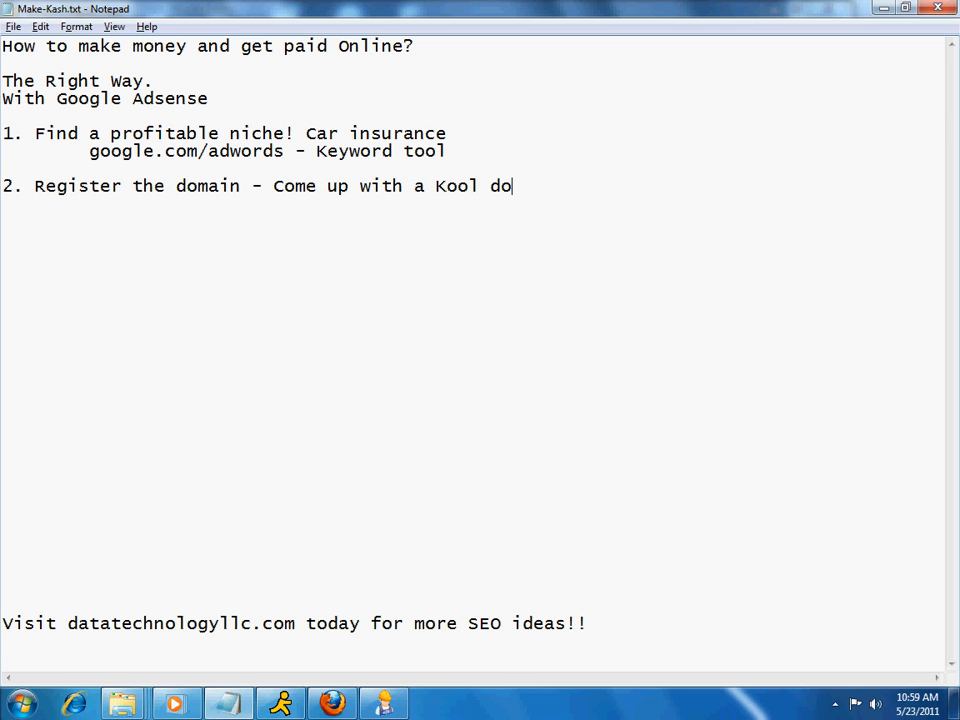
pyautogui.write('main')
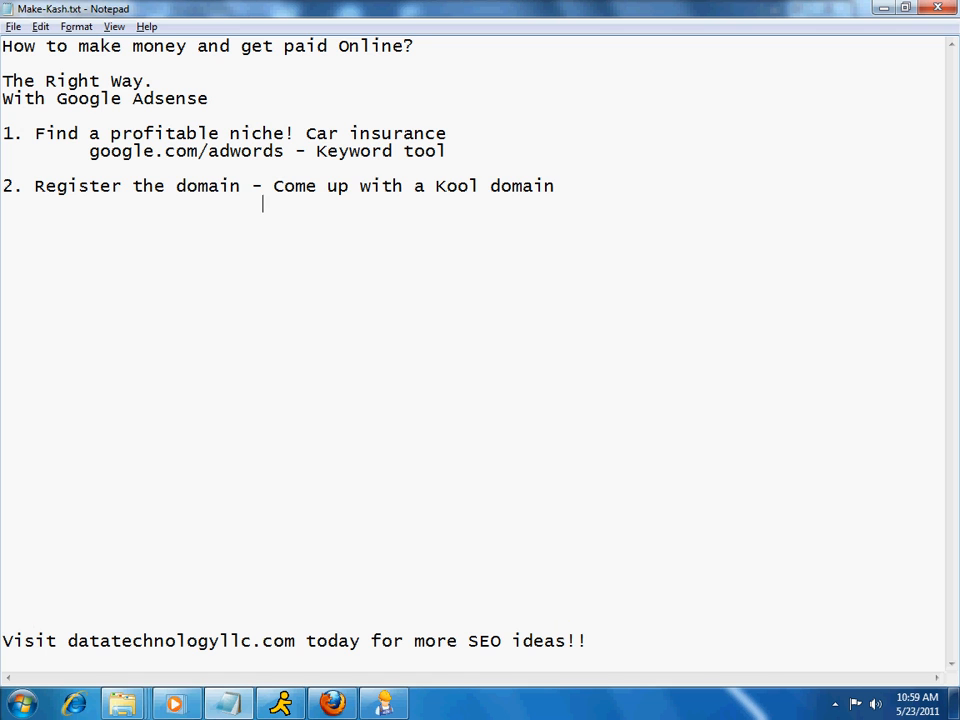
# Add an indented '- Register' sub-point beneath step 2
pyautogui.write('-')
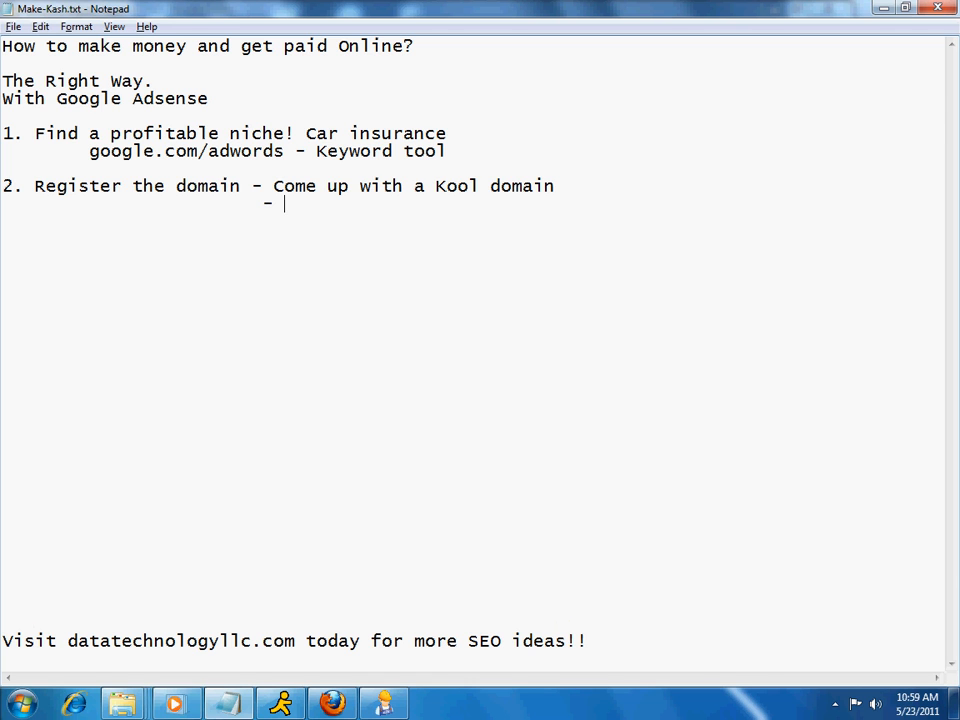
pyautogui.write('Regist')
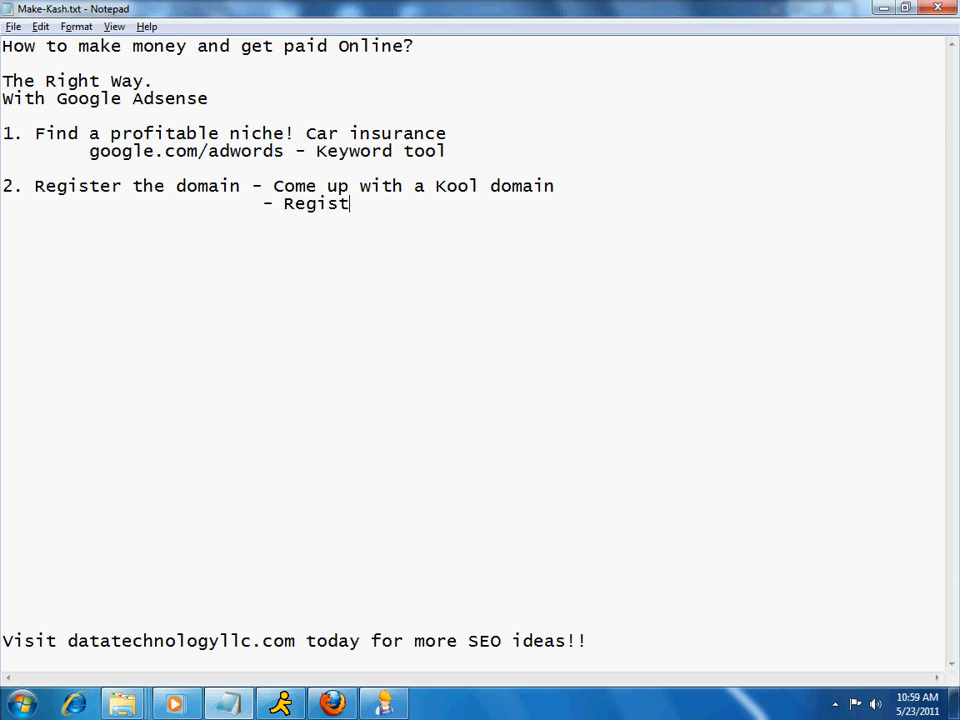
pyautogui.write('er')
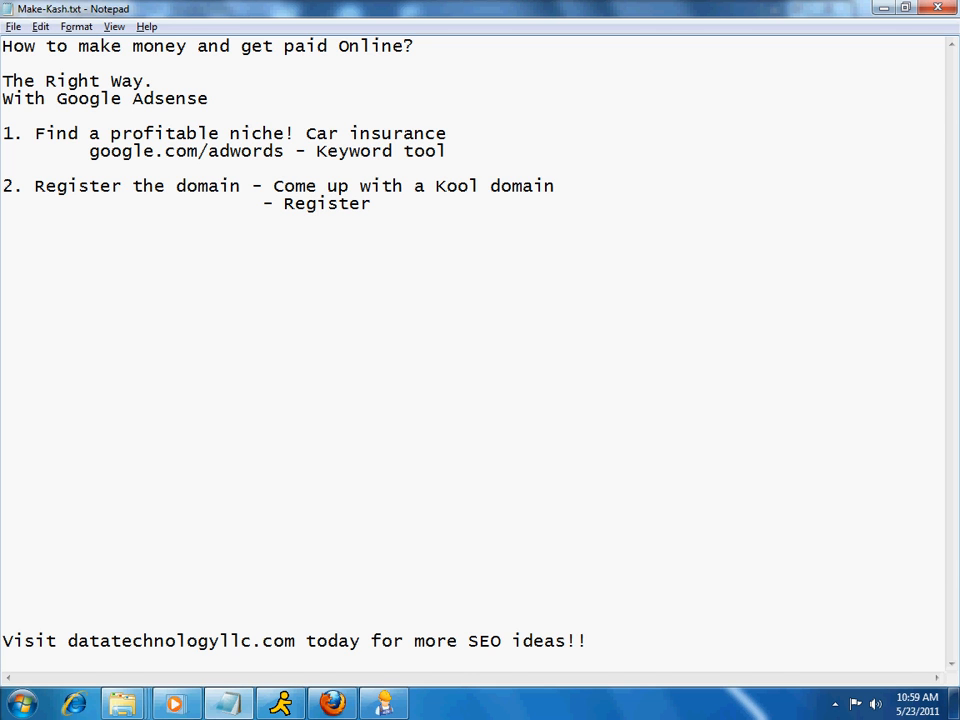